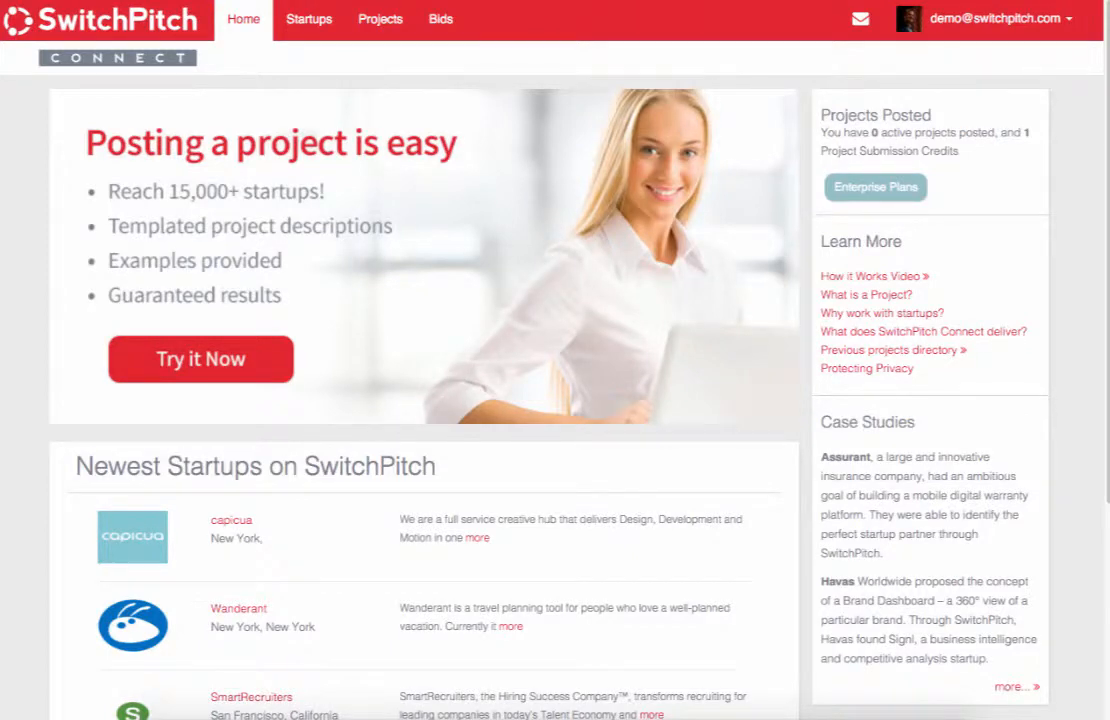
mouse_move(976, 320)
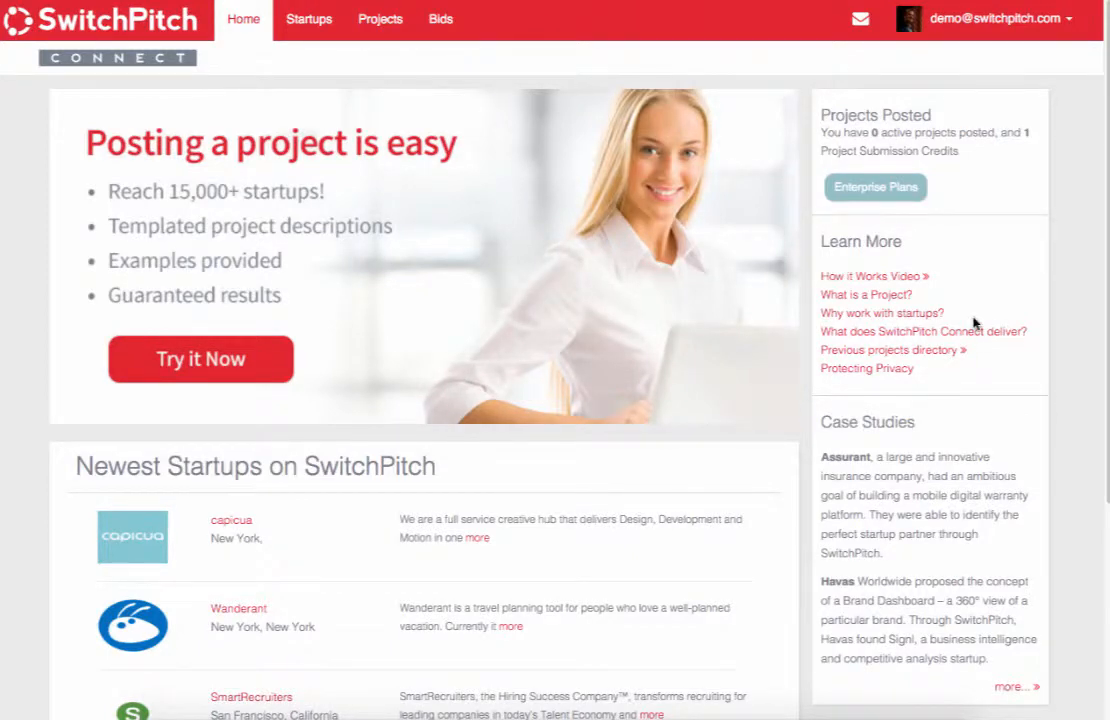
mouse_move(592, 236)
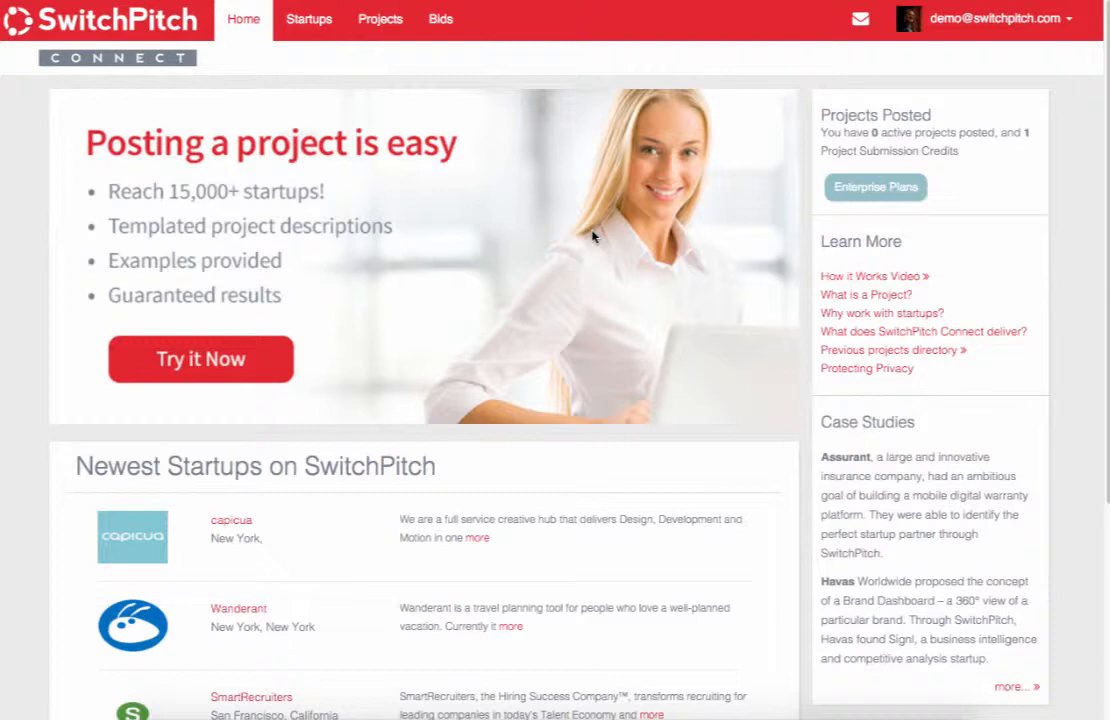
mouse_move(616, 152)
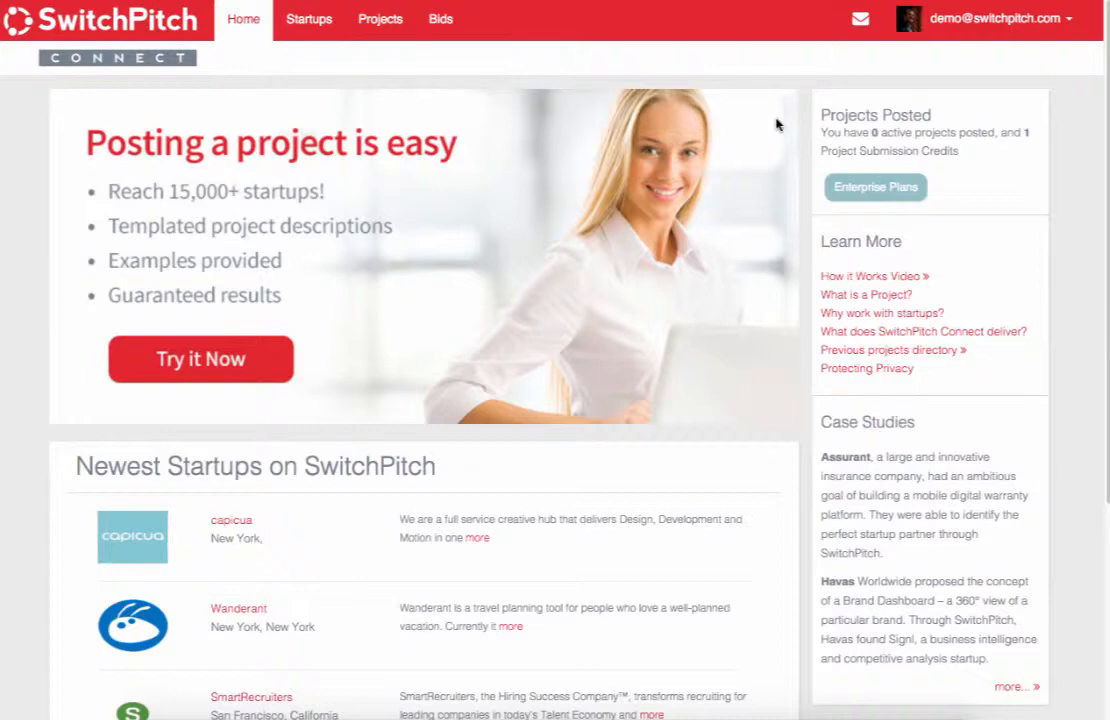
mouse_move(570, 220)
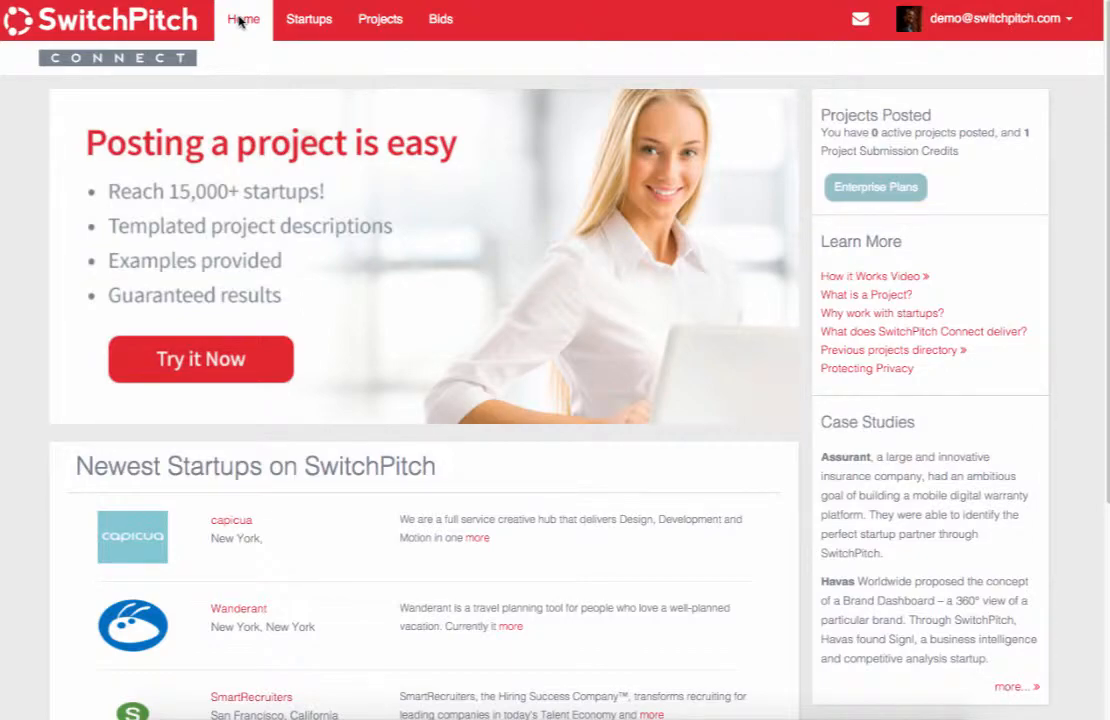
Show the My Projects list with the closed Loyalty_Program project
click(380, 20)
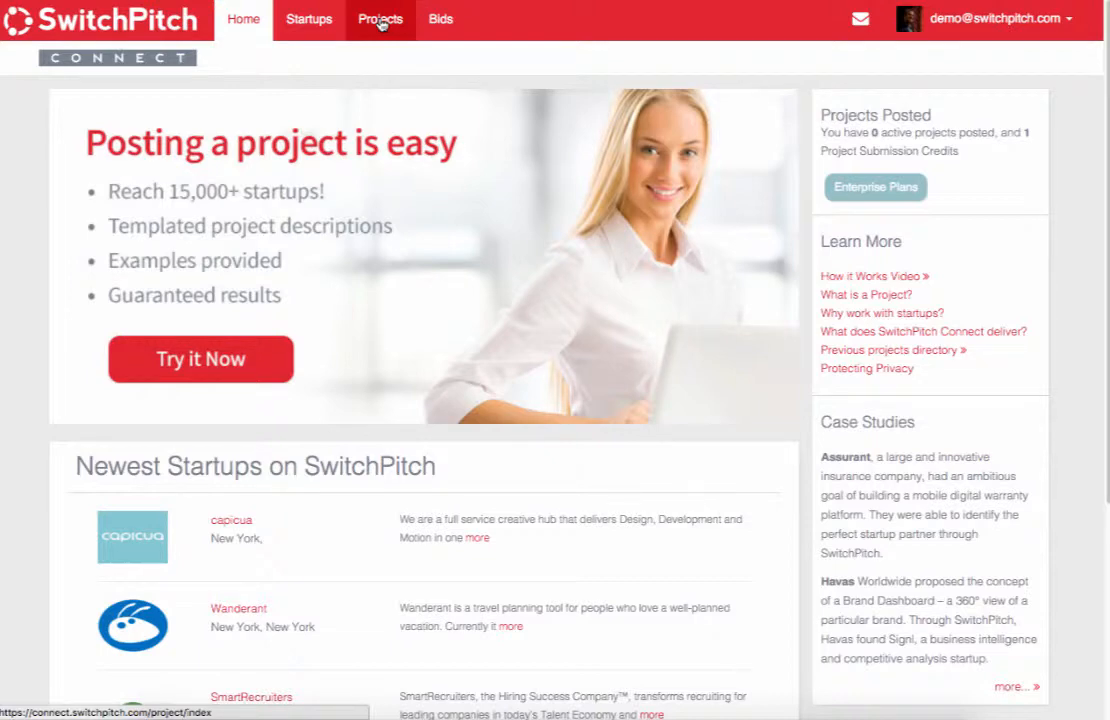
click(380, 20)
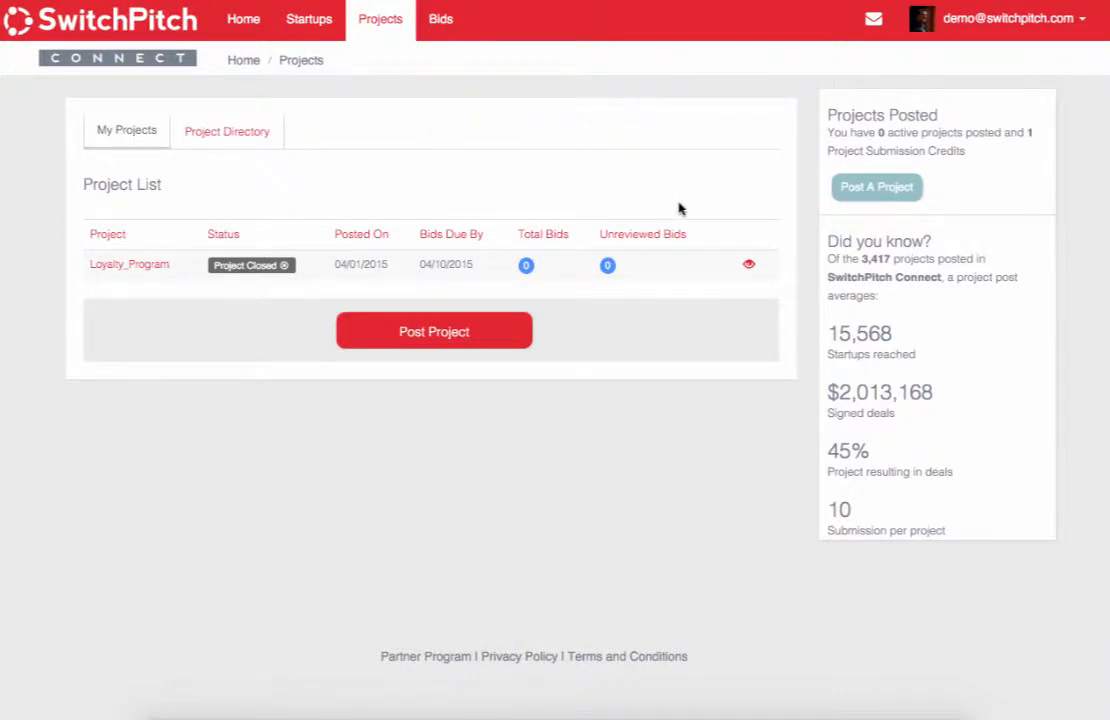
mouse_move(832, 336)
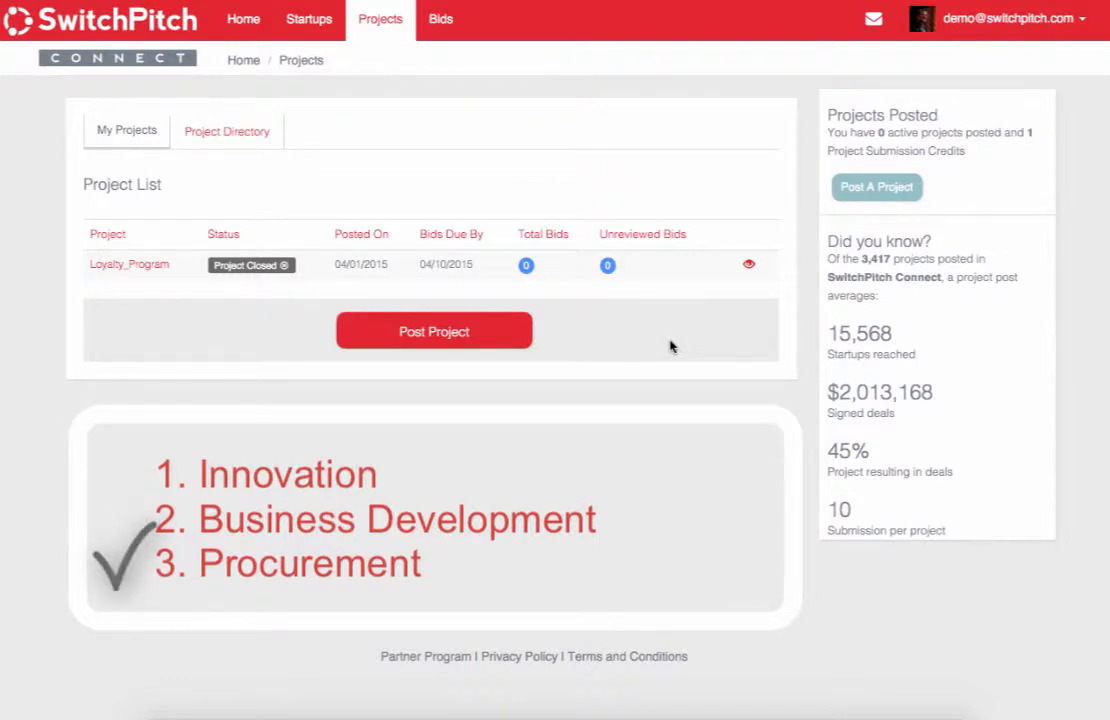
mouse_move(666, 340)
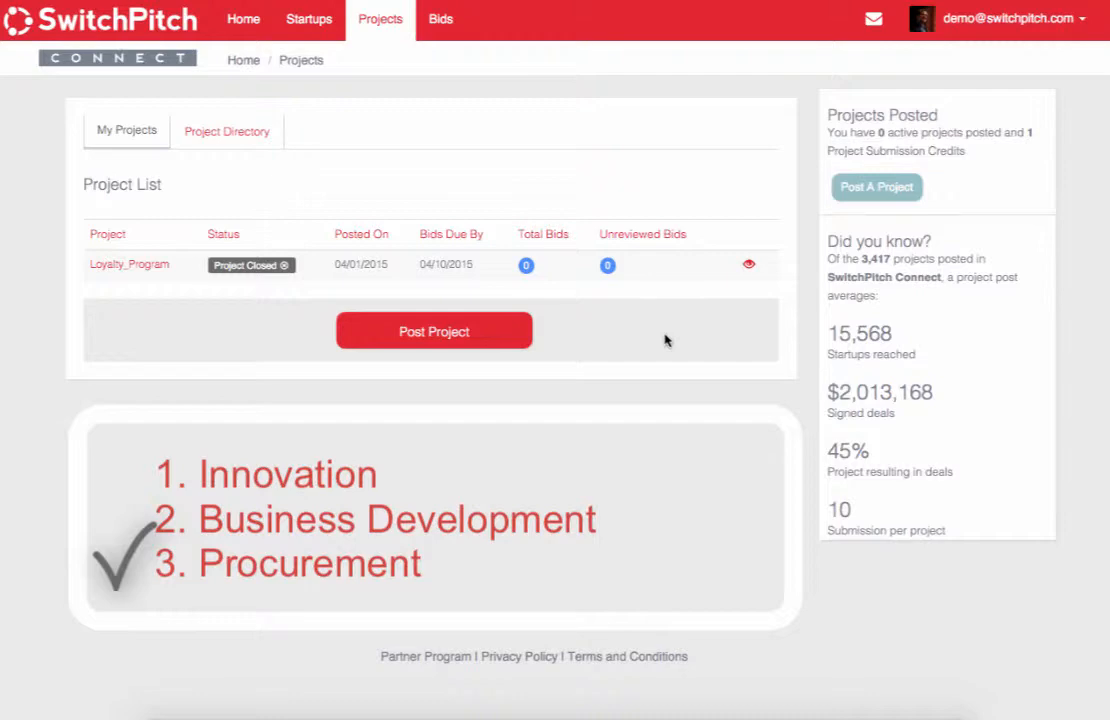
mouse_move(710, 370)
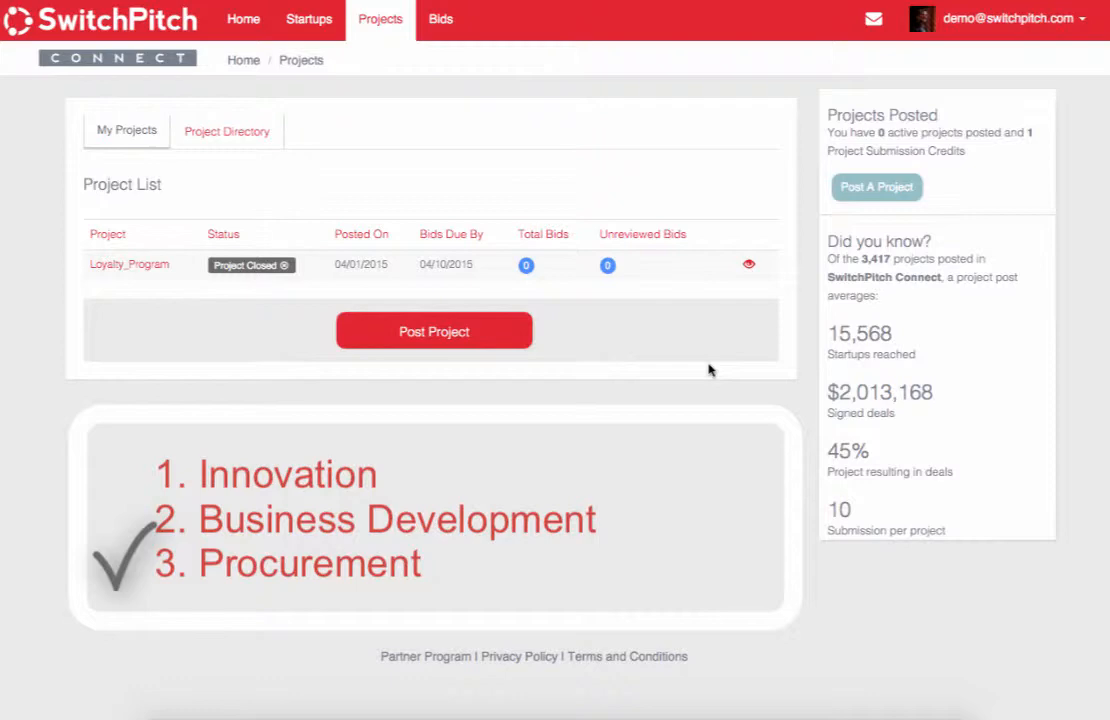
mouse_move(644, 374)
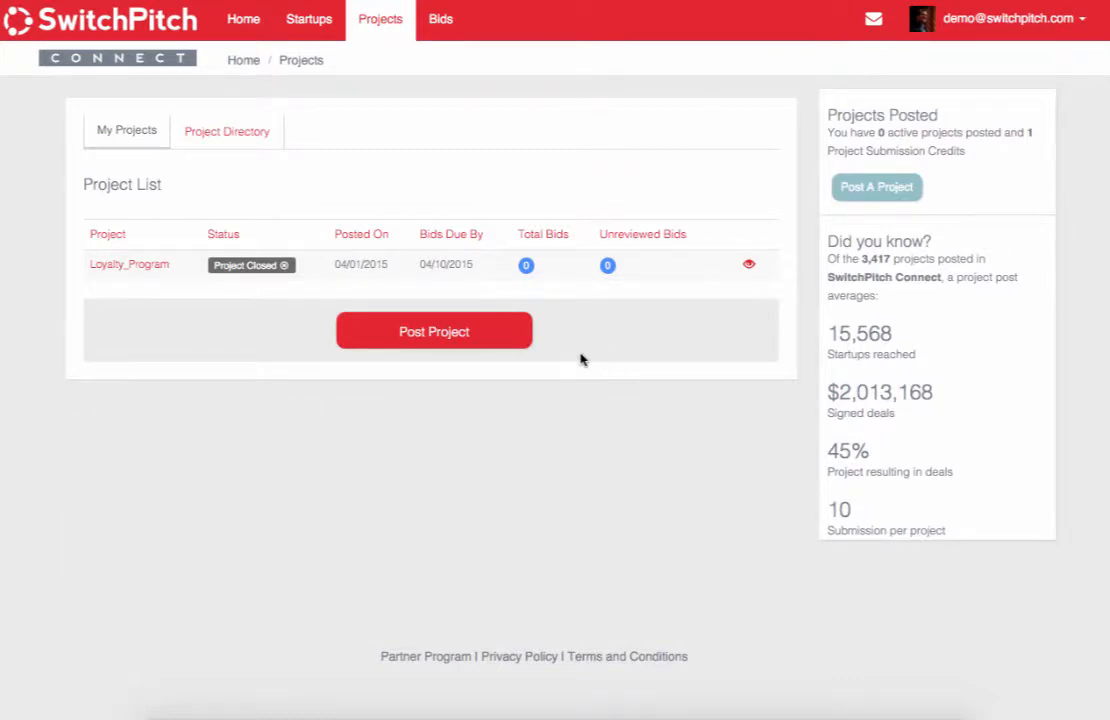
mouse_move(434, 332)
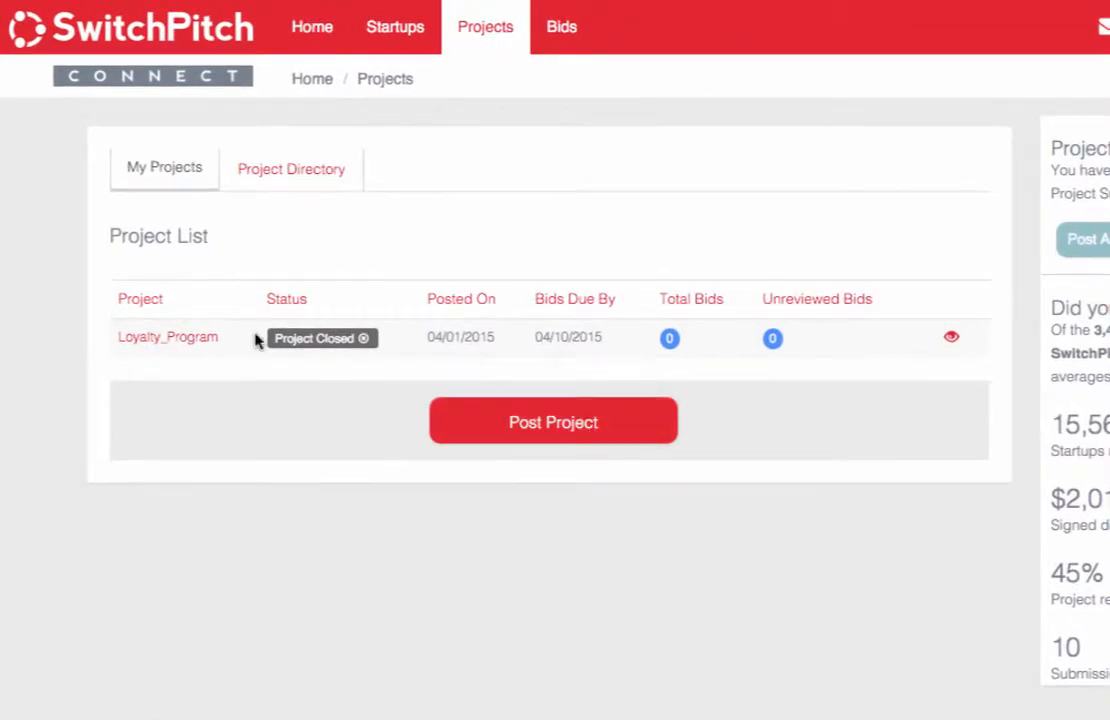
mouse_move(152, 148)
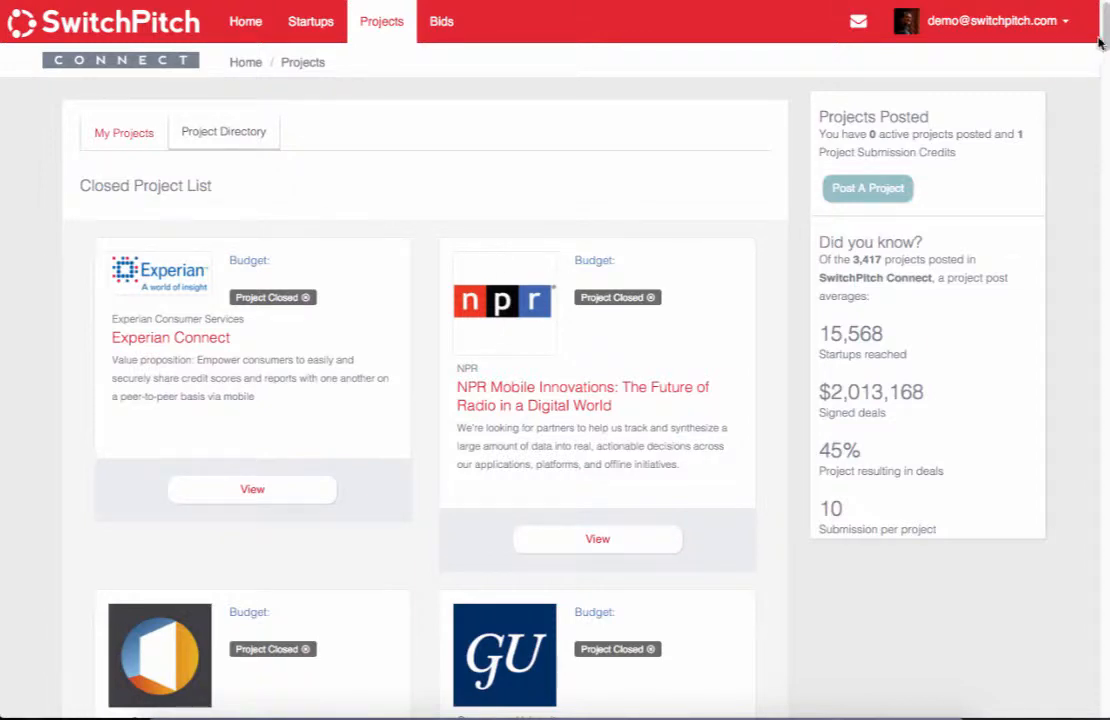
mouse_move(380, 228)
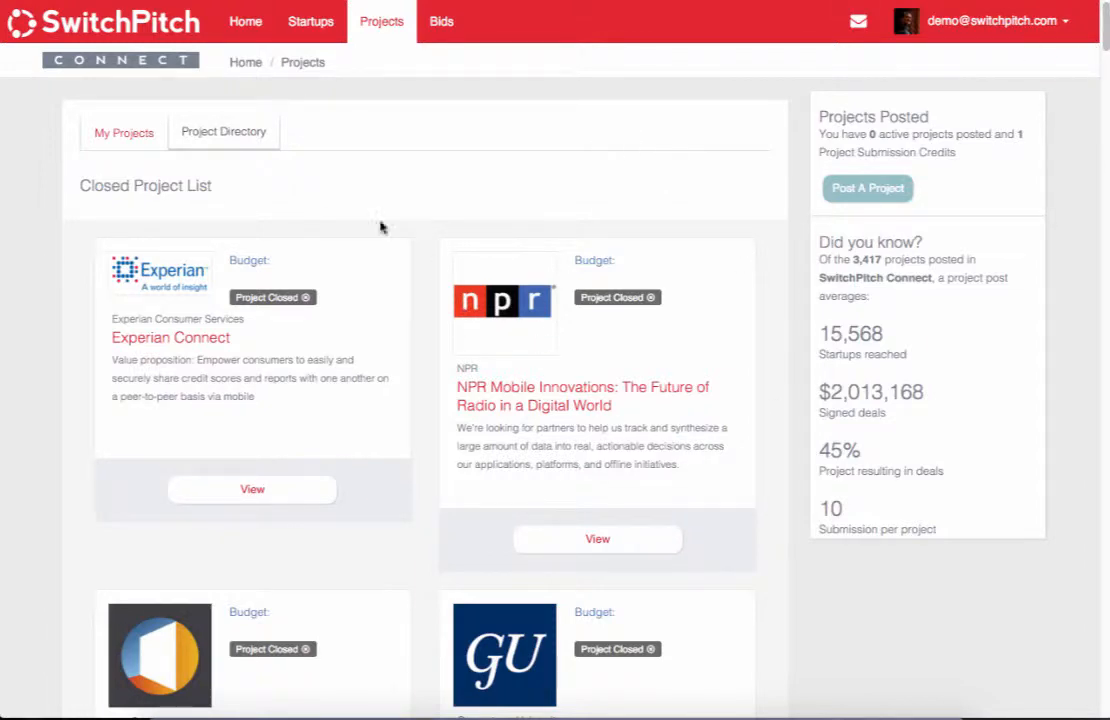
click(124, 132)
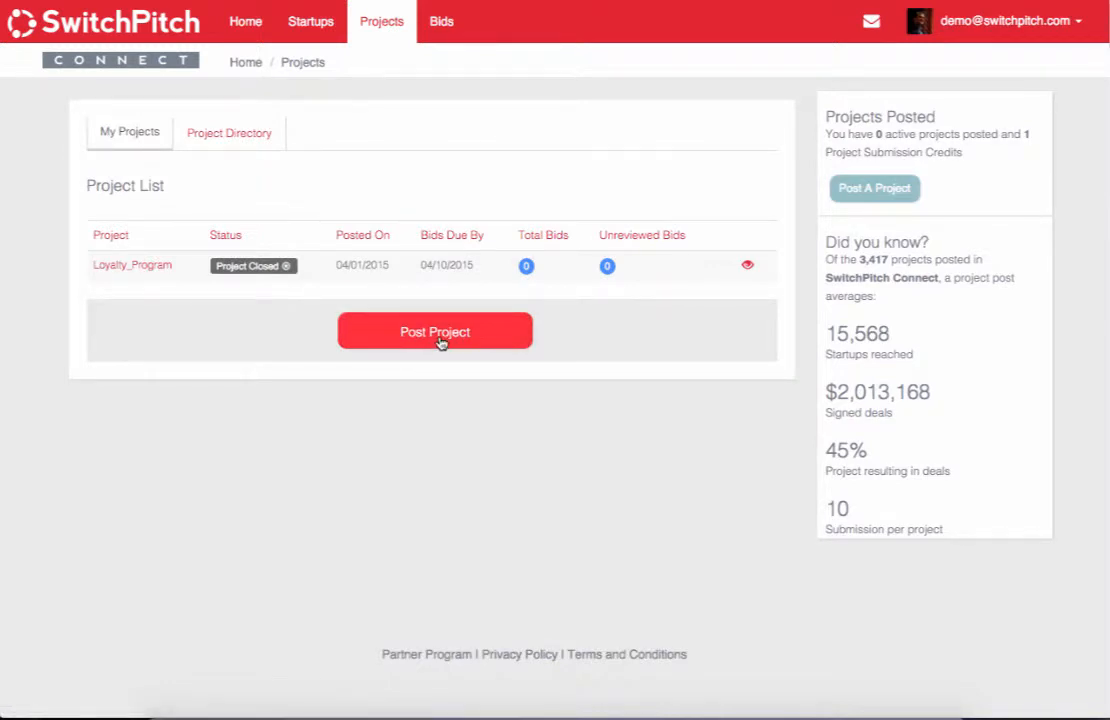
Begin a new project post as online only, reaching the Create Project form
click(434, 332)
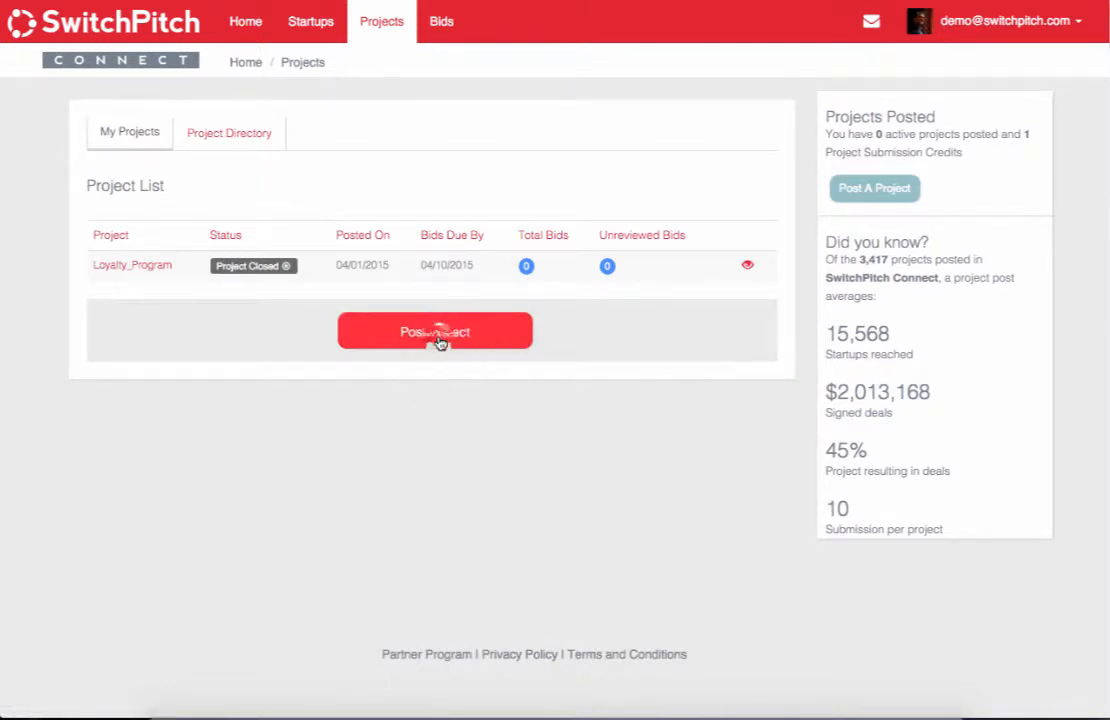
click(436, 332)
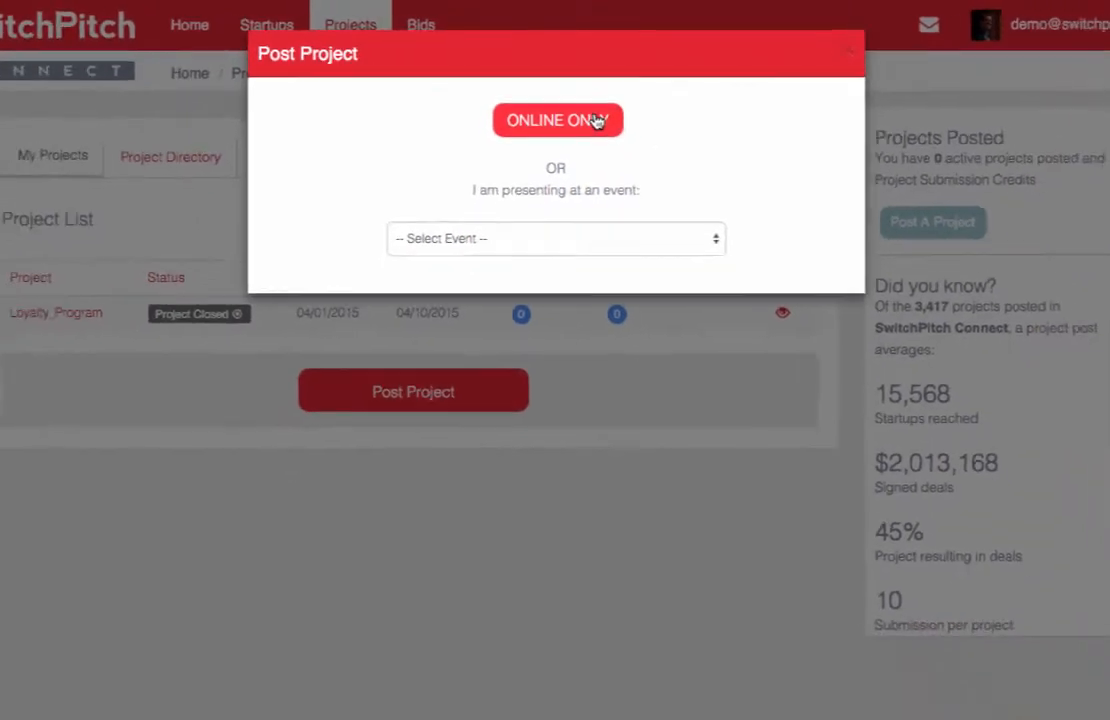
click(556, 120)
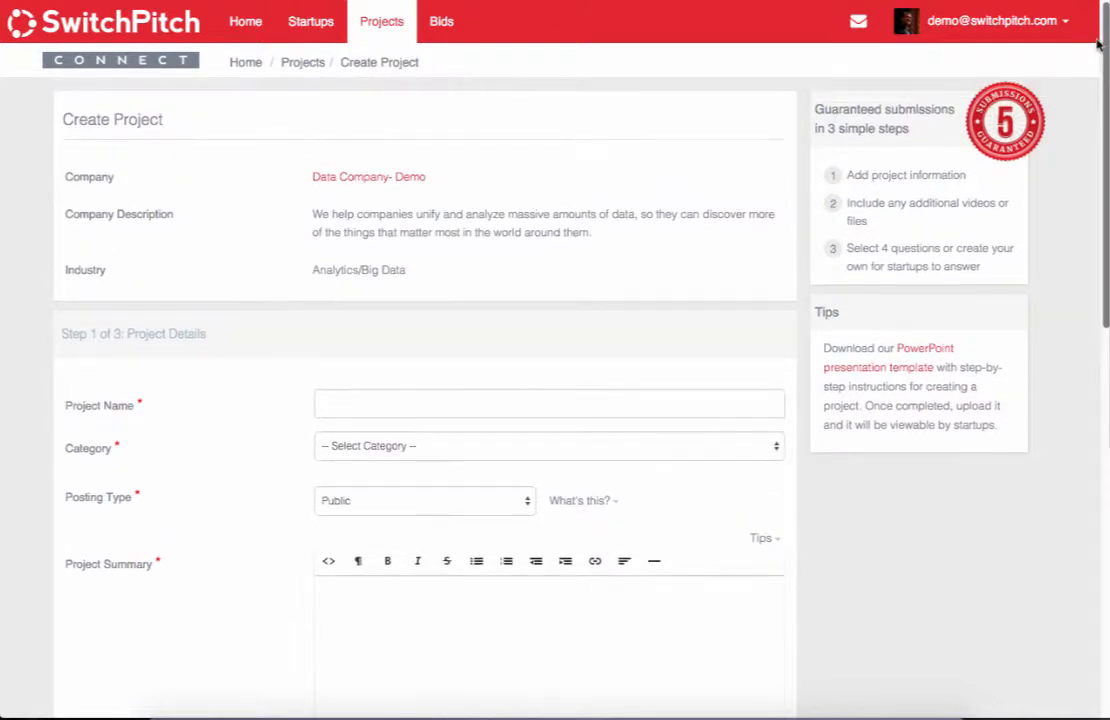
Enter 'Big Data Visualization Tool' as the project name in Step 1
scroll(down, 3)
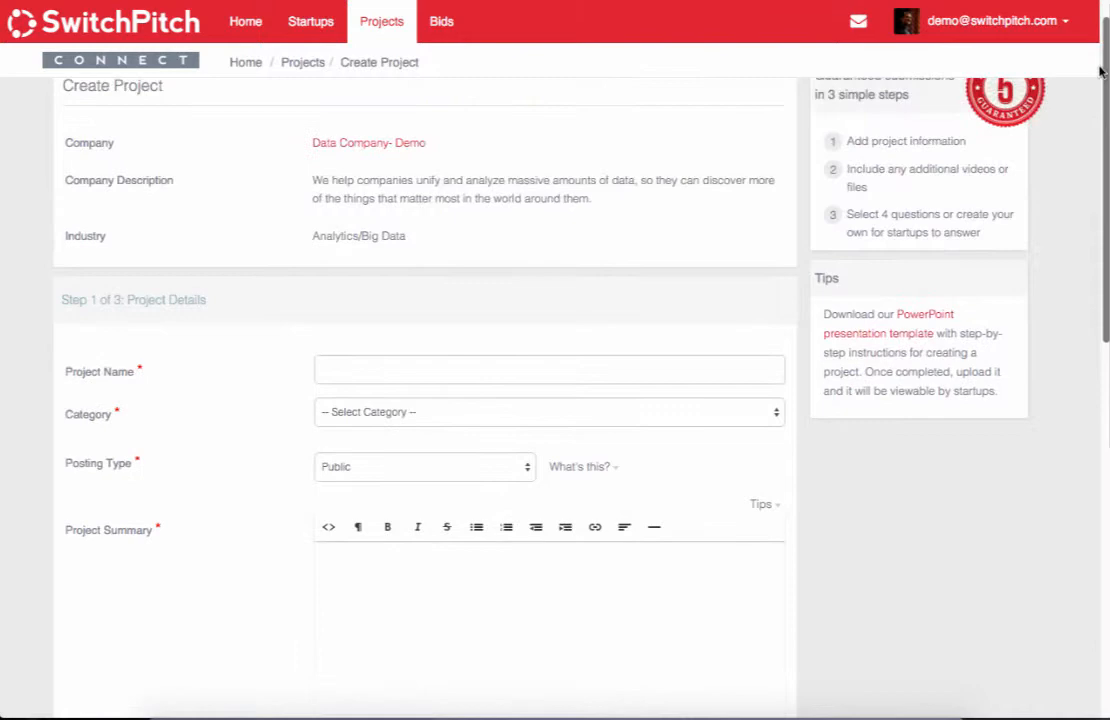
scroll(down, 3)
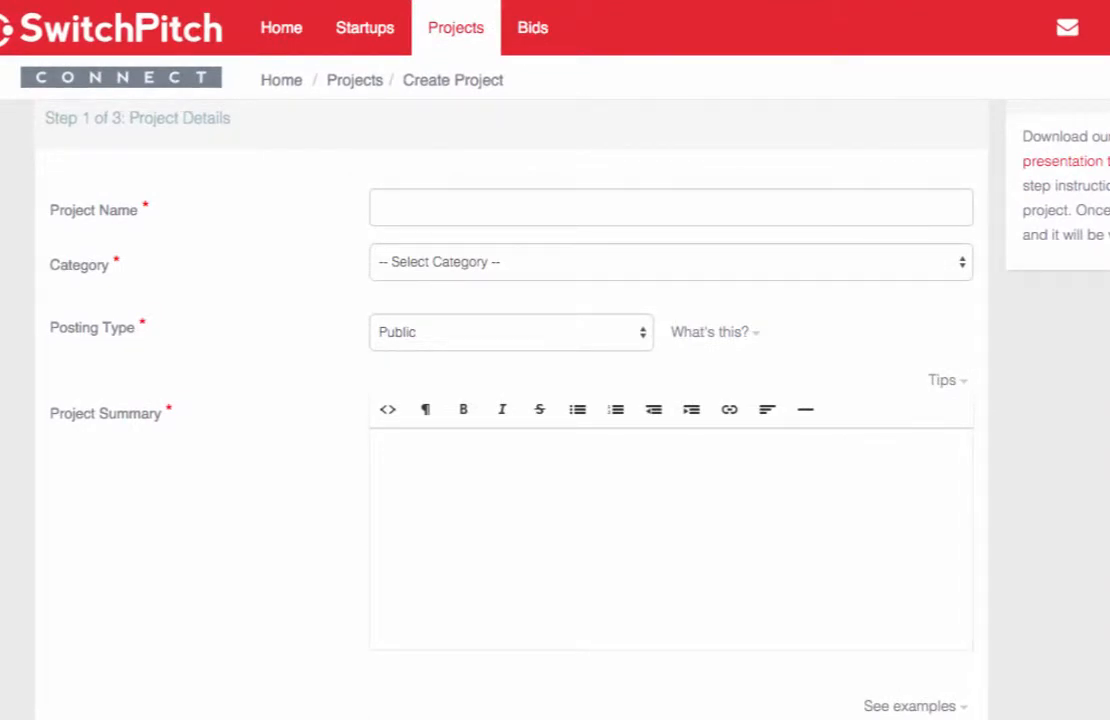
click(670, 206)
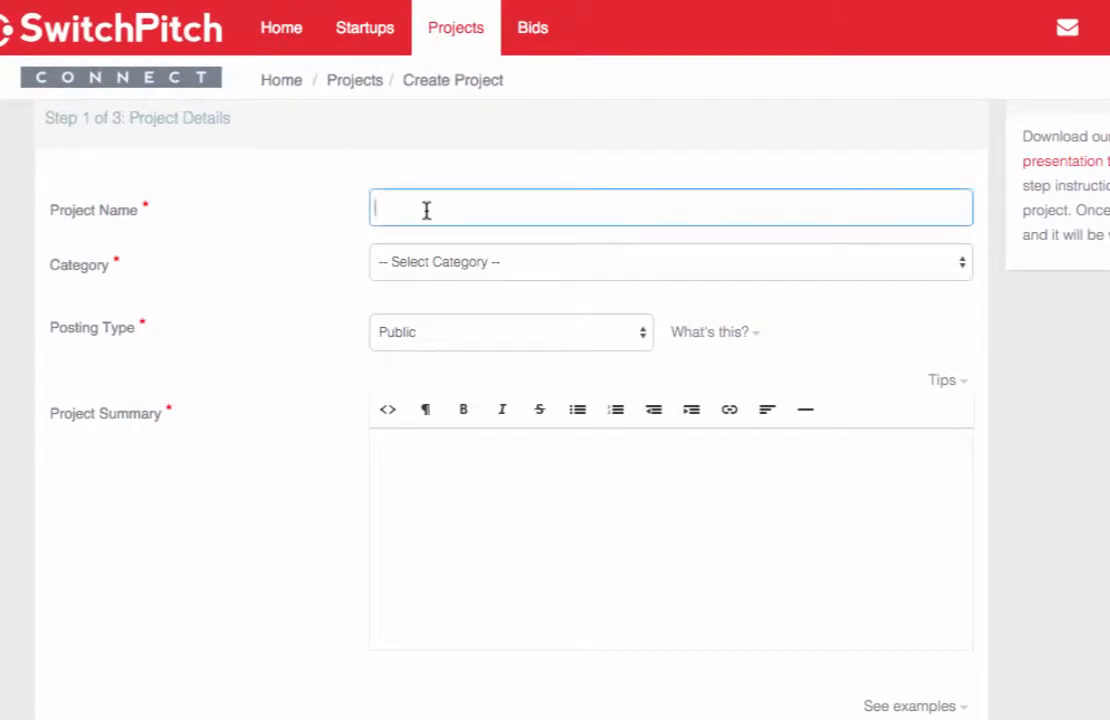
text(Big Data Visualization Tool)
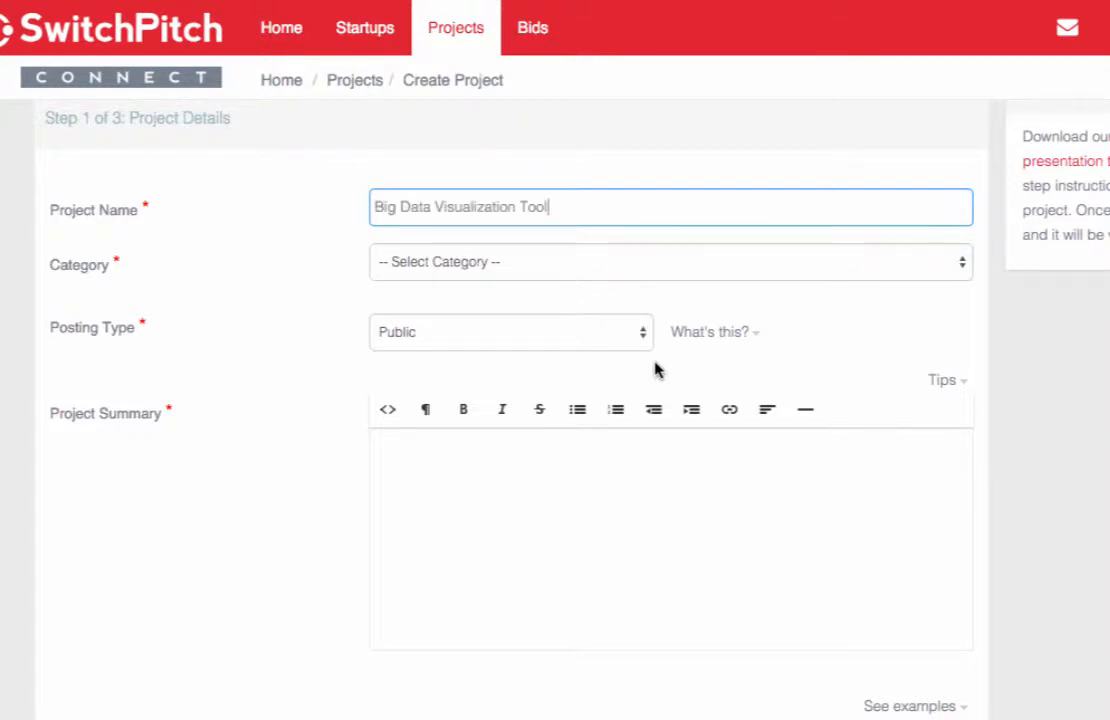
mouse_move(622, 312)
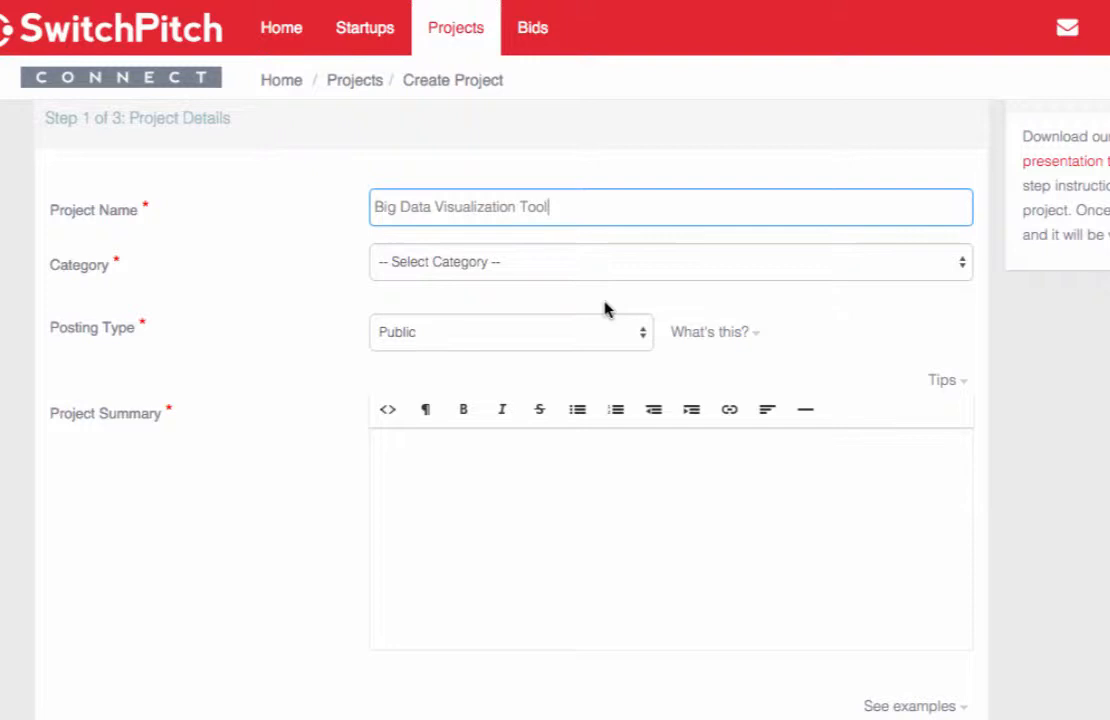
mouse_move(484, 236)
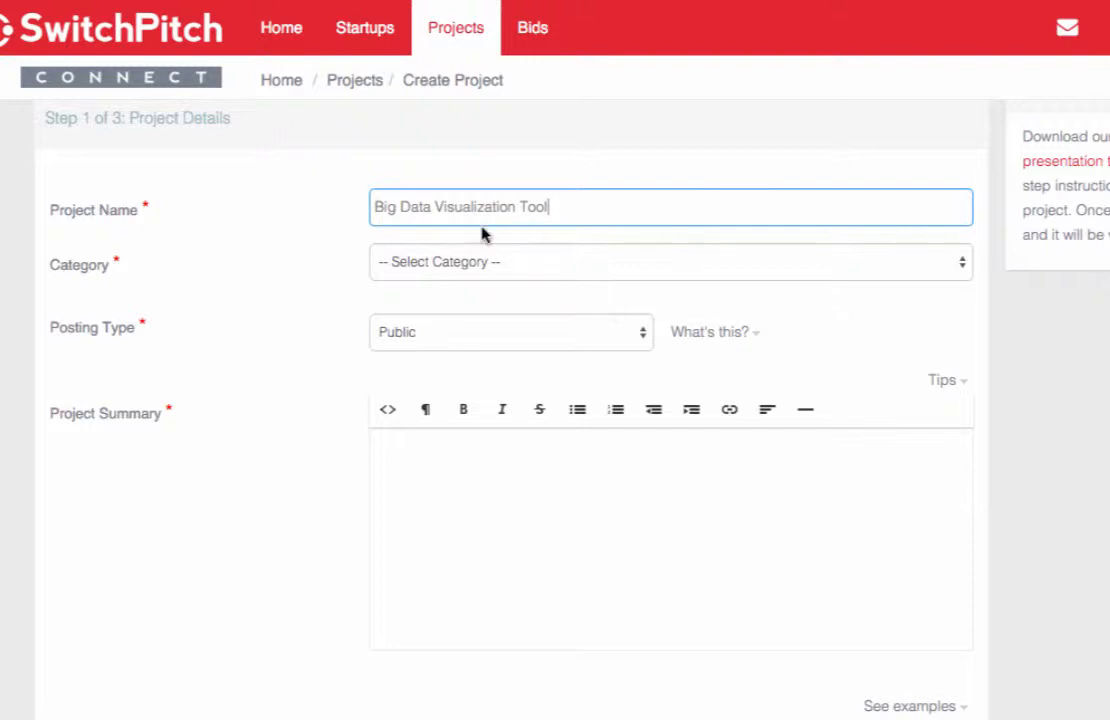
mouse_move(520, 264)
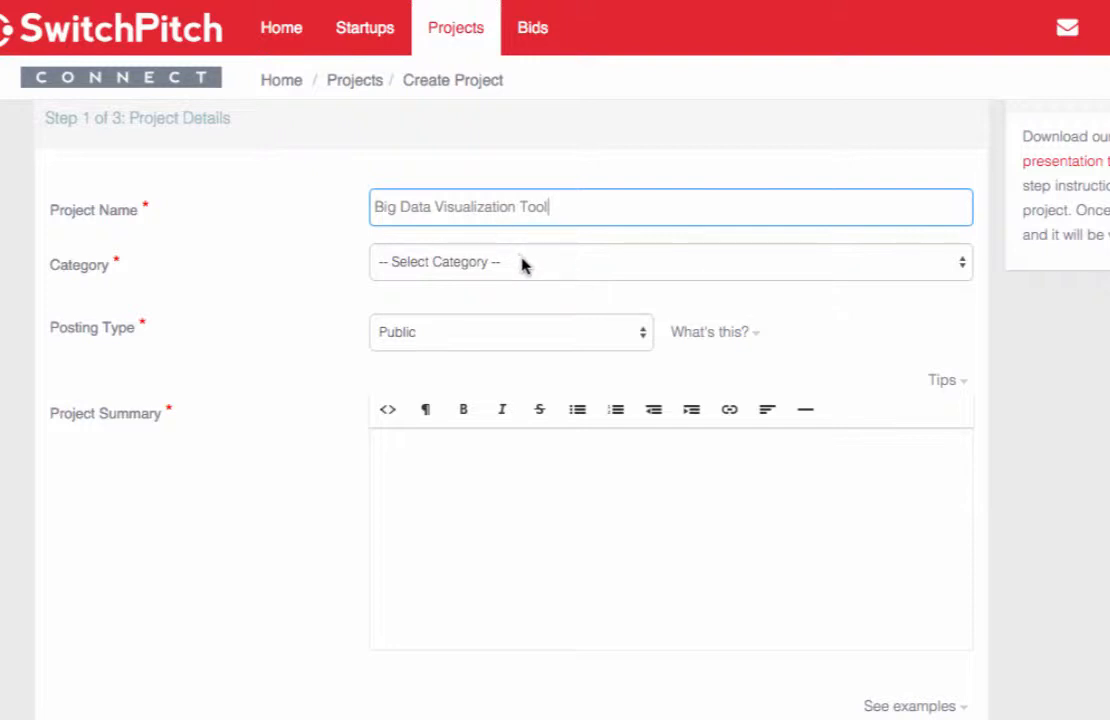
click(670, 260)
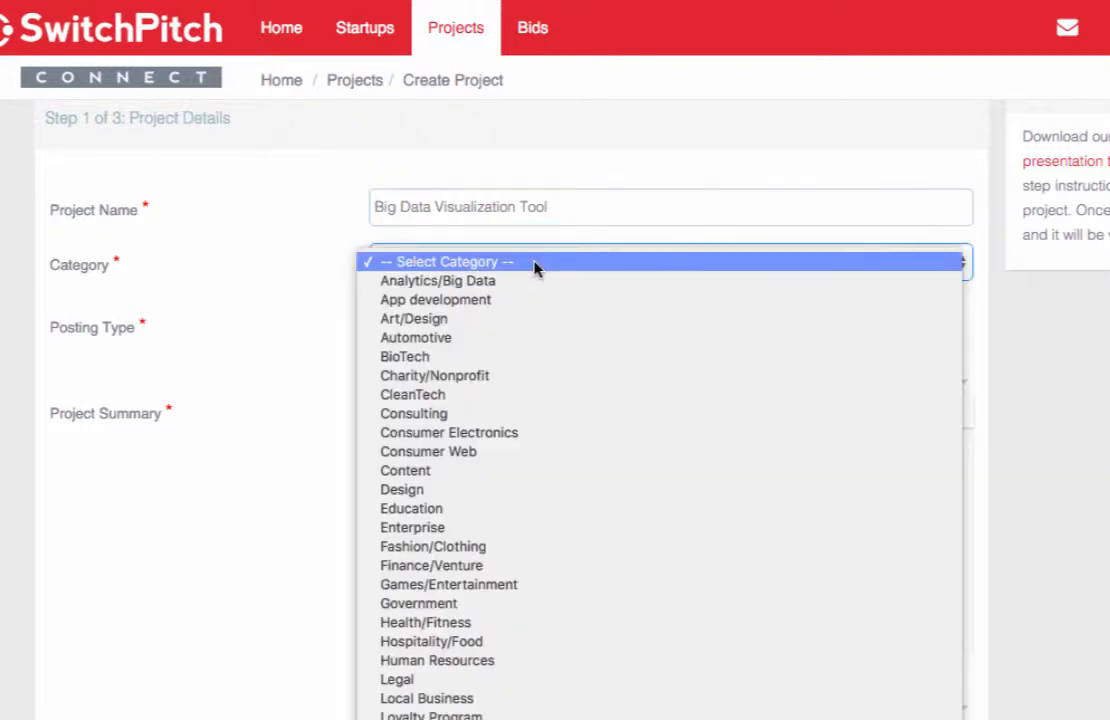
mouse_move(438, 280)
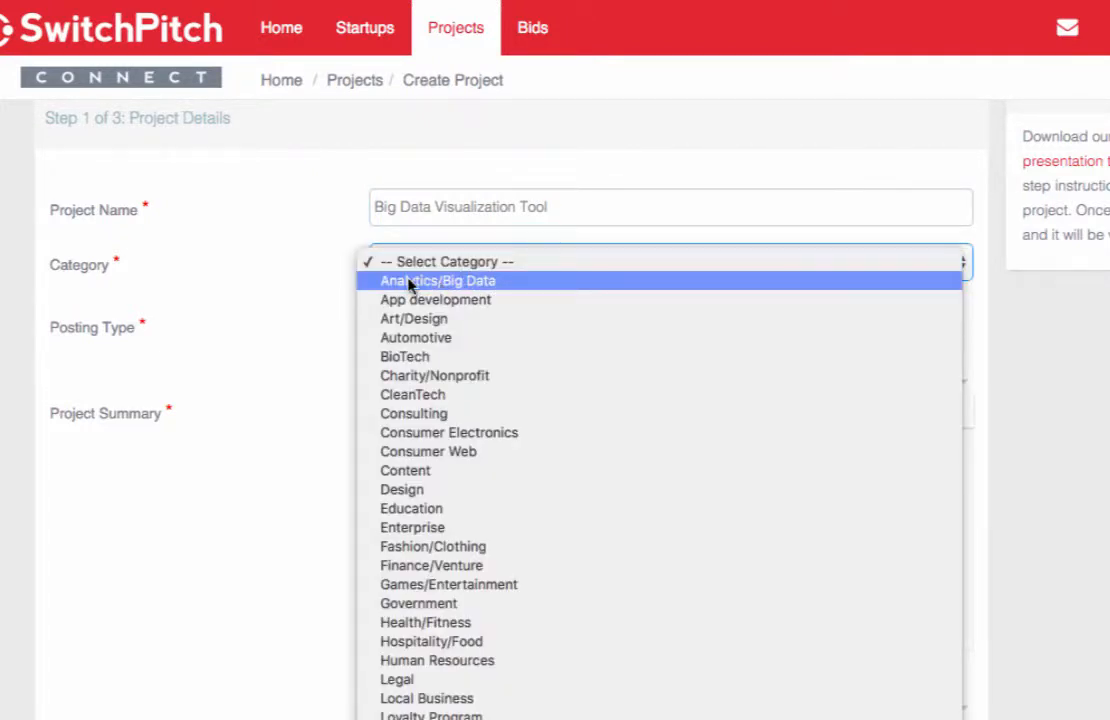
mouse_move(432, 640)
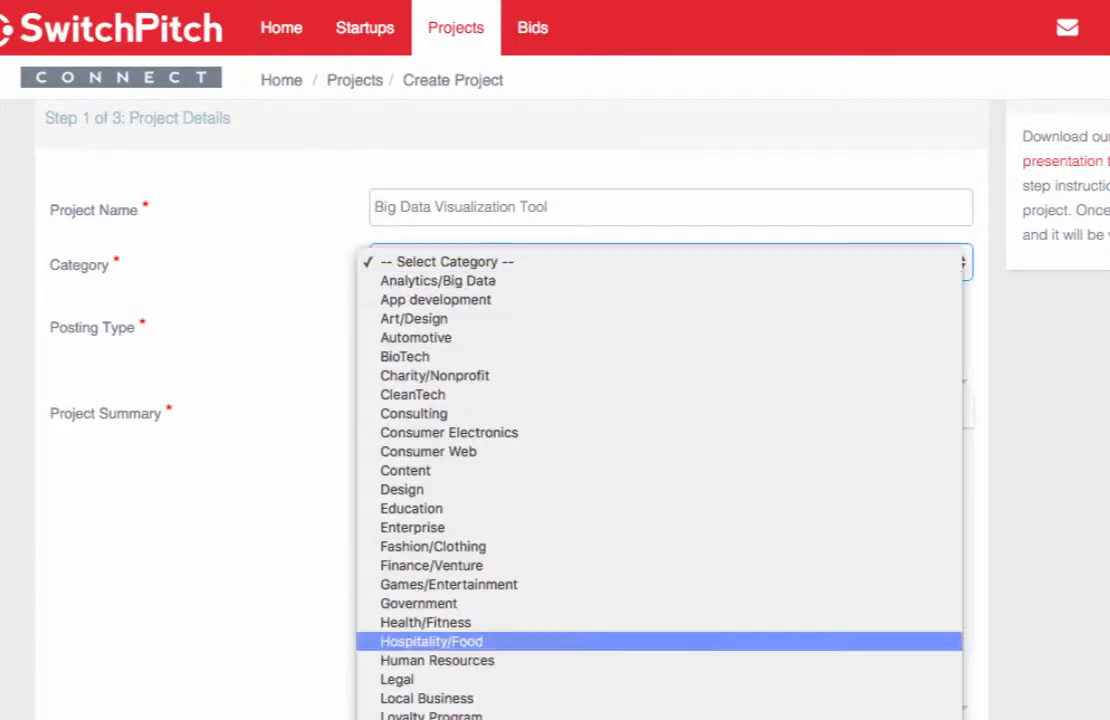
scroll(down, 3)
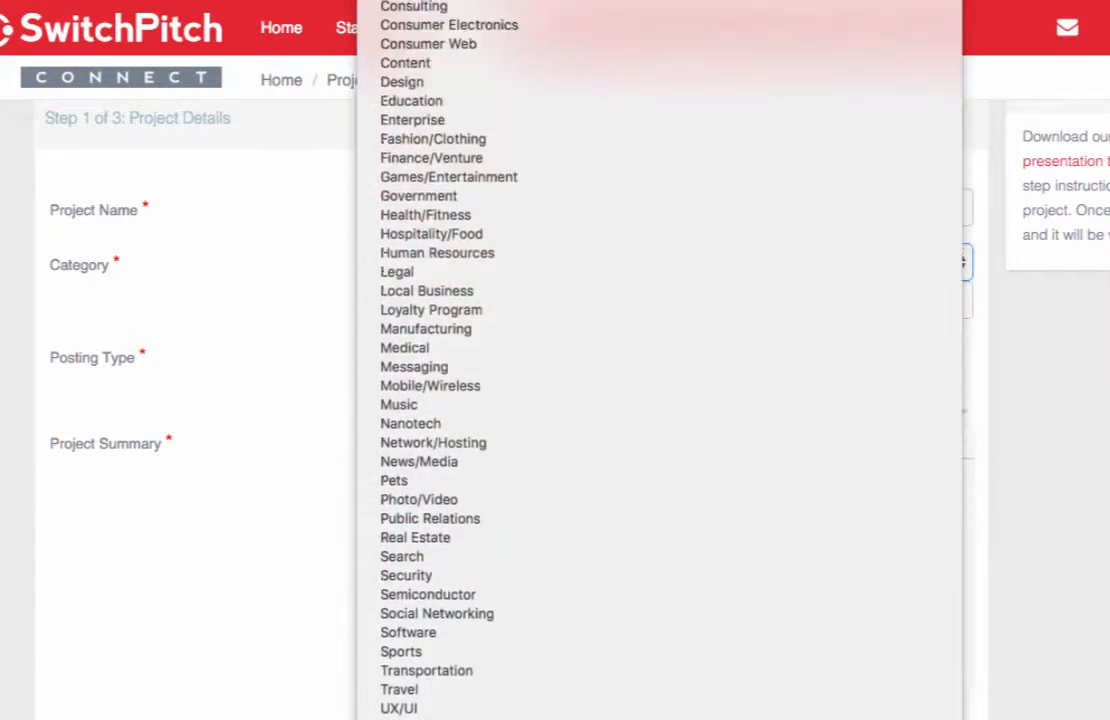
click(434, 260)
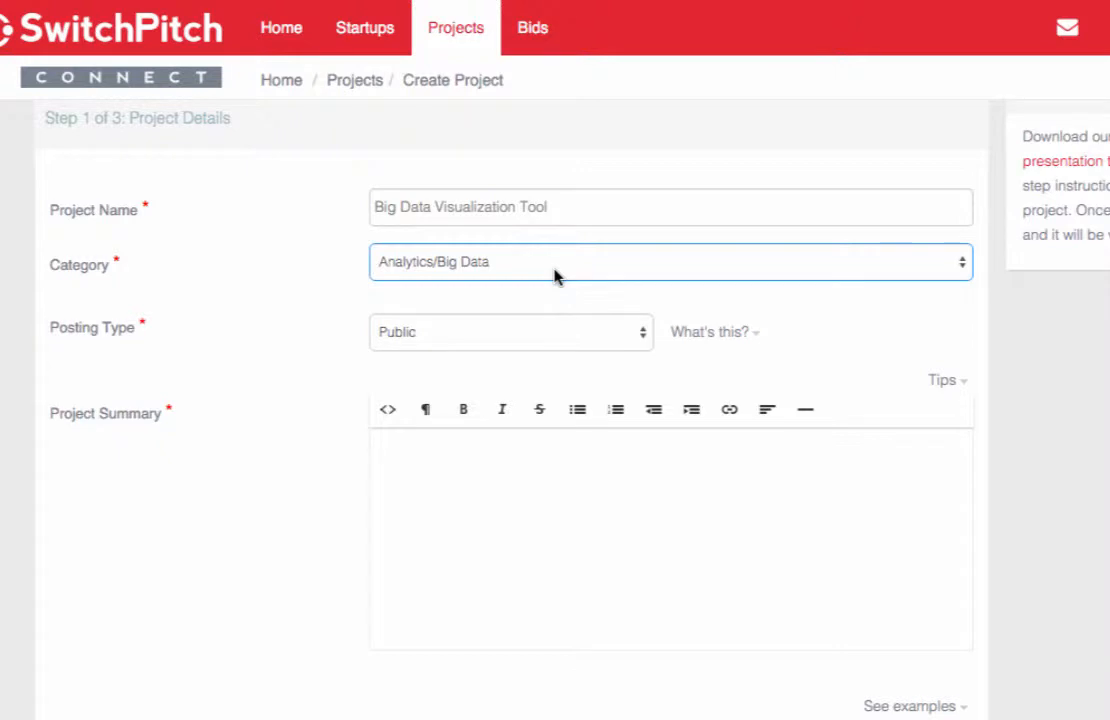
mouse_move(456, 344)
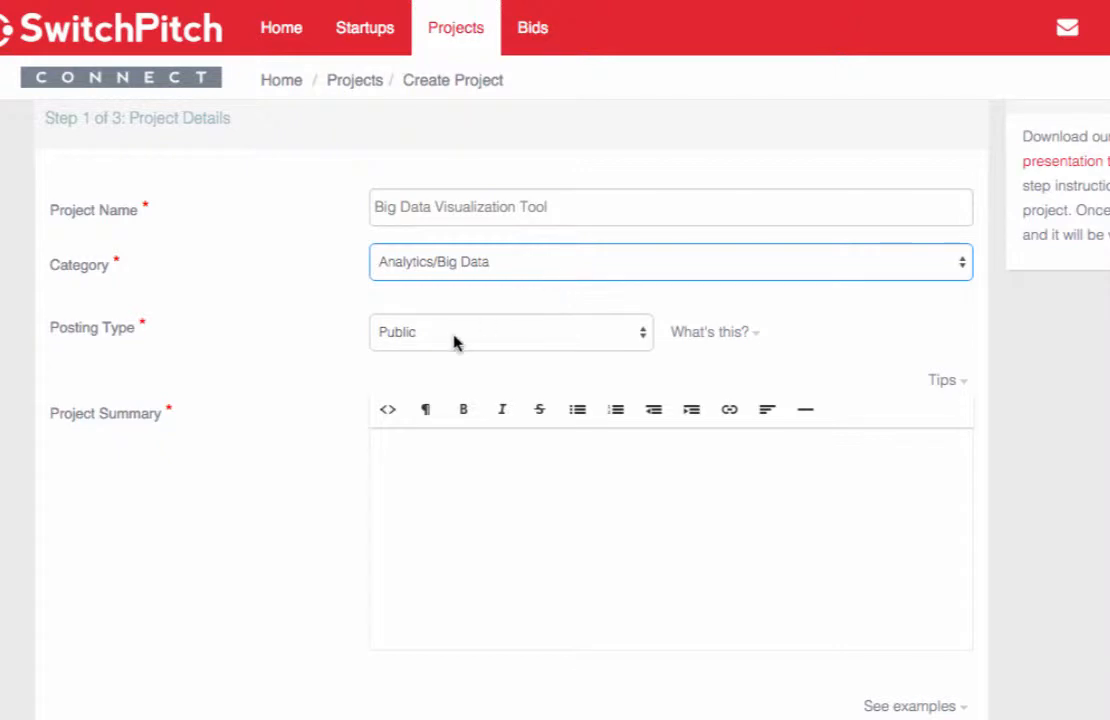
mouse_move(92, 350)
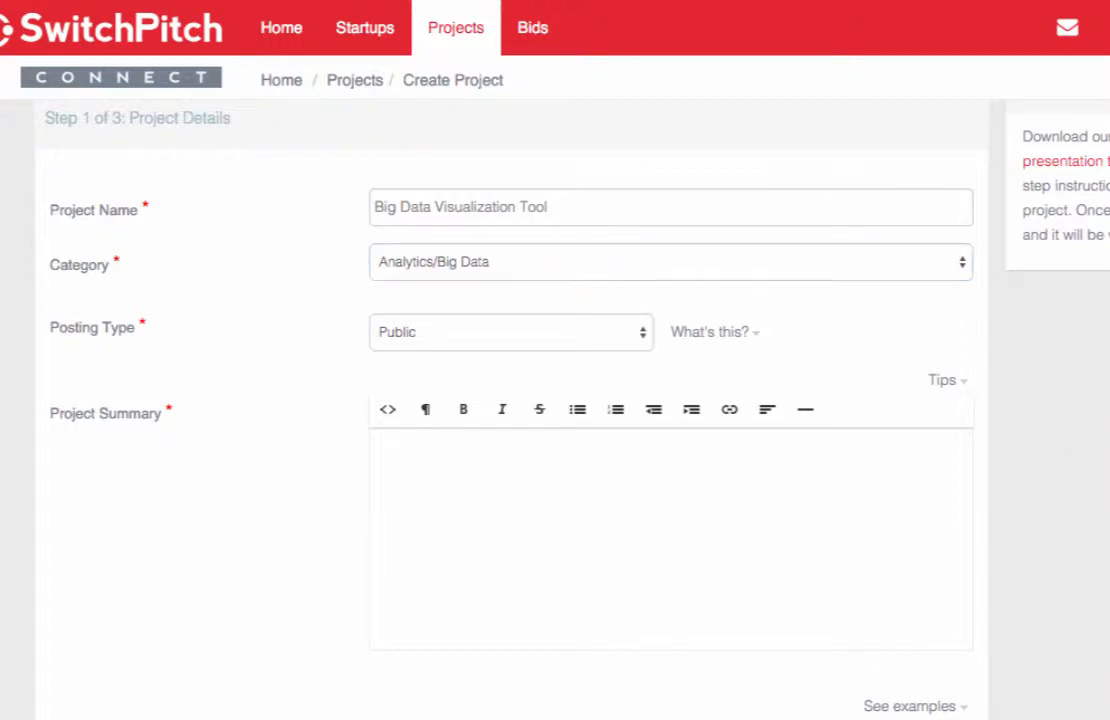
mouse_move(484, 308)
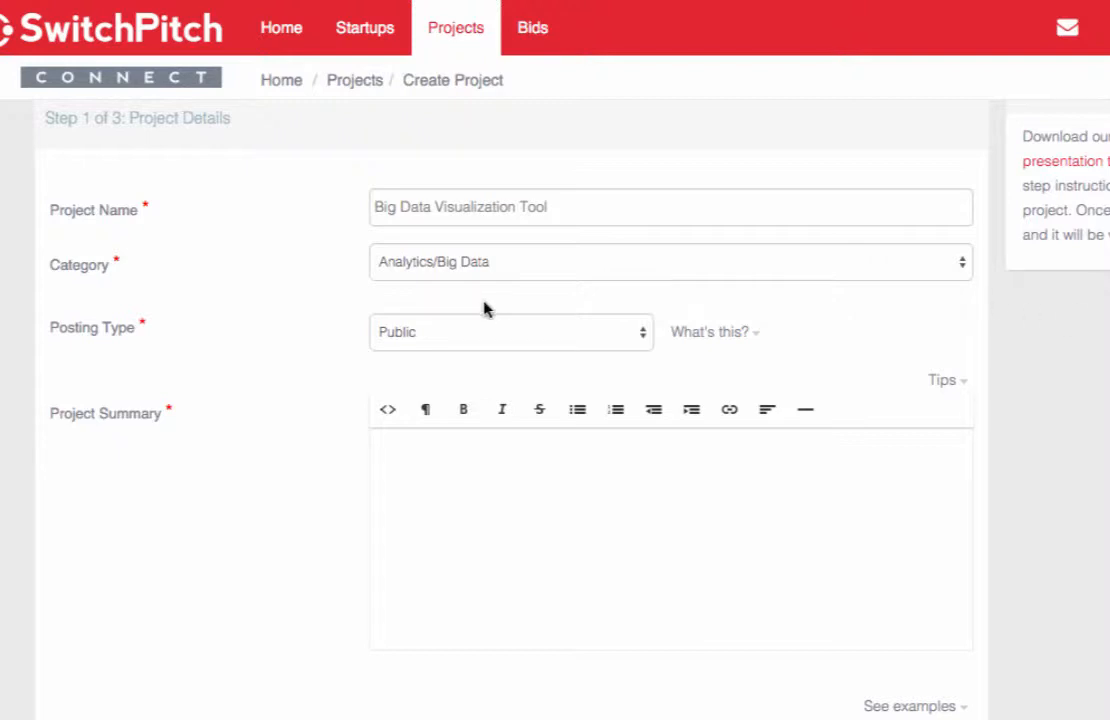
mouse_move(480, 308)
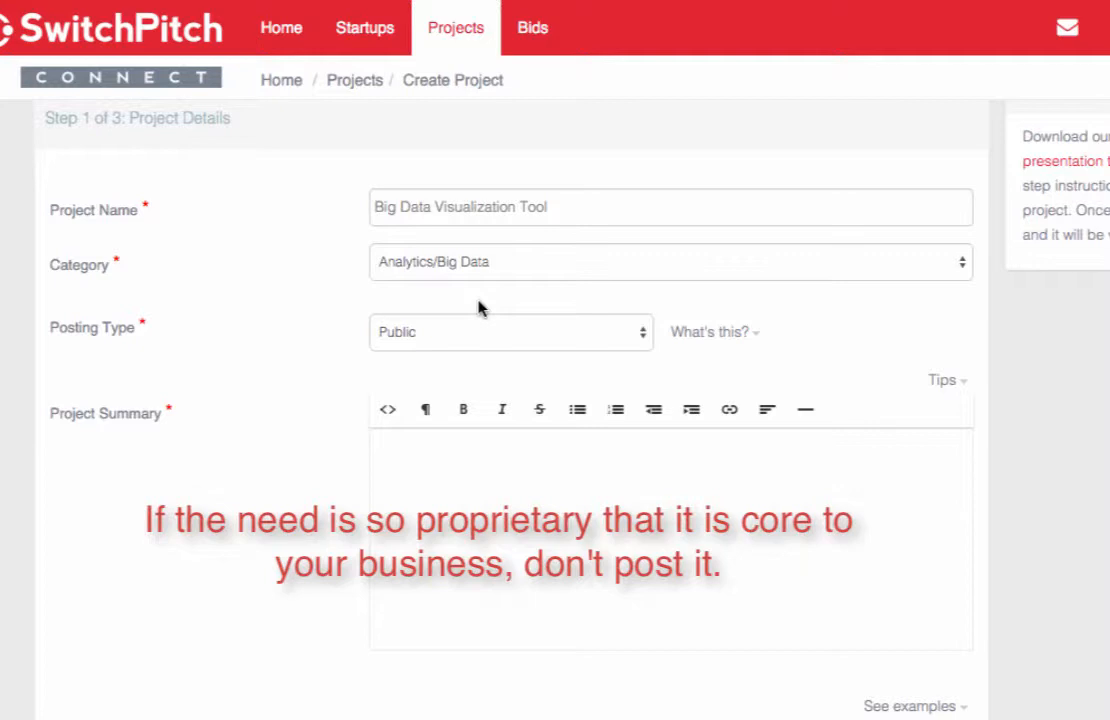
mouse_move(524, 318)
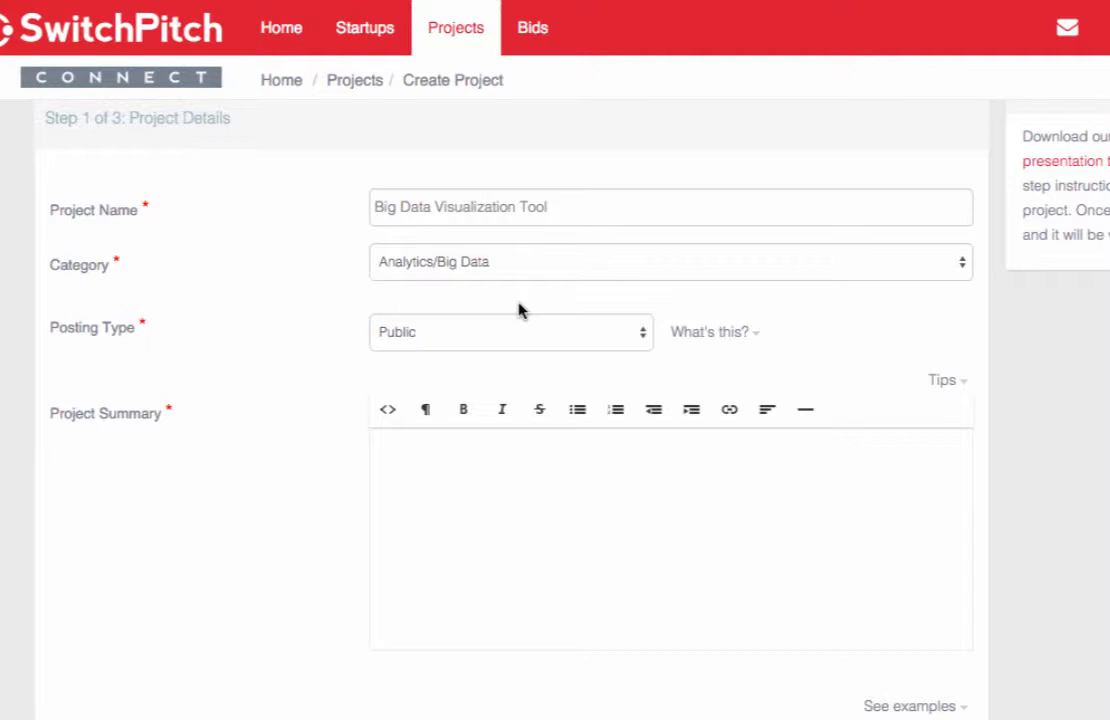
mouse_move(556, 332)
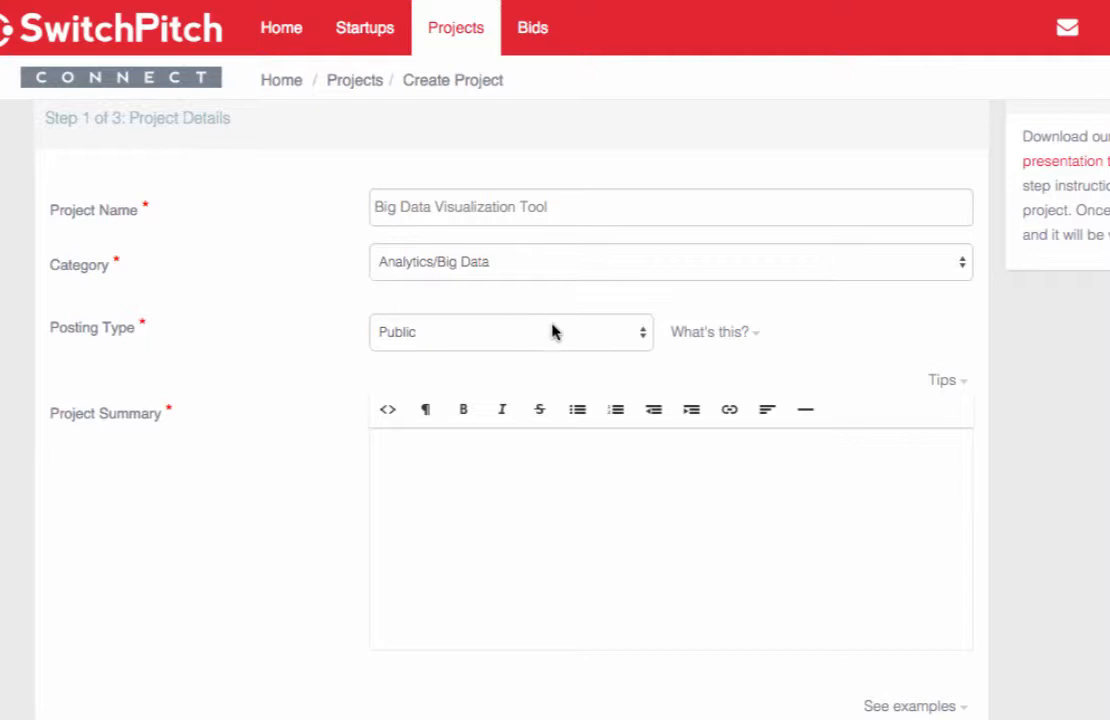
mouse_move(550, 358)
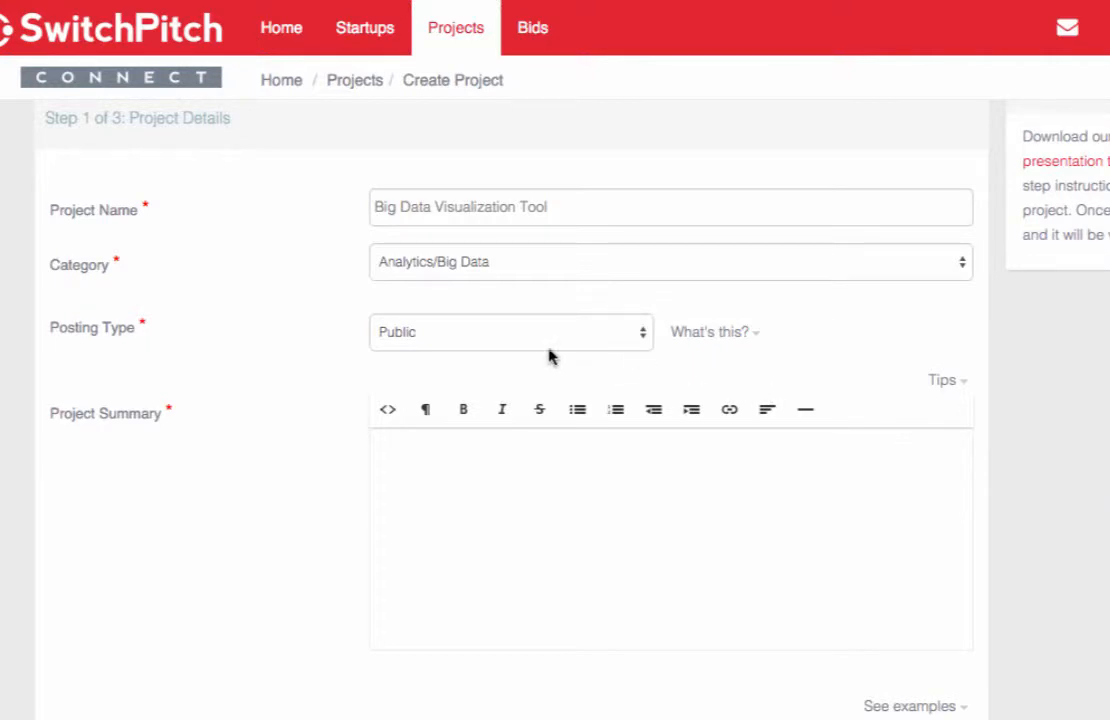
Set posting type to Anonymous with company description 'A big data company'
click(510, 332)
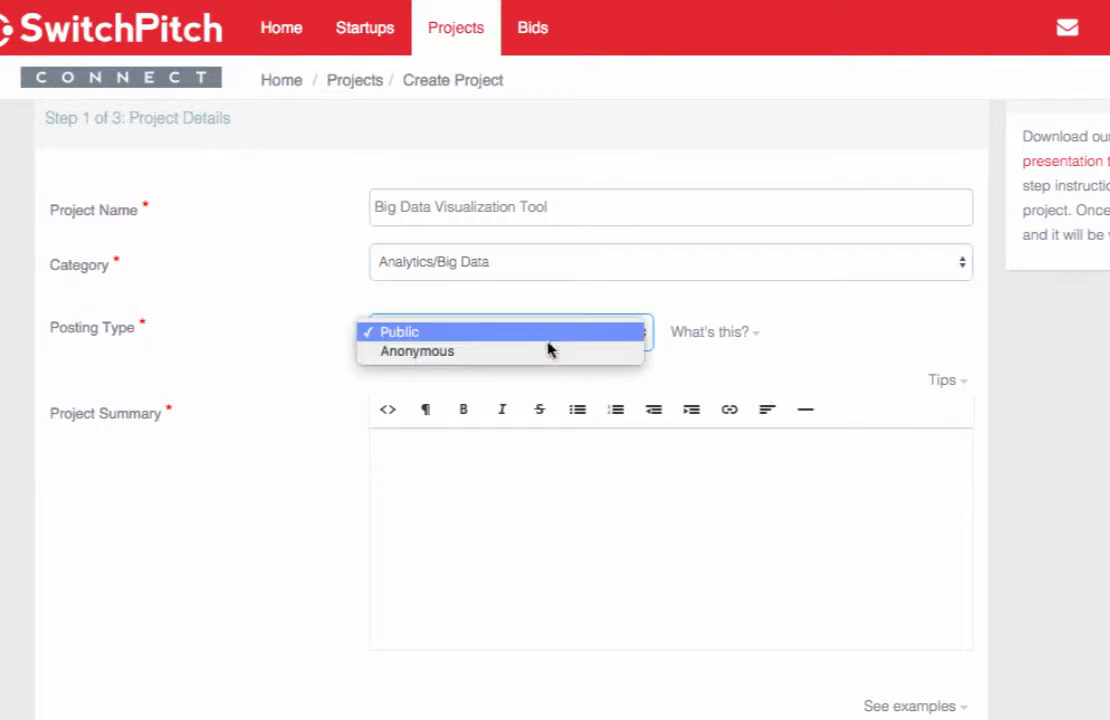
mouse_move(516, 336)
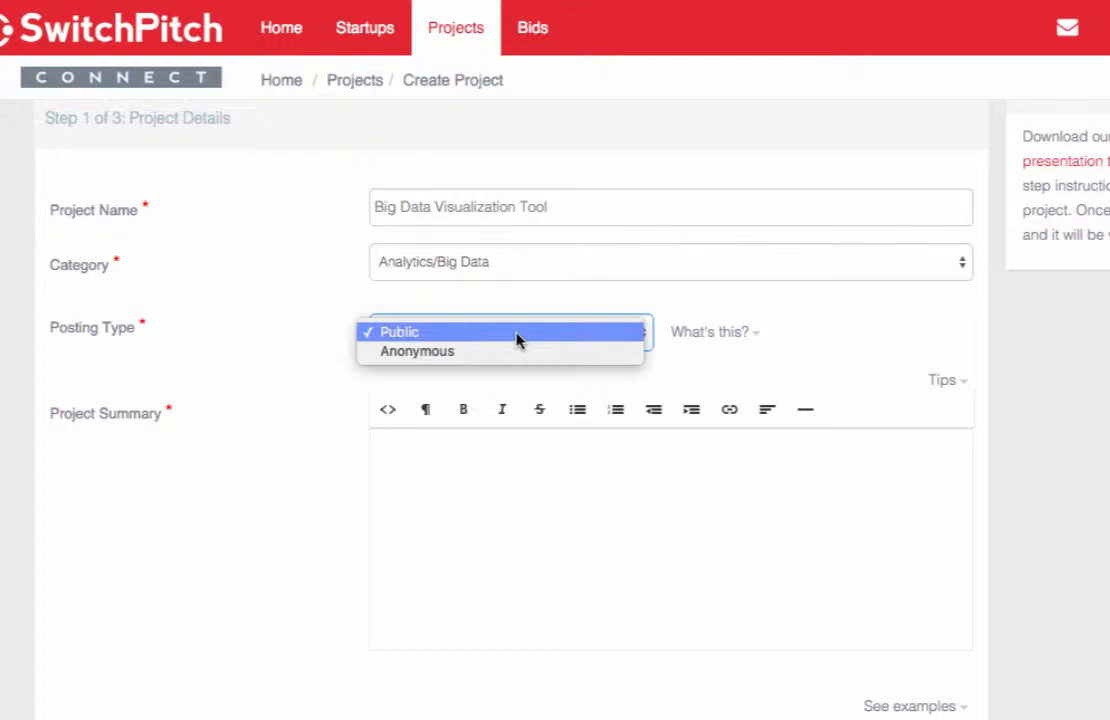
mouse_move(416, 352)
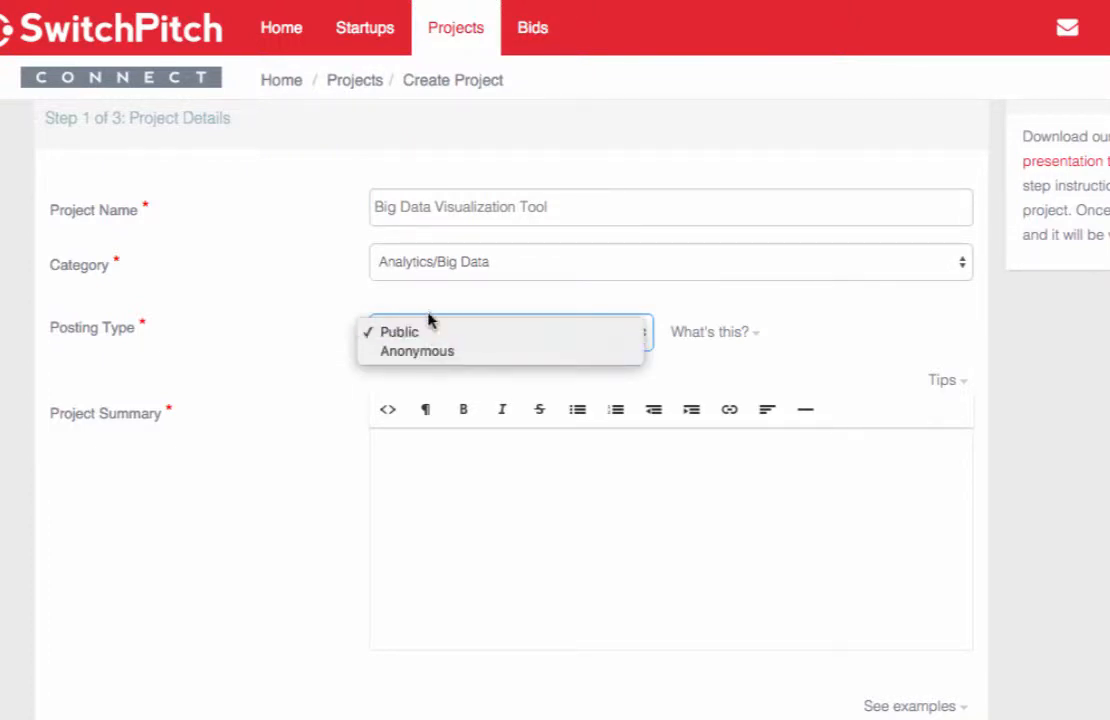
mouse_move(416, 352)
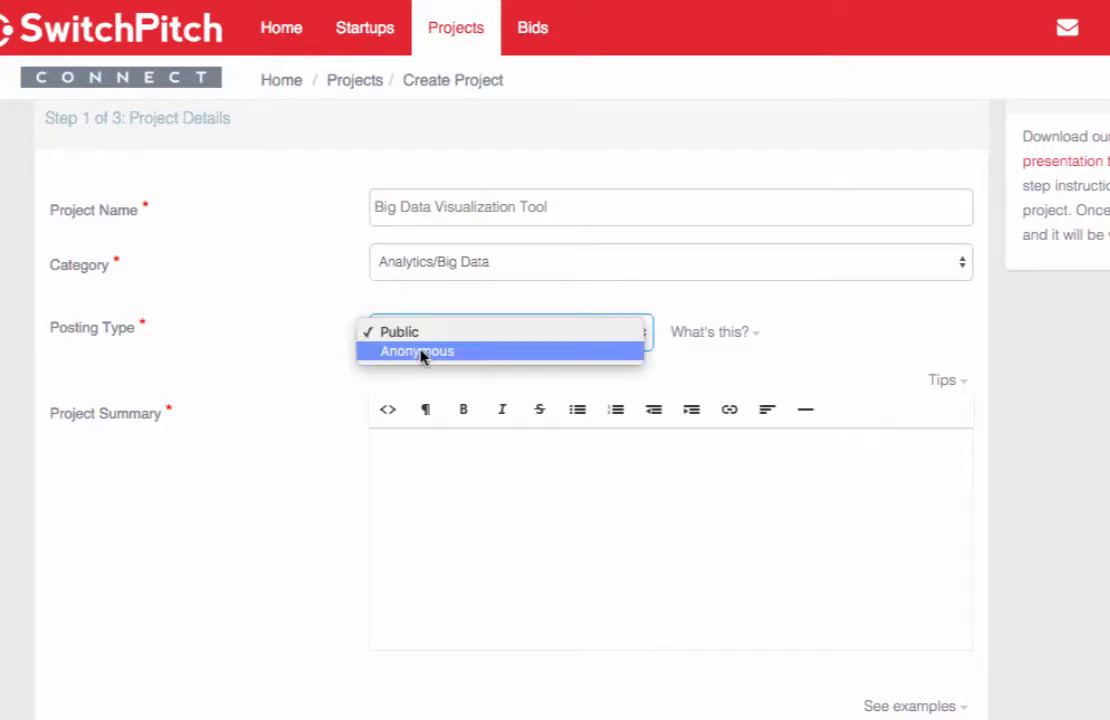
click(400, 332)
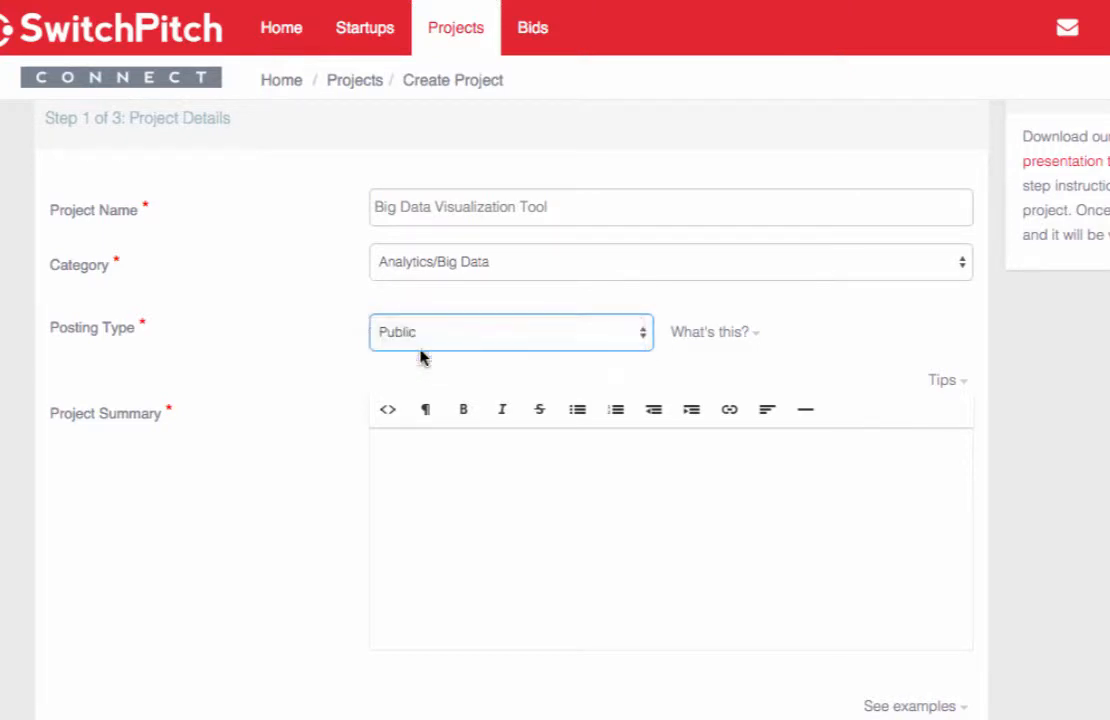
click(512, 332)
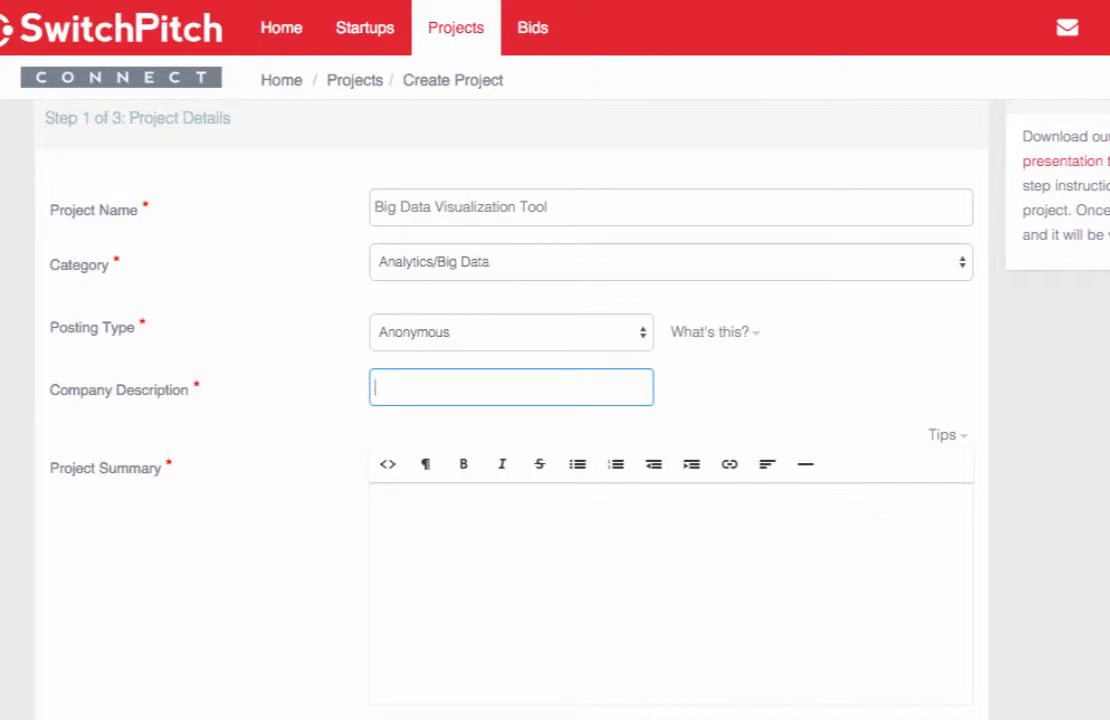
text(A bigt)
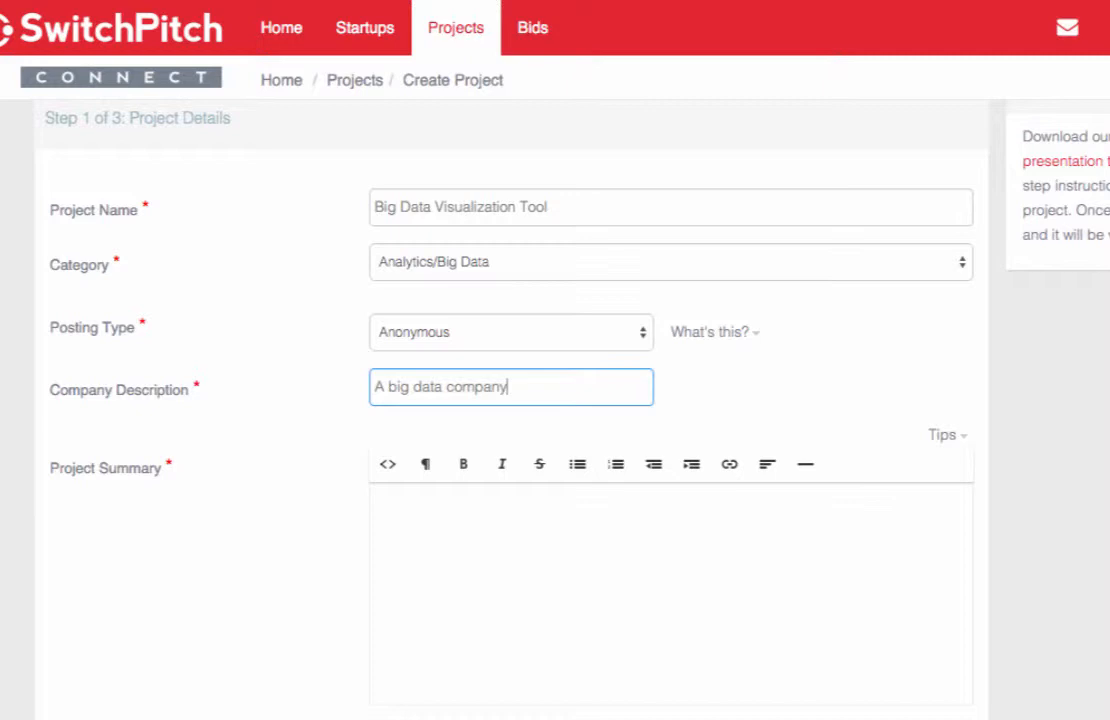
mouse_move(834, 330)
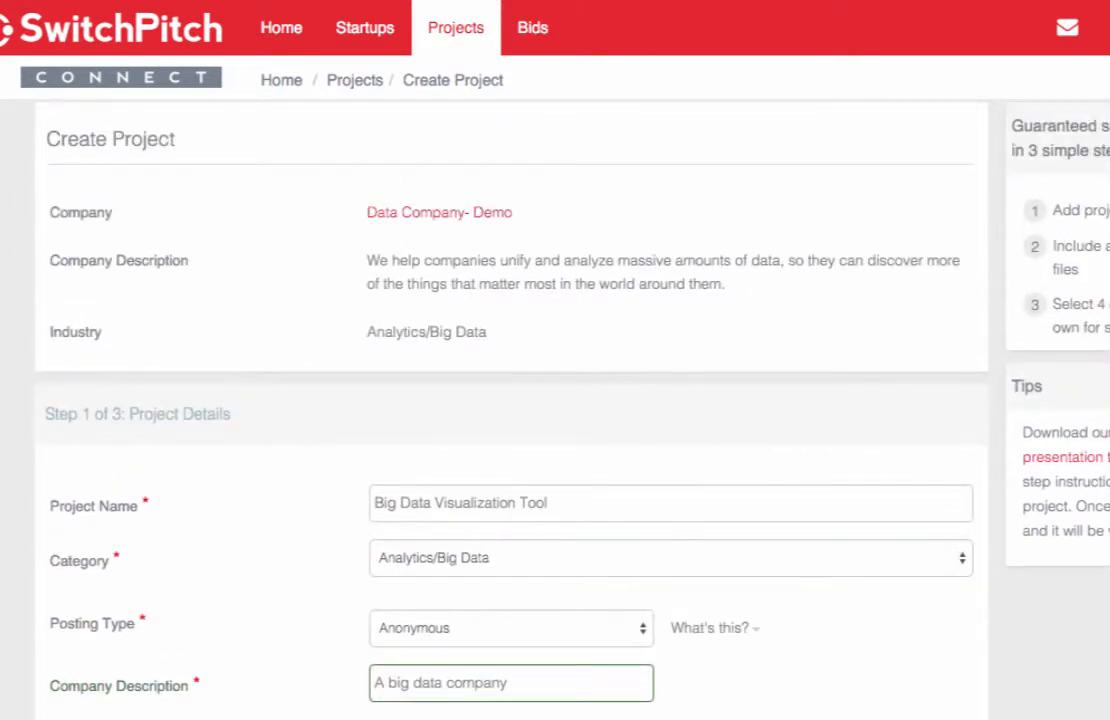
scroll(down, 3)
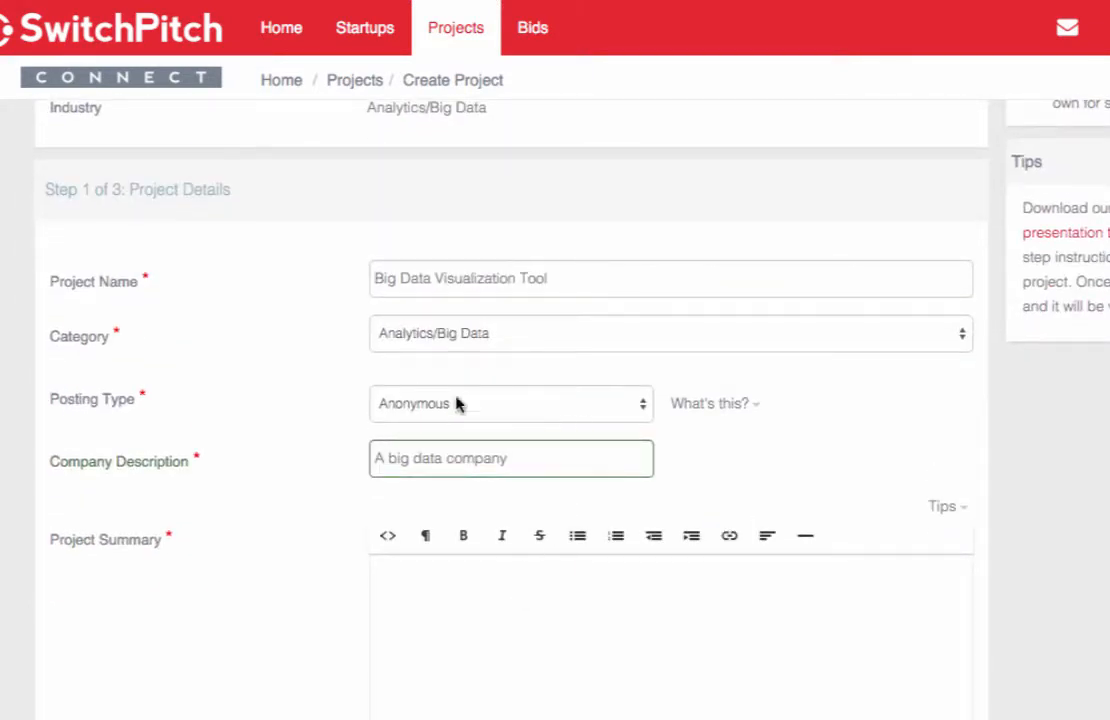
Return posting type to Public and review the 'What's this?' posting-type explanation
click(512, 404)
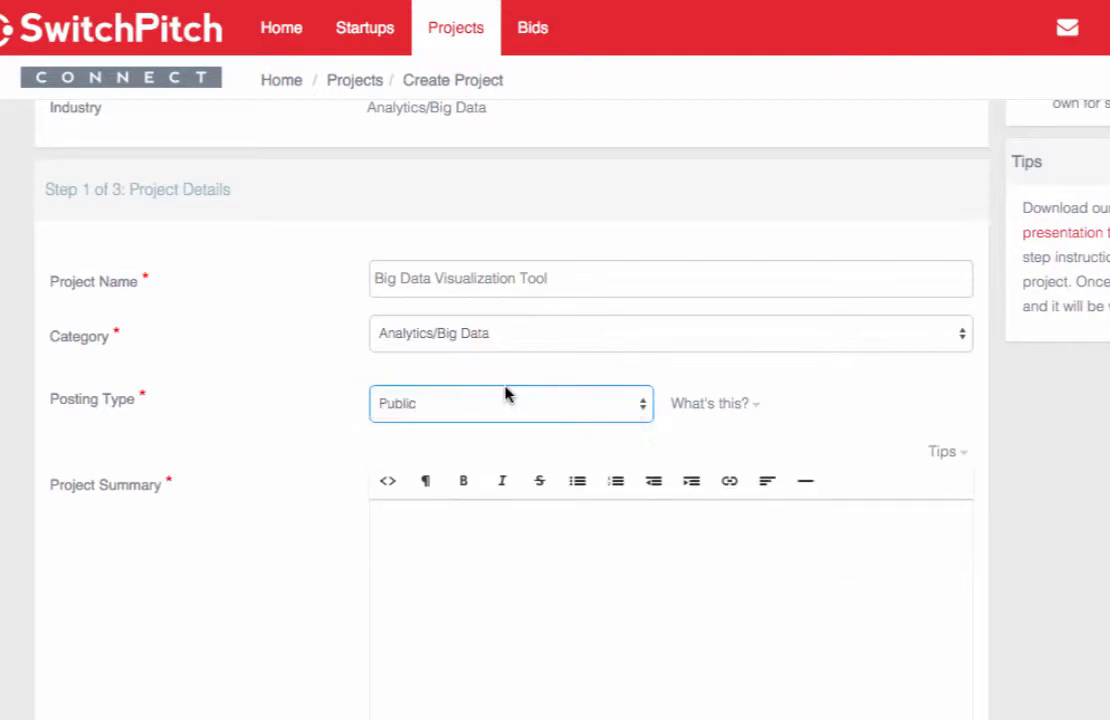
click(708, 404)
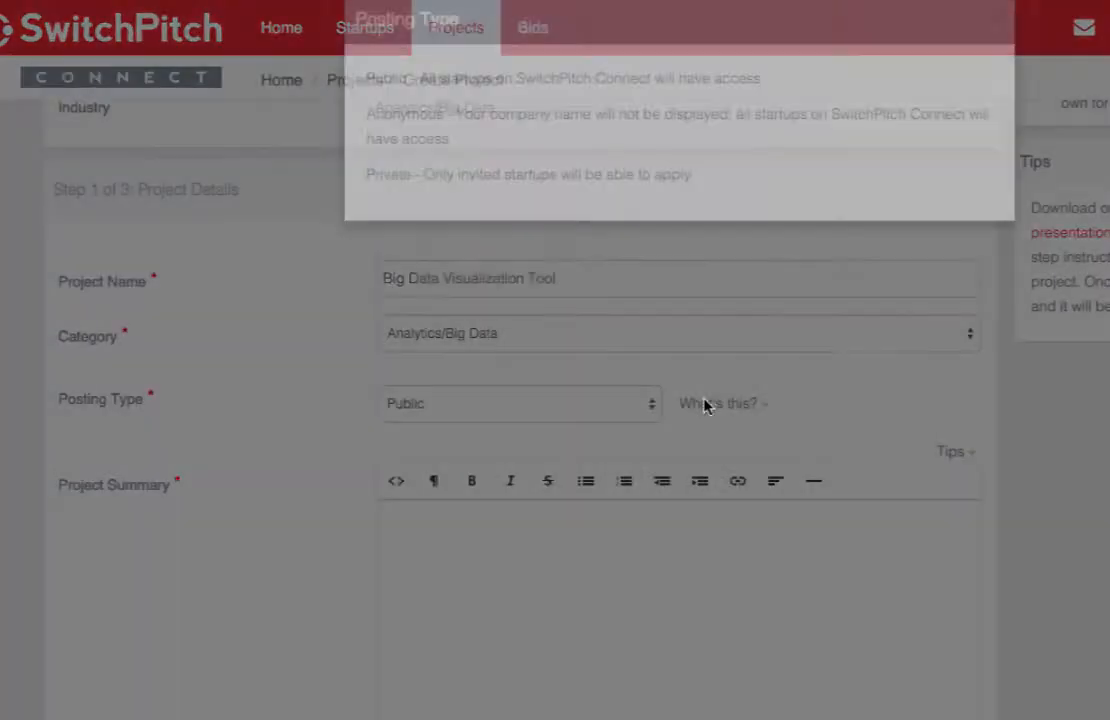
click(718, 404)
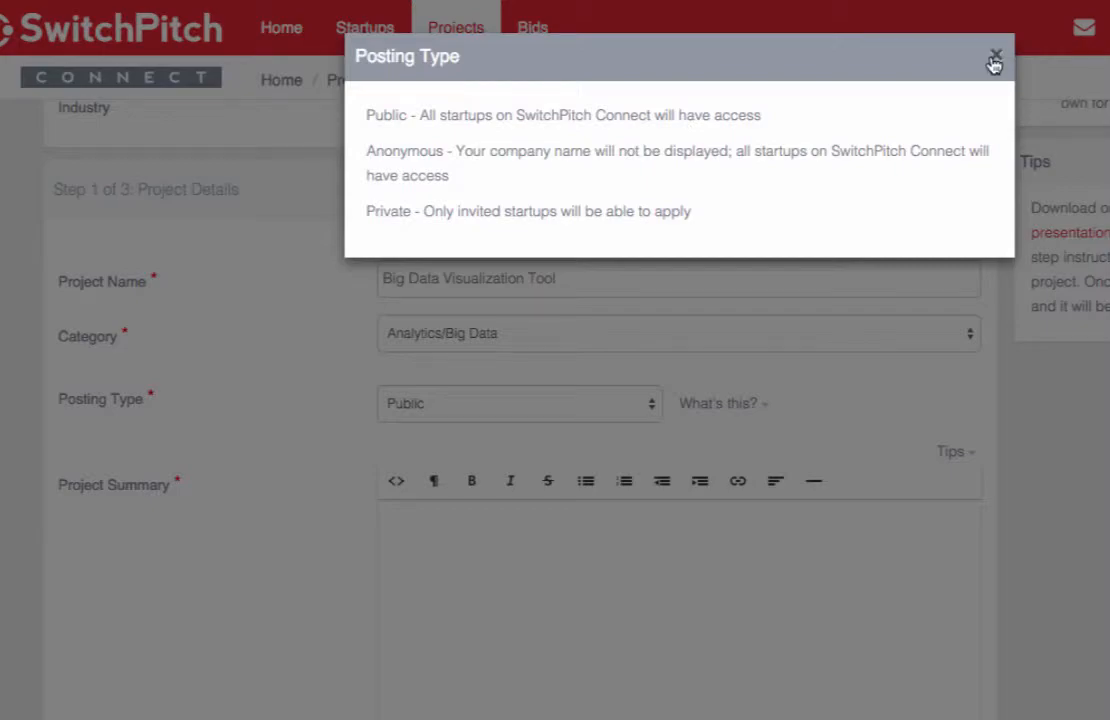
click(994, 56)
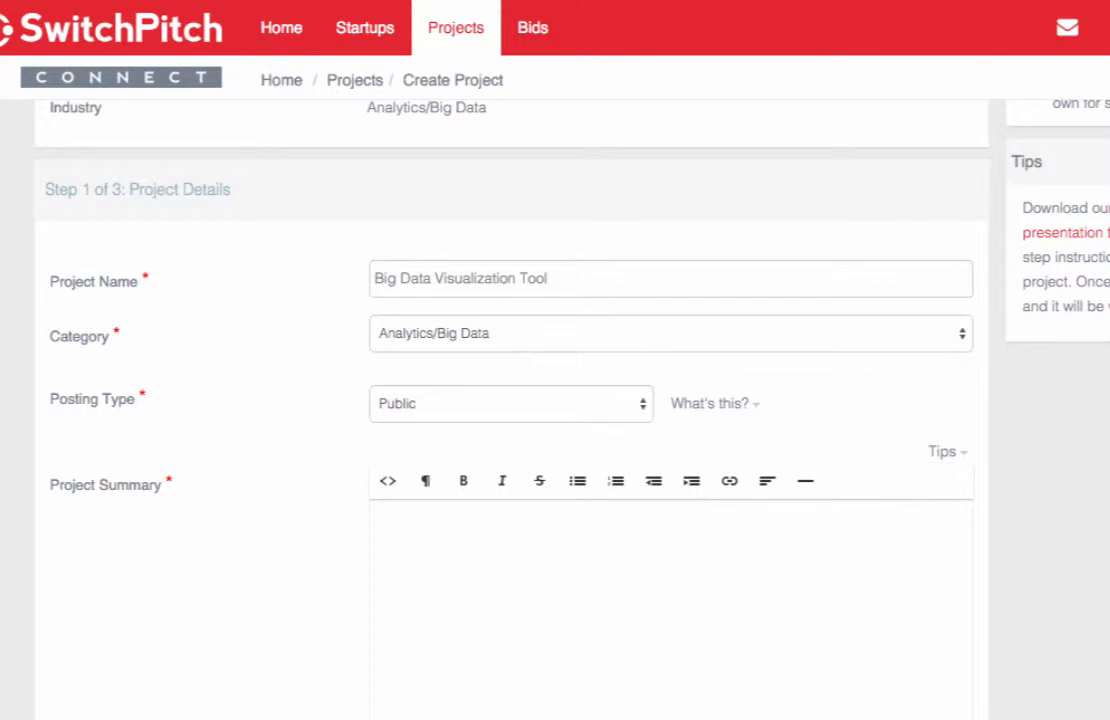
Write the project summary about raw data being hard to digest, and review the summary examples
text(Raw data is boring and it's difficult to make sense of it in its natural form. Add visualization to it and you get something that everybody can easily digest. Not only you can make sense of it faster, but you can also observe interesting patterns that wouldn't be apparent from looking only at stats.)
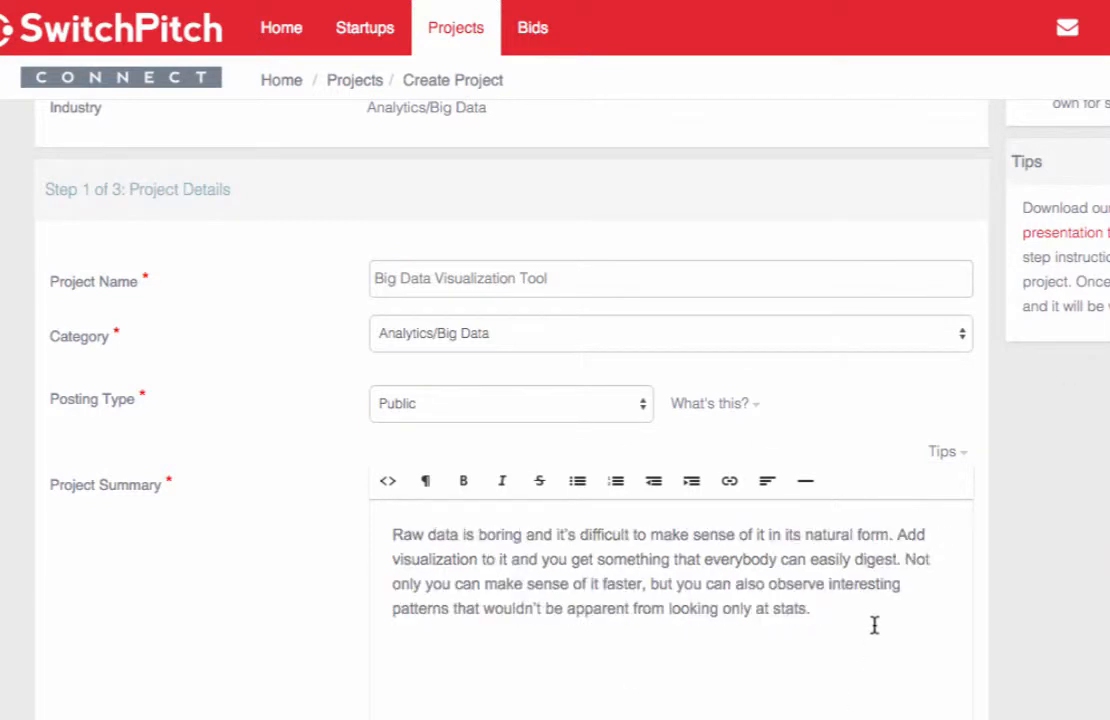
scroll(down, 3)
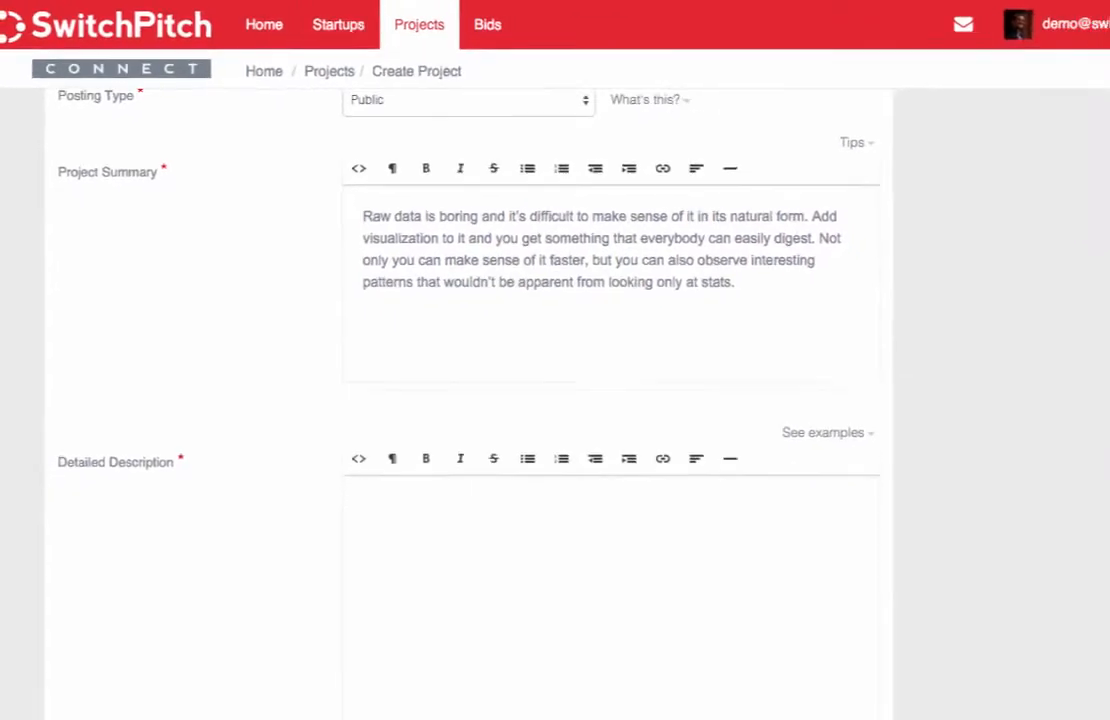
click(824, 432)
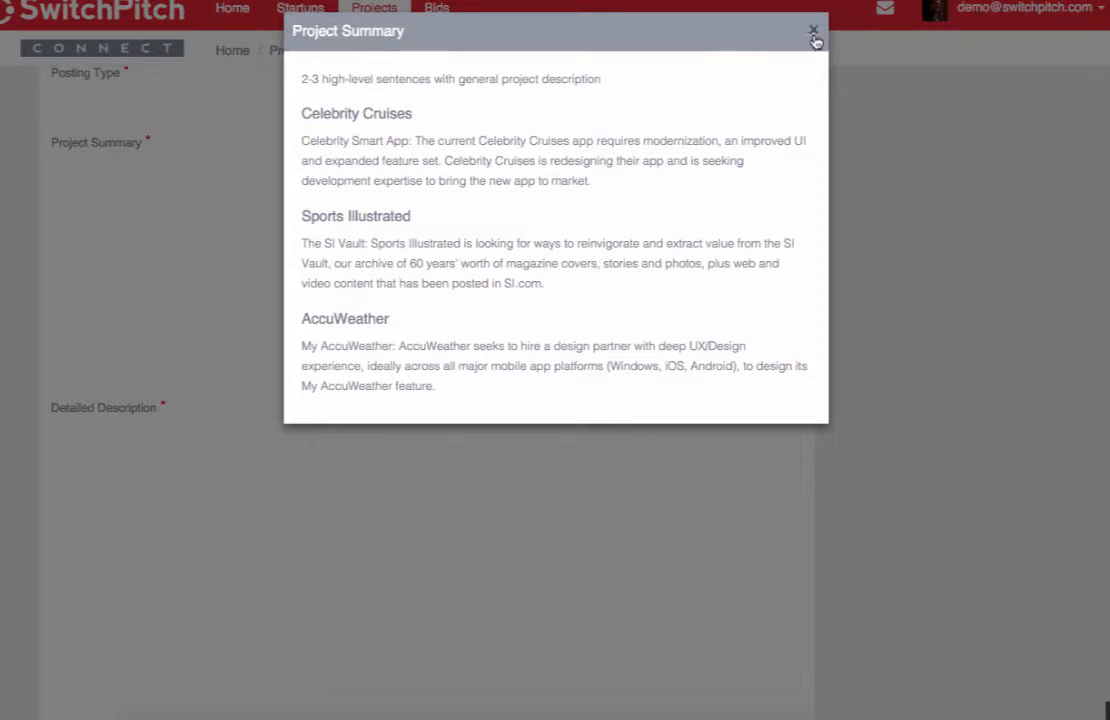
click(812, 32)
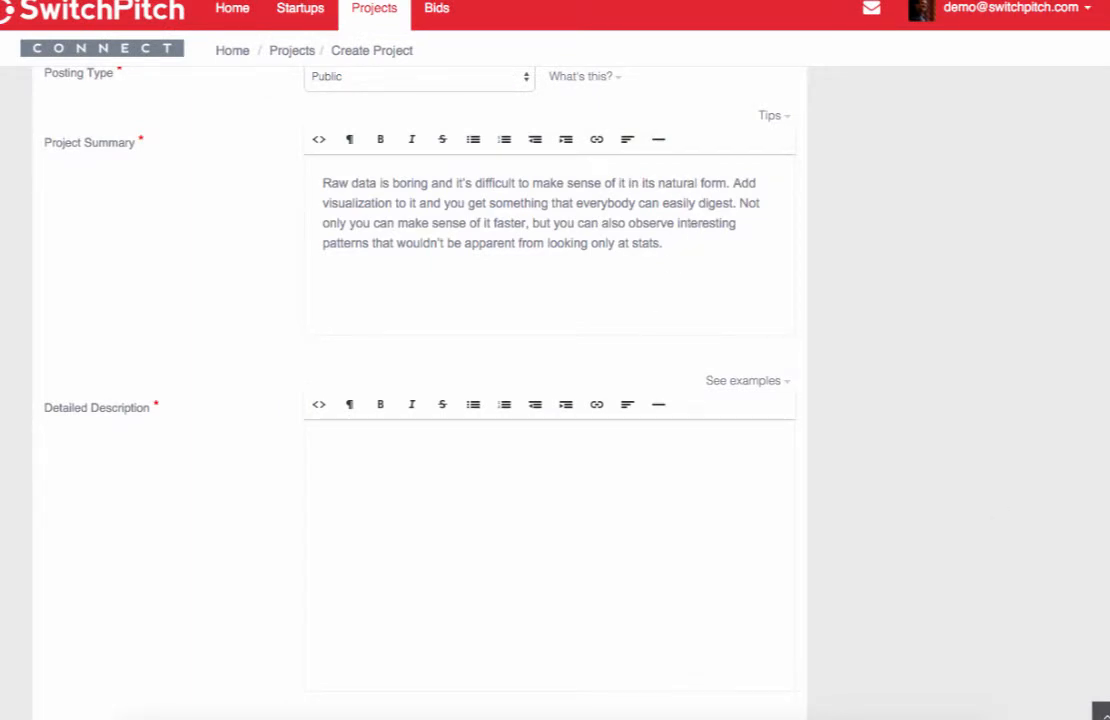
Write the detailed description about the two-part list of visualization tools, and review its examples
text(To make the tedious task of making beautiful charts and maps easier, I've made the list of best data visualization tools available for the job. I've divided the list into two parts; first covers the tools that require coding and are meant for developers, while the second list contains data visualization tools that don't require any coding.)
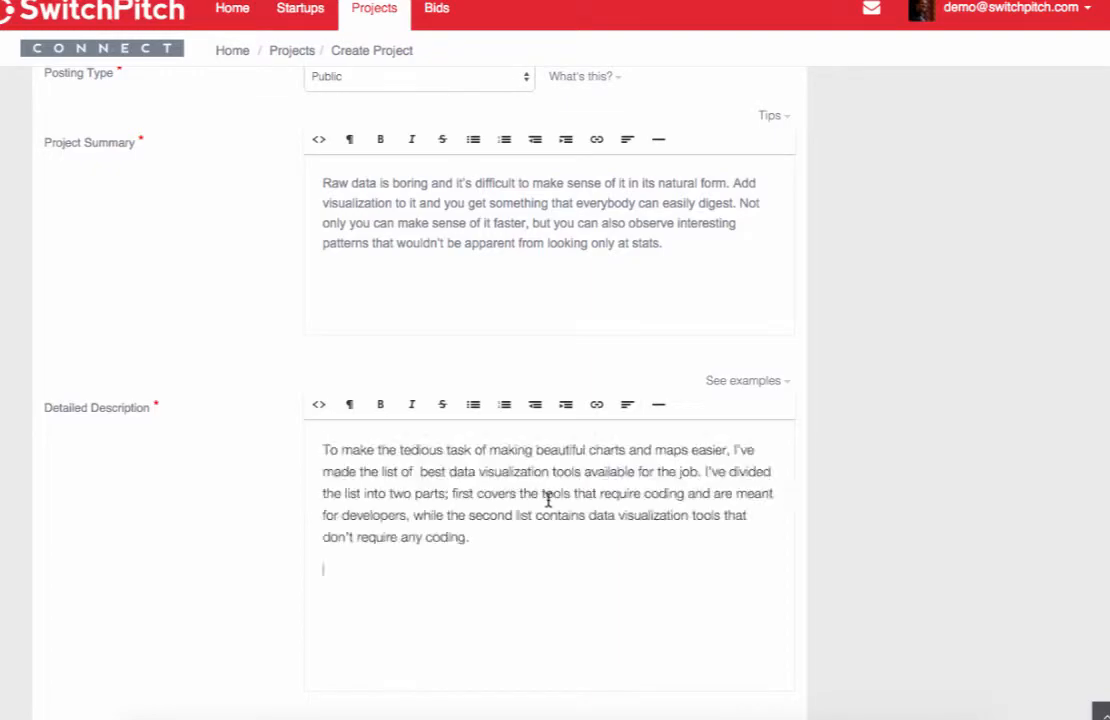
click(744, 380)
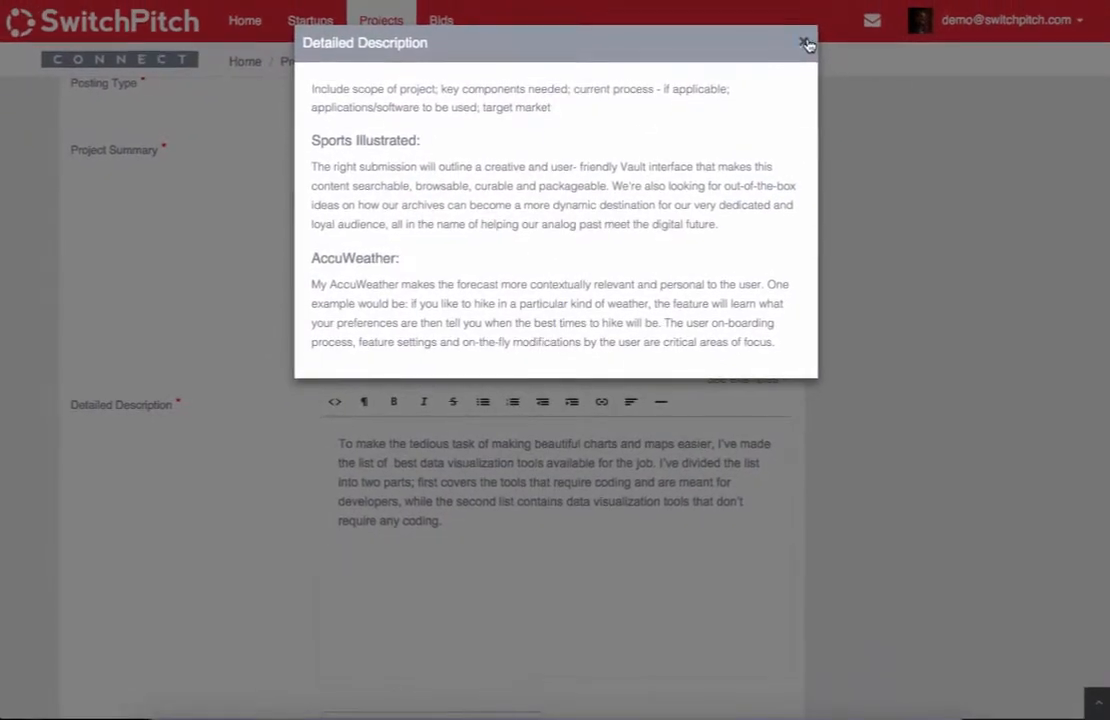
click(808, 44)
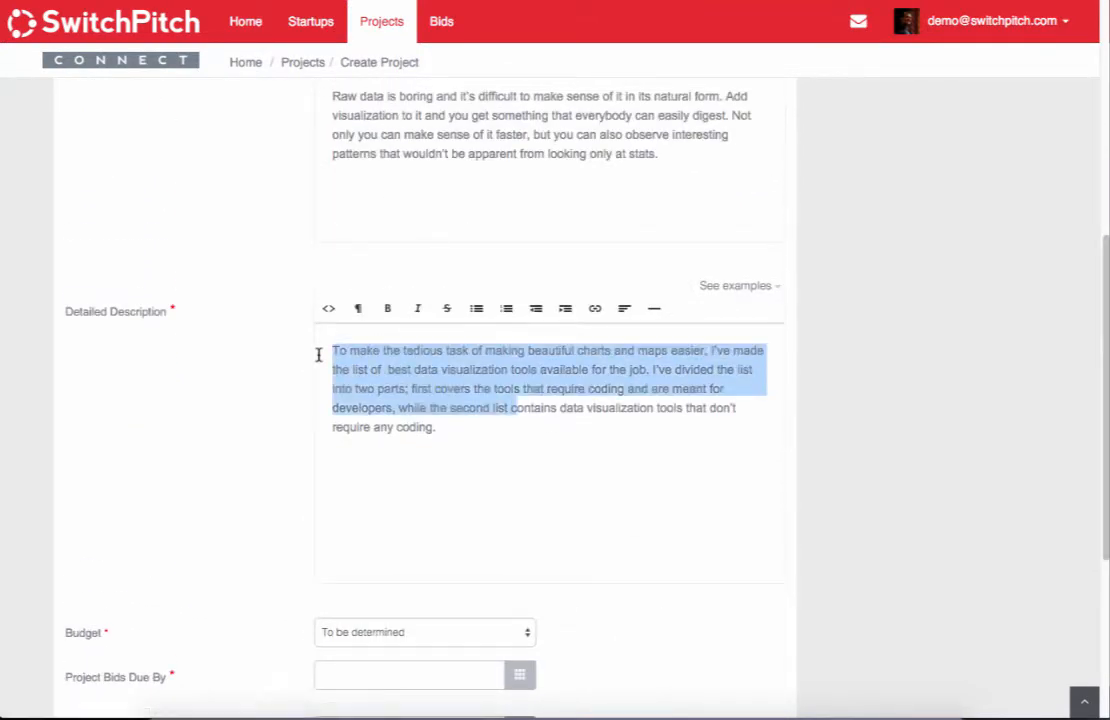
click(388, 308)
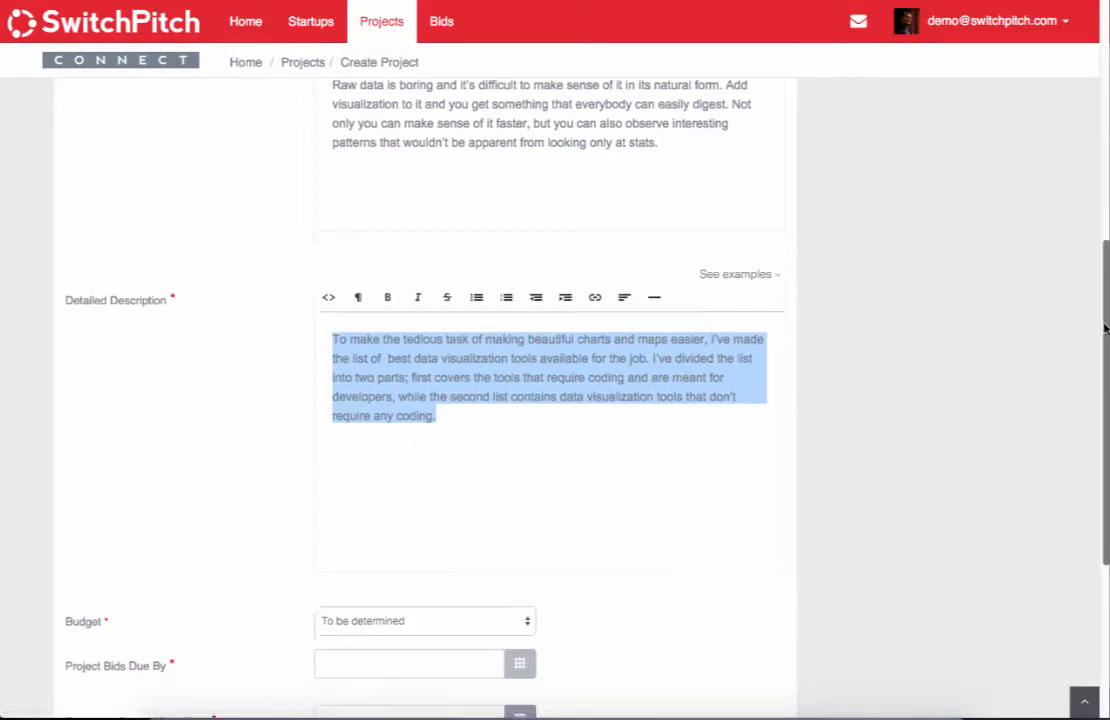
Choose 'To be determined' as the project budget
click(424, 620)
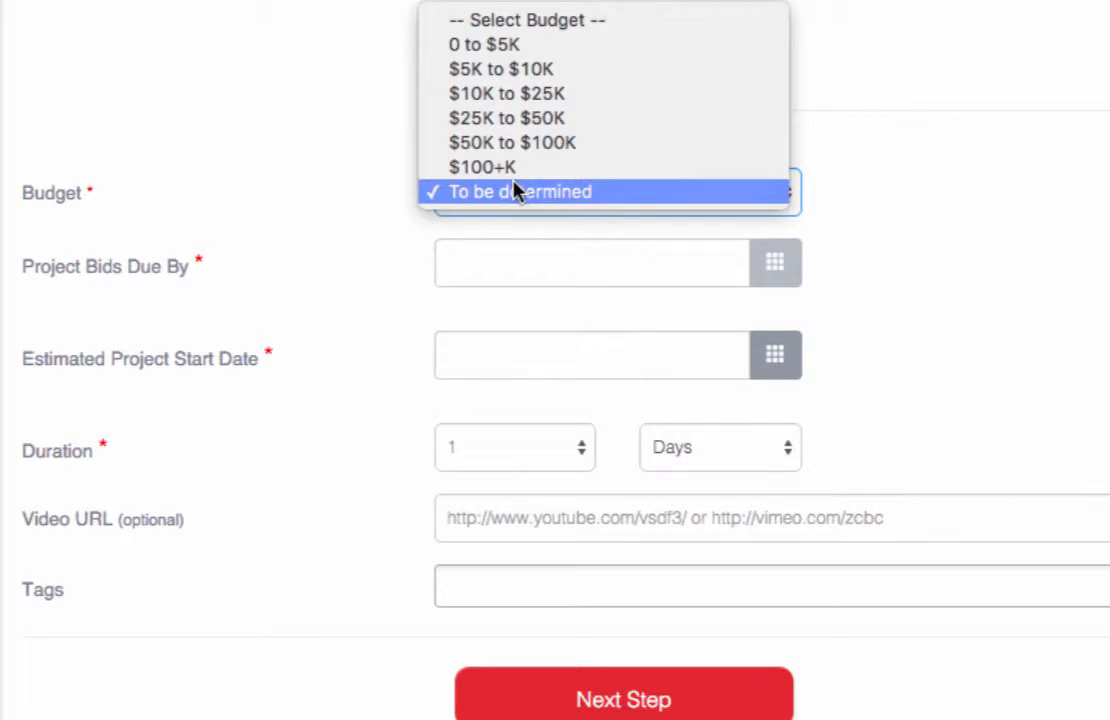
click(518, 192)
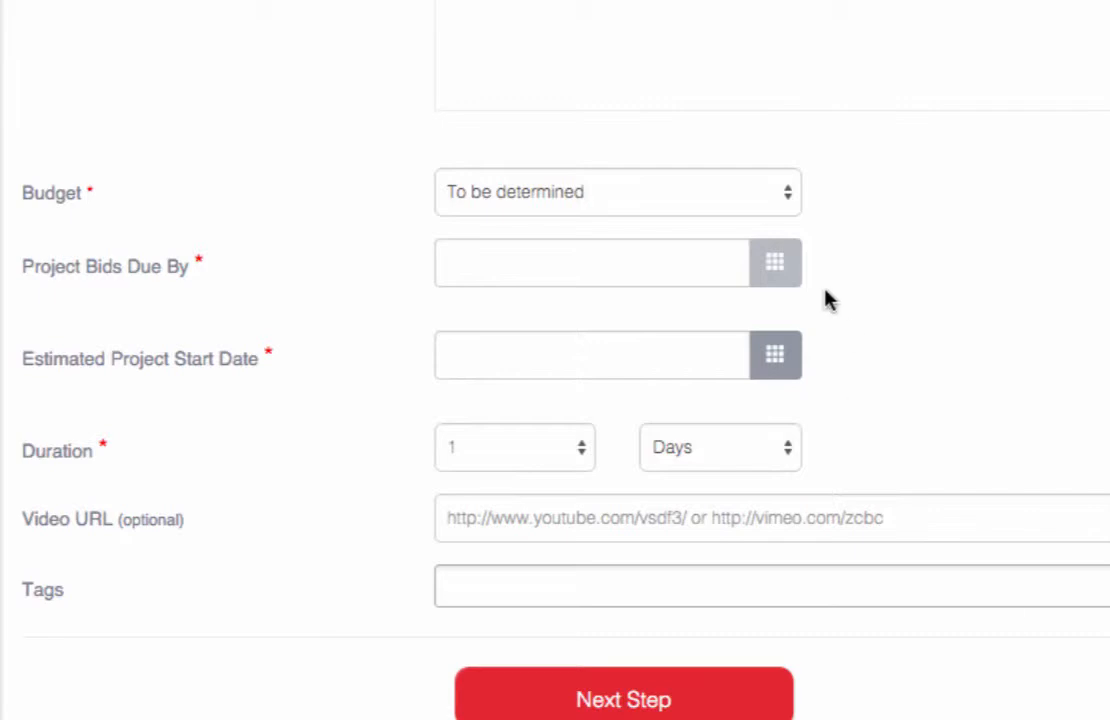
mouse_move(688, 222)
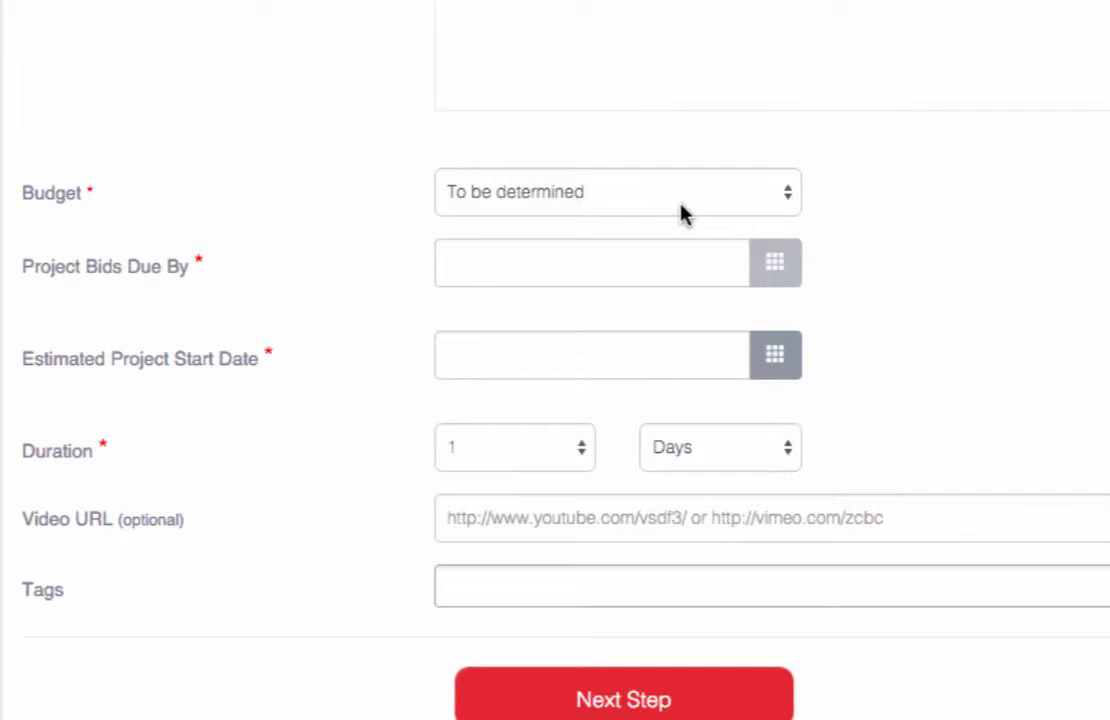
mouse_move(658, 198)
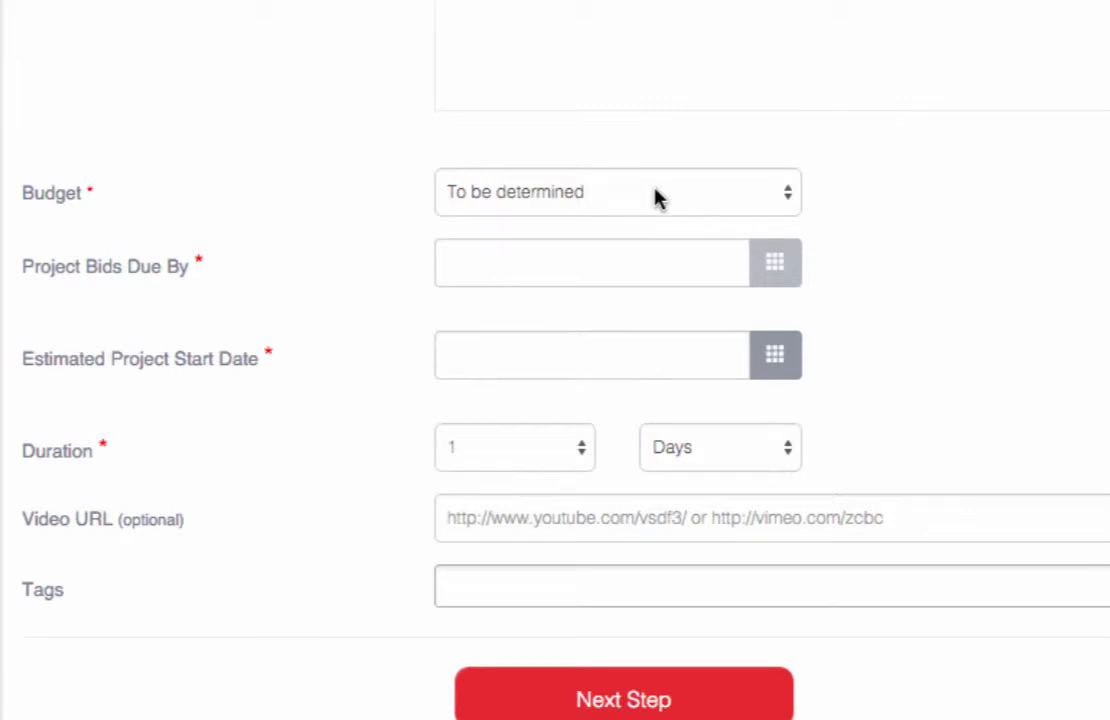
Set bids due 12/31/2015, start date 01/25/2016, and a 4-week duration
click(616, 192)
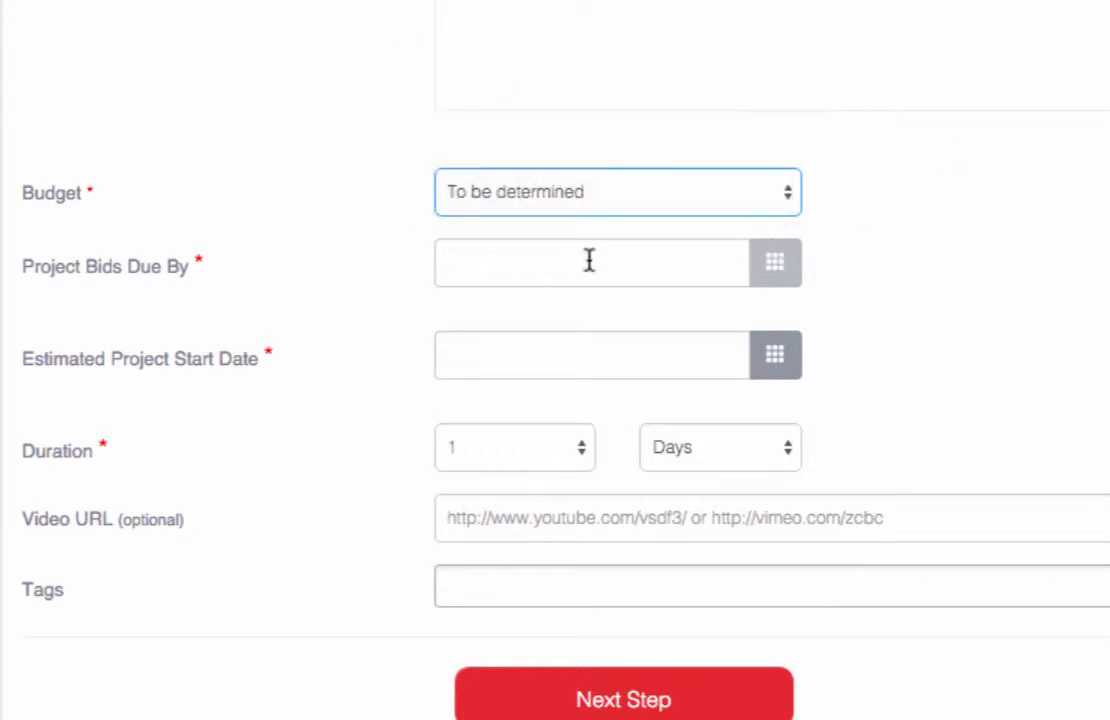
click(776, 262)
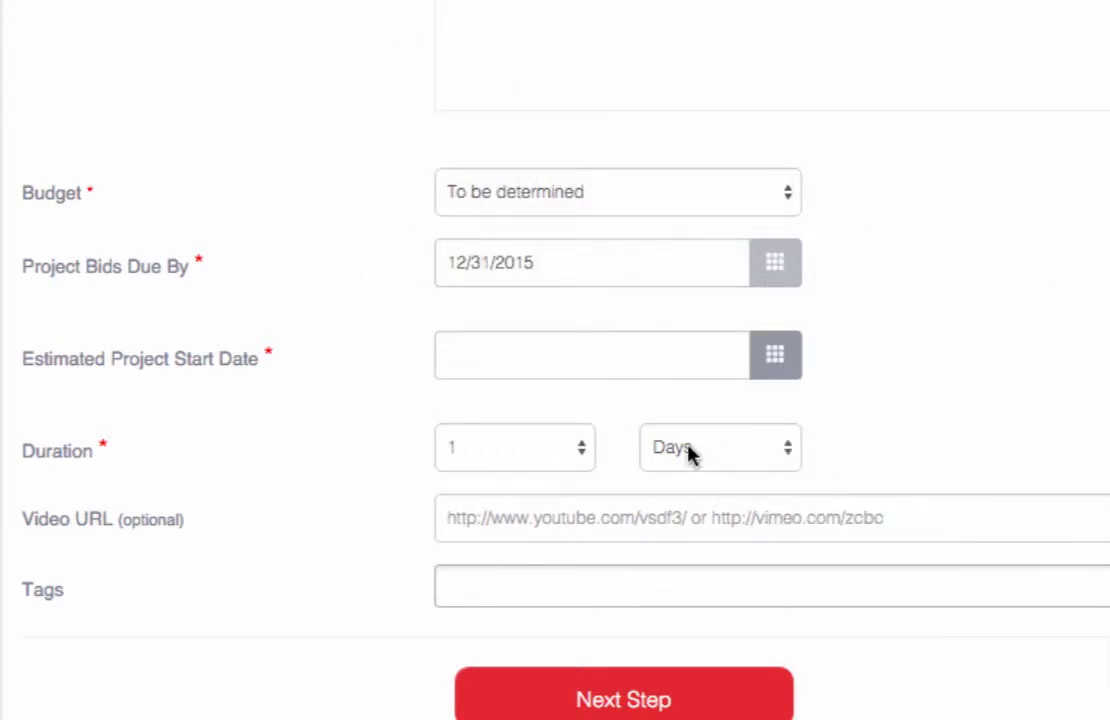
click(776, 356)
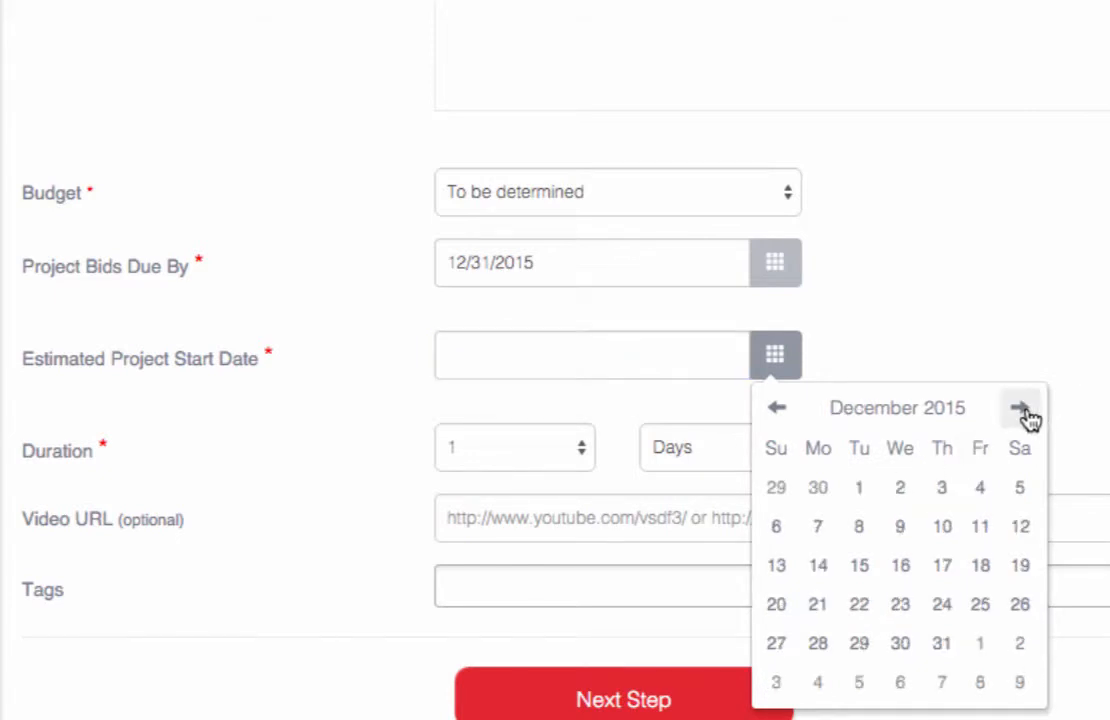
click(1020, 408)
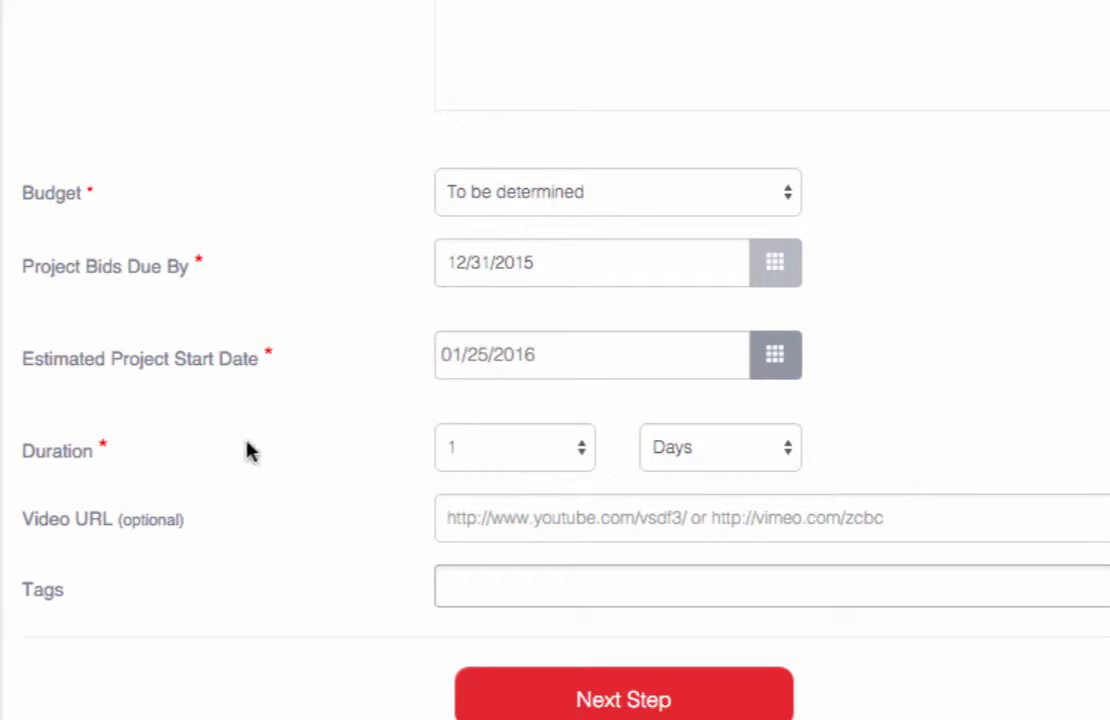
click(514, 448)
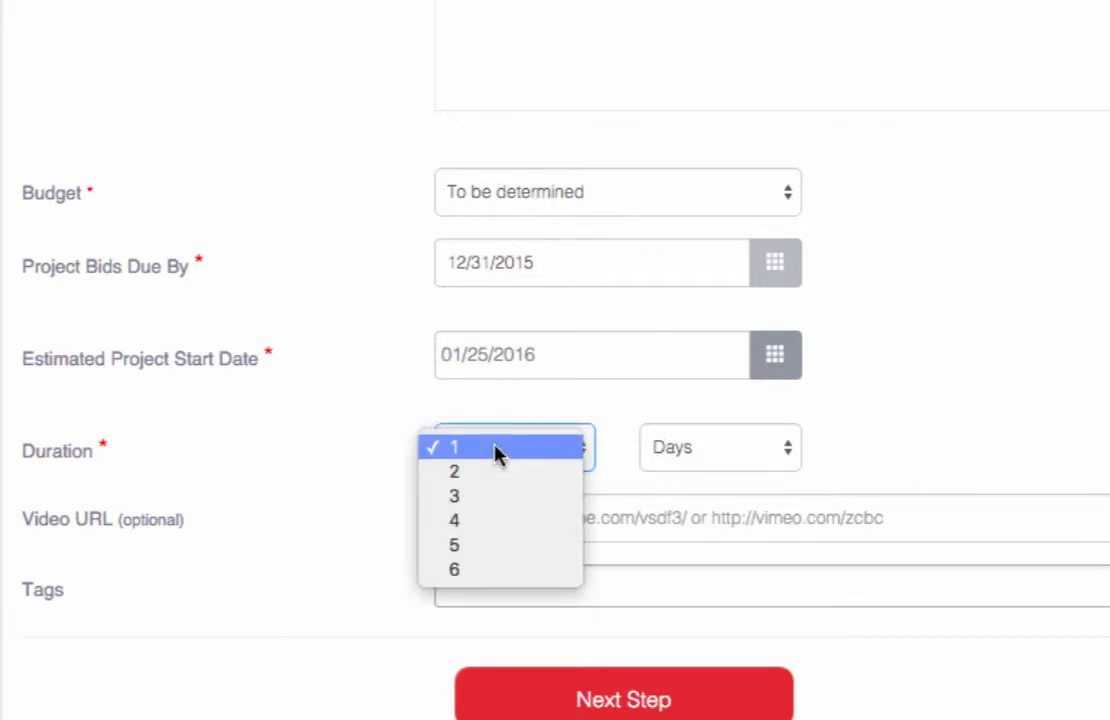
mouse_move(456, 520)
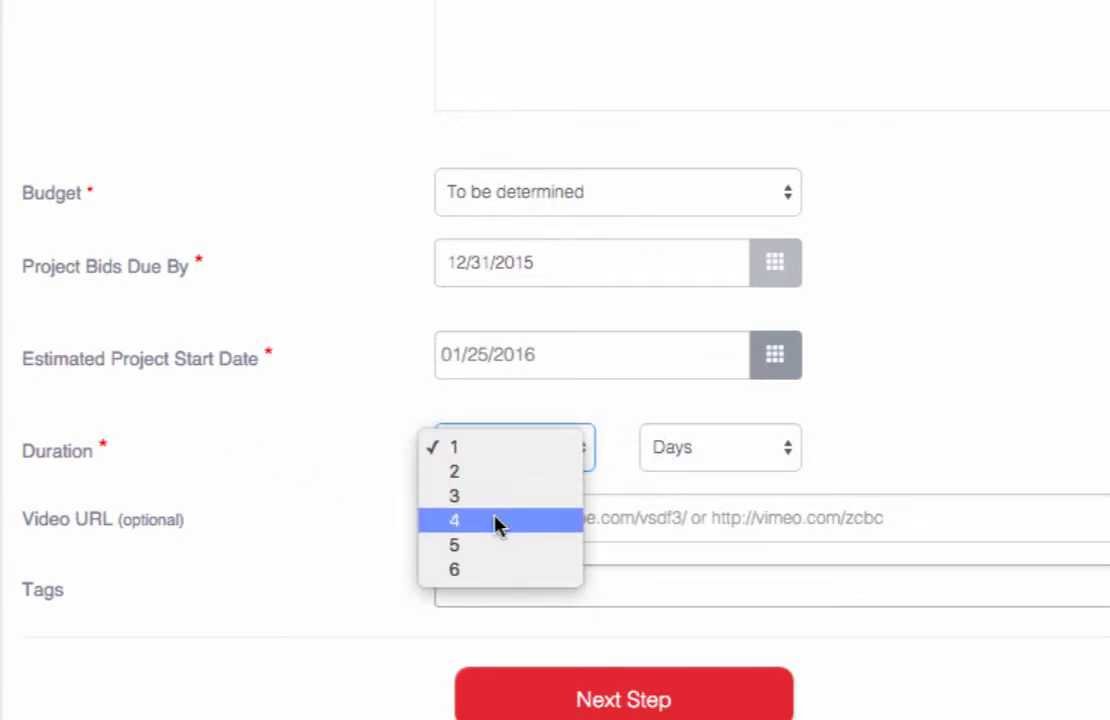
click(452, 520)
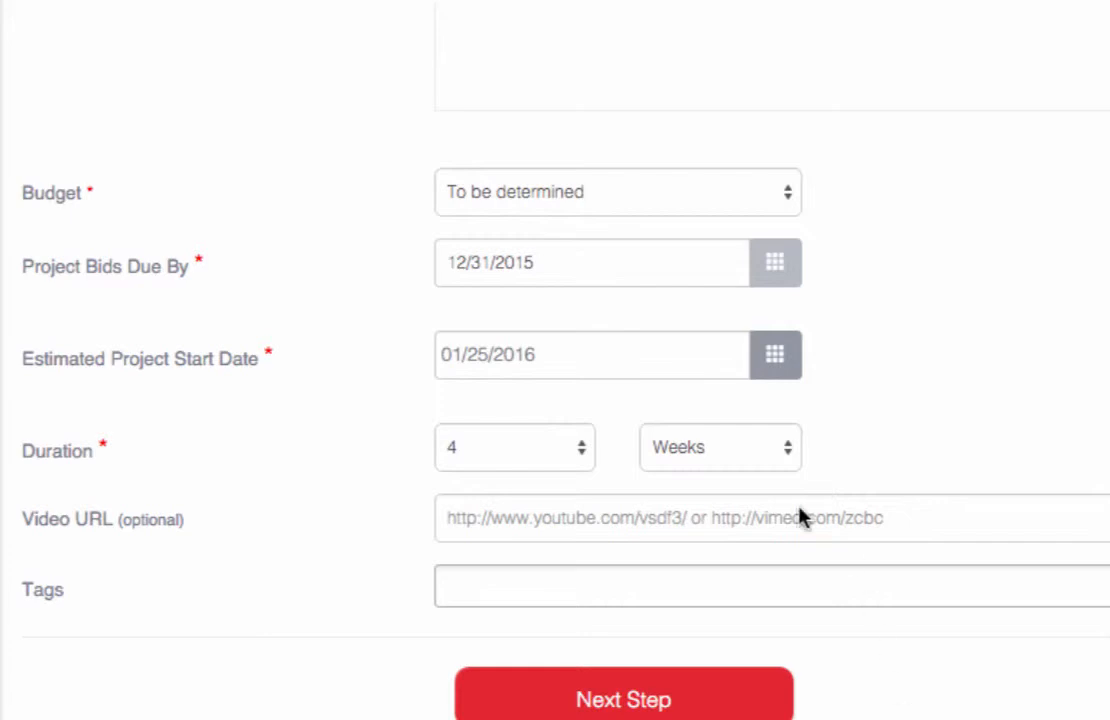
Add the Vimeo URL and the tags big data, analytics and visualization
text(https://vimeo.com/111485862)
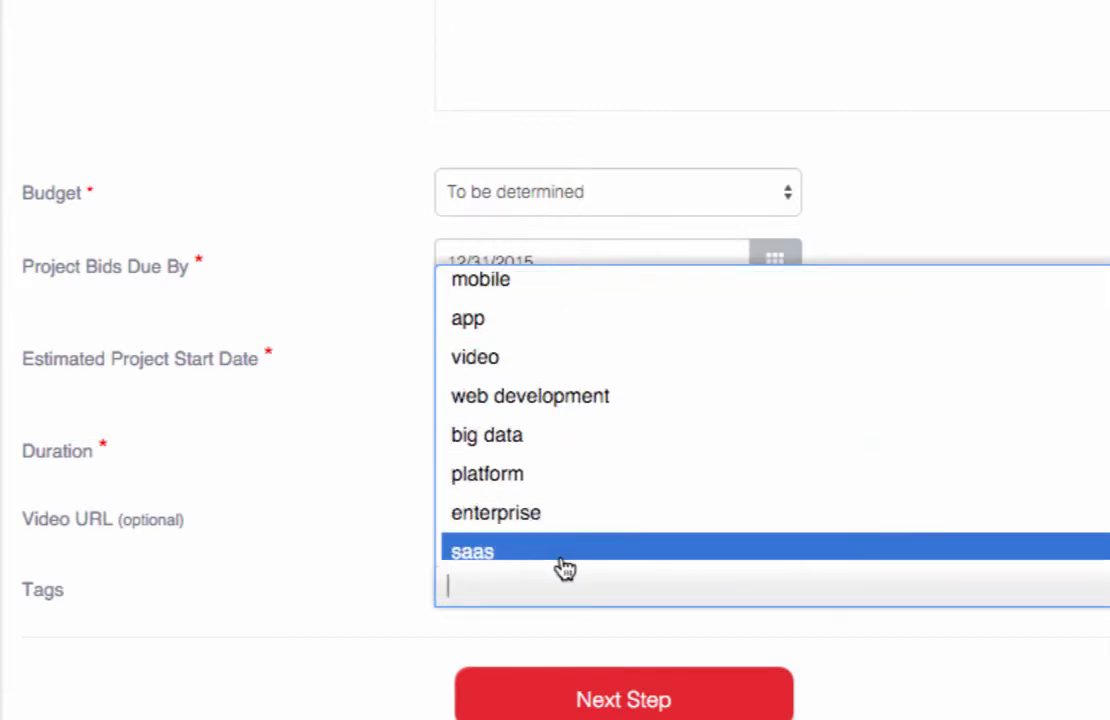
text(b)
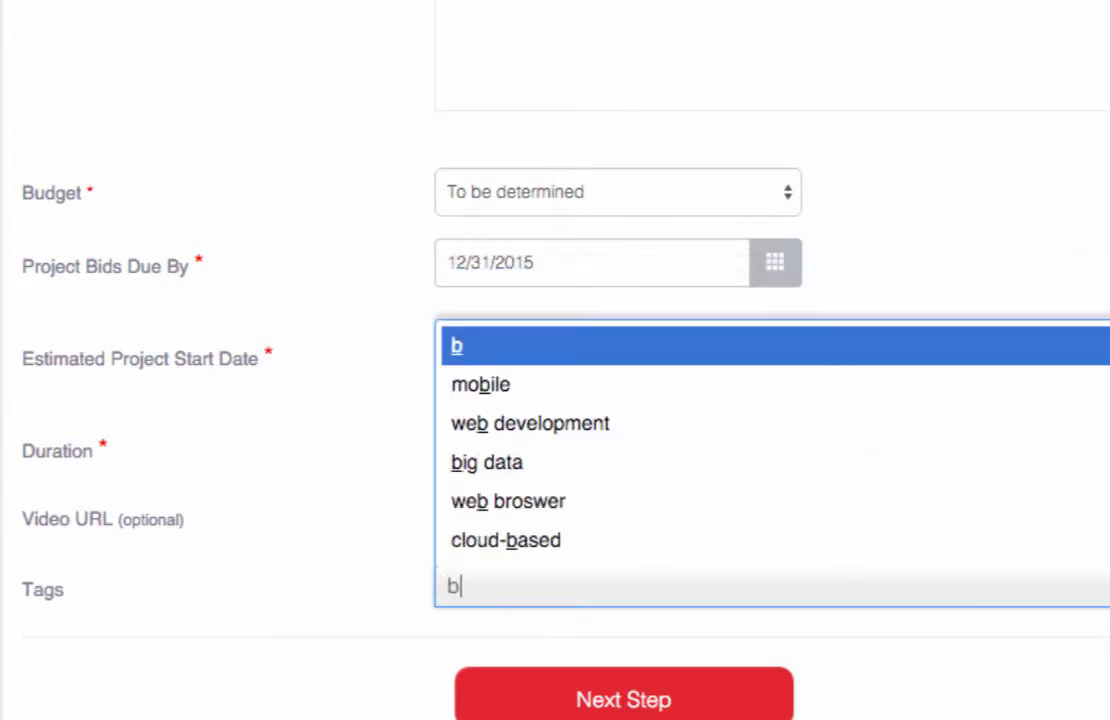
click(486, 462)
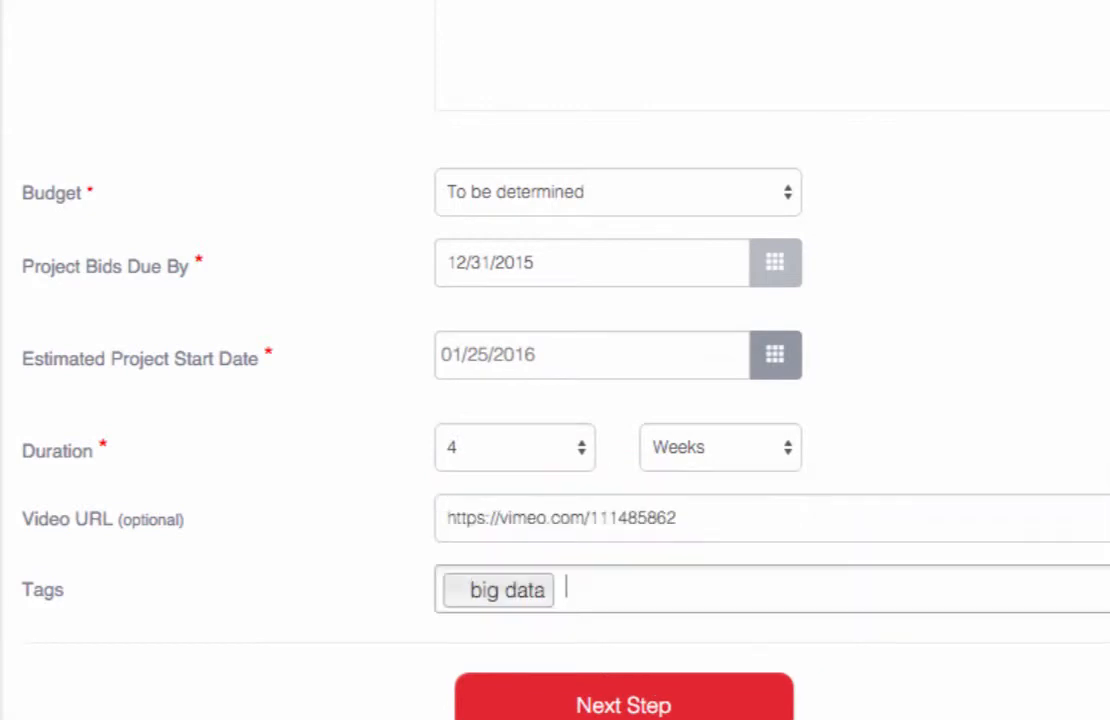
text(analytics)
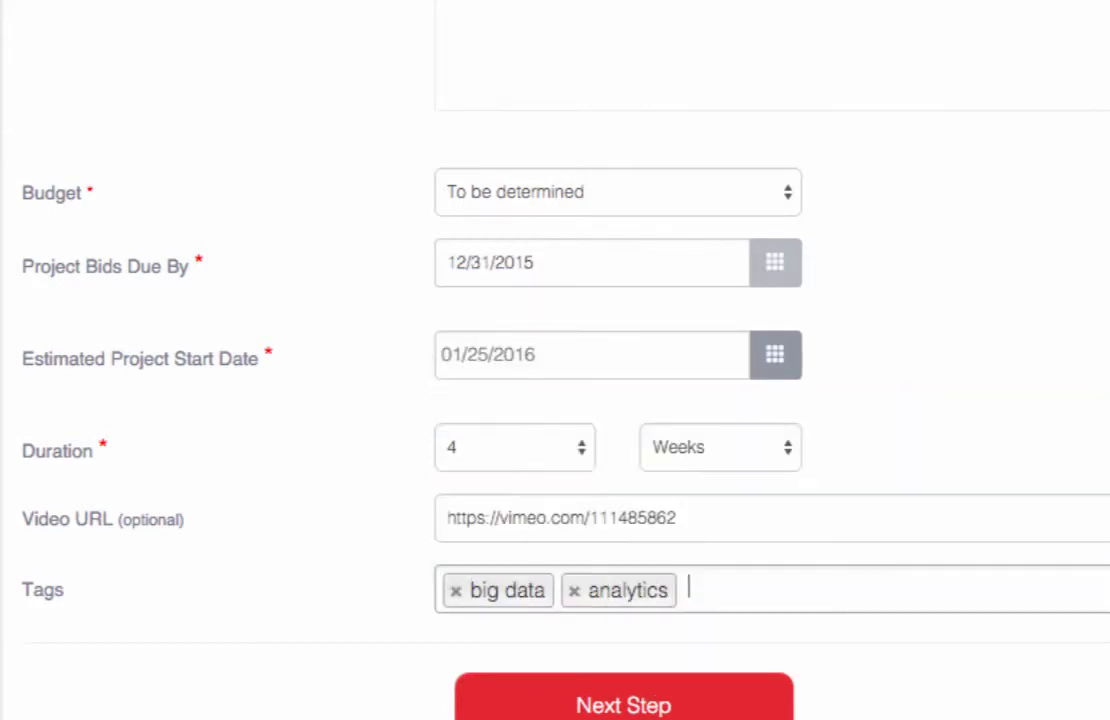
text(visualization)
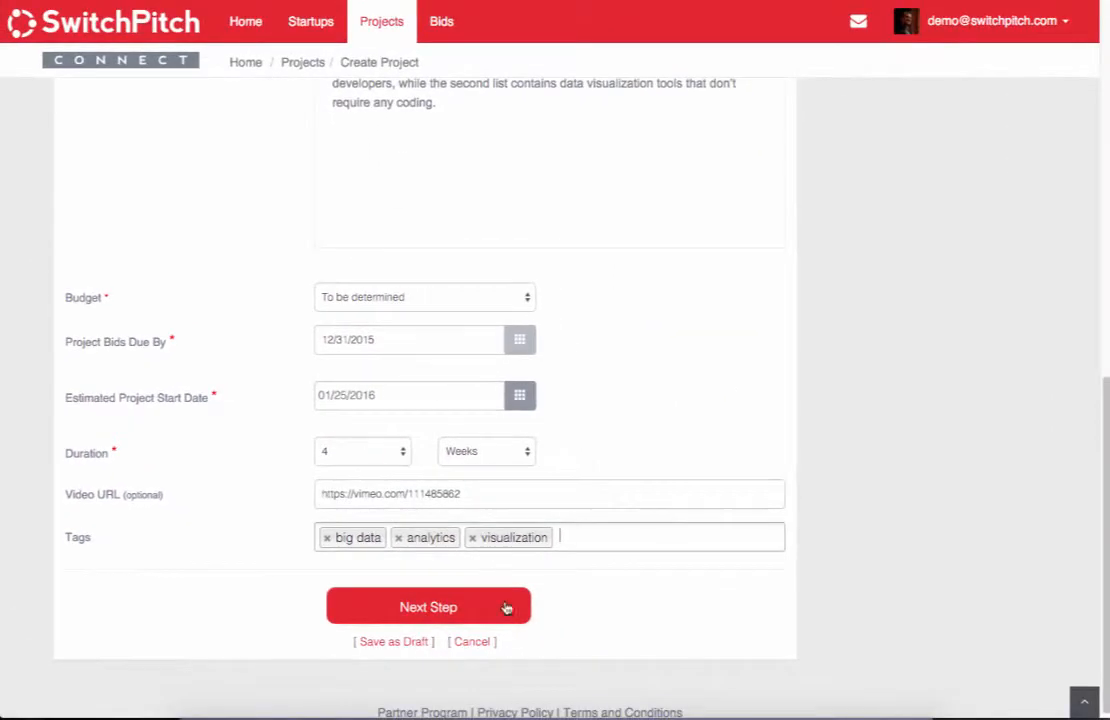
Advance to Step 2 Upload Video & Files and download the PowerPoint presentation template
click(428, 608)
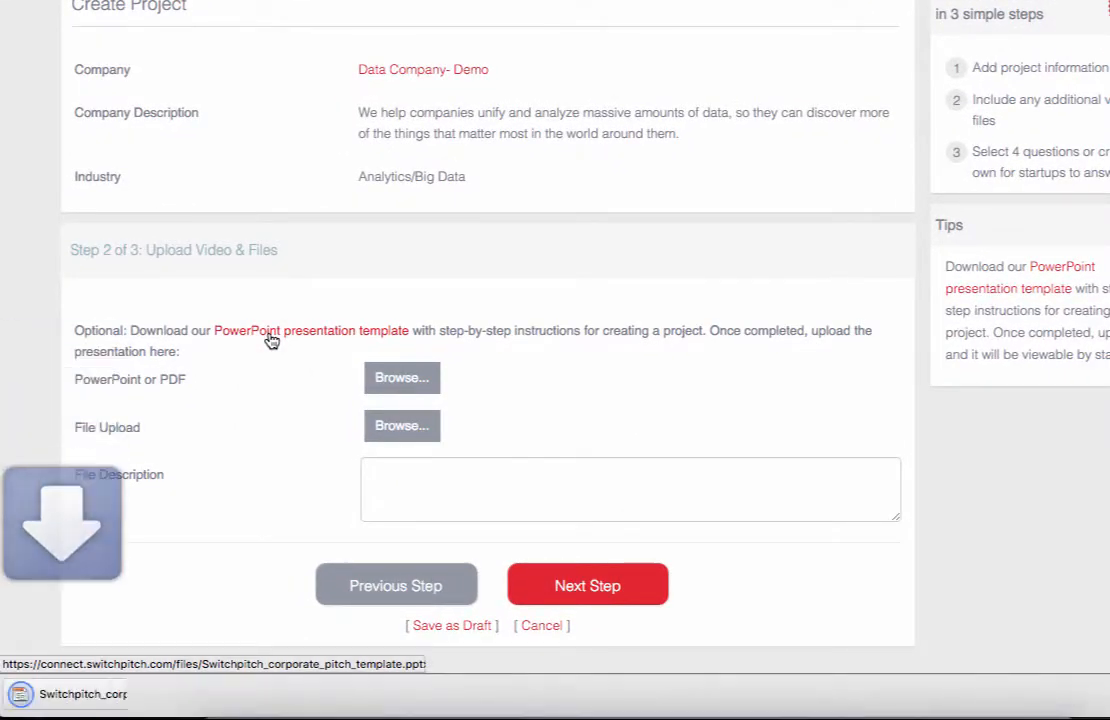
click(310, 330)
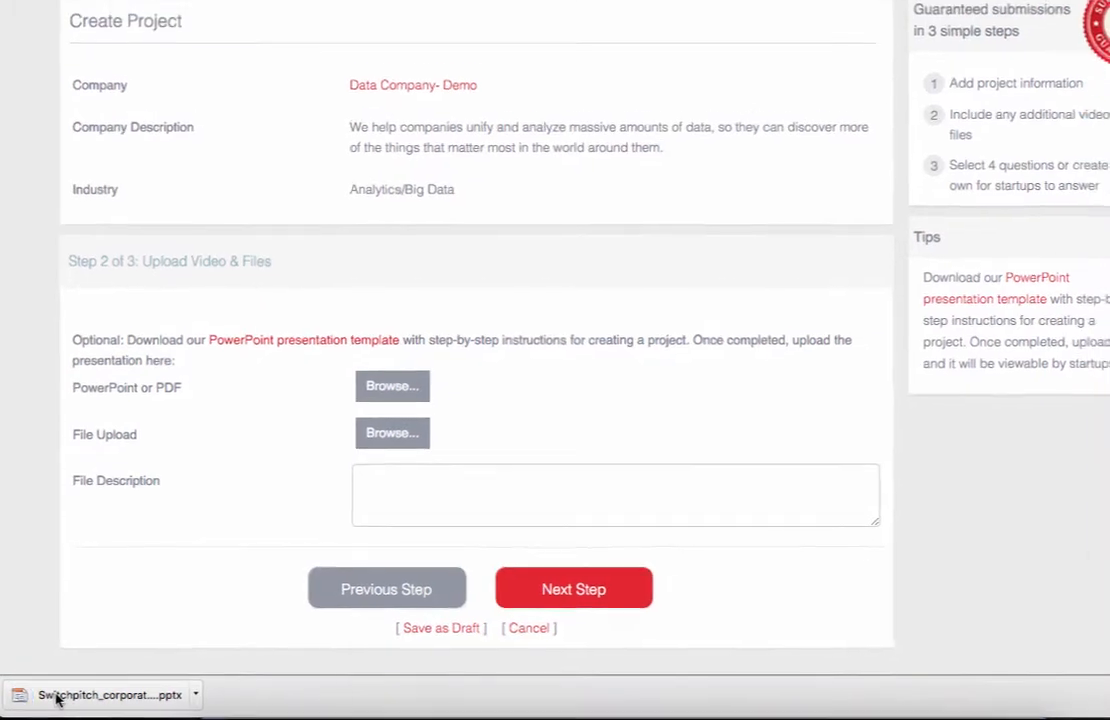
Review the downloaded four-slide pitch template in PowerPoint, then return to the browser form
click(100, 694)
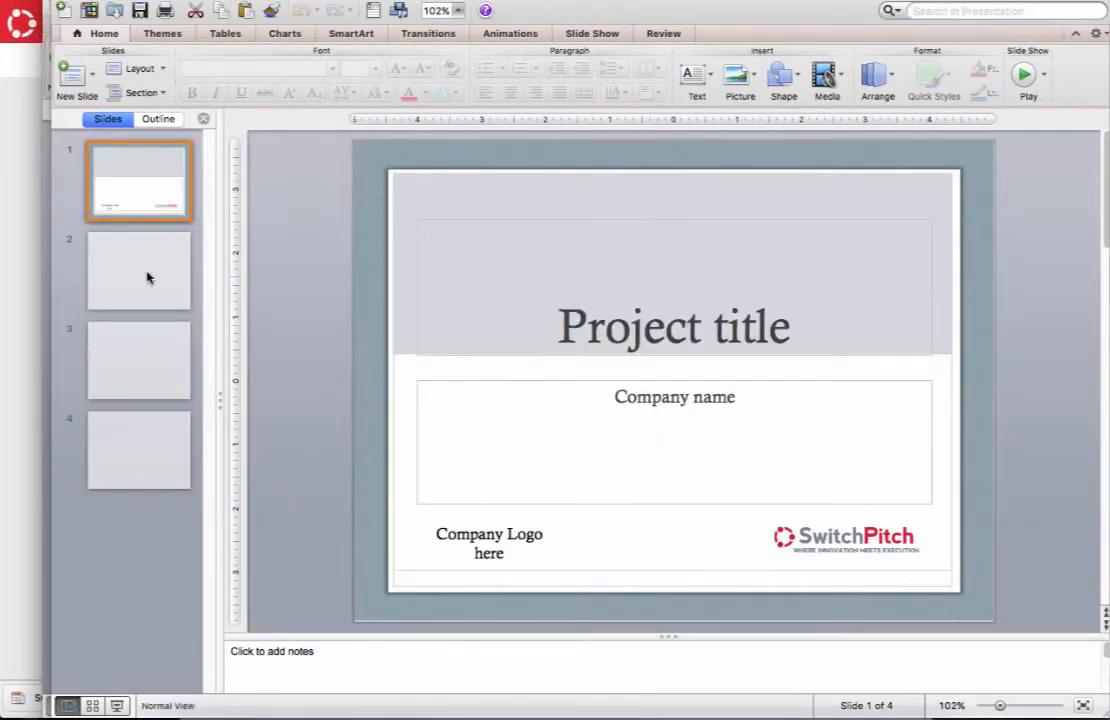
click(140, 270)
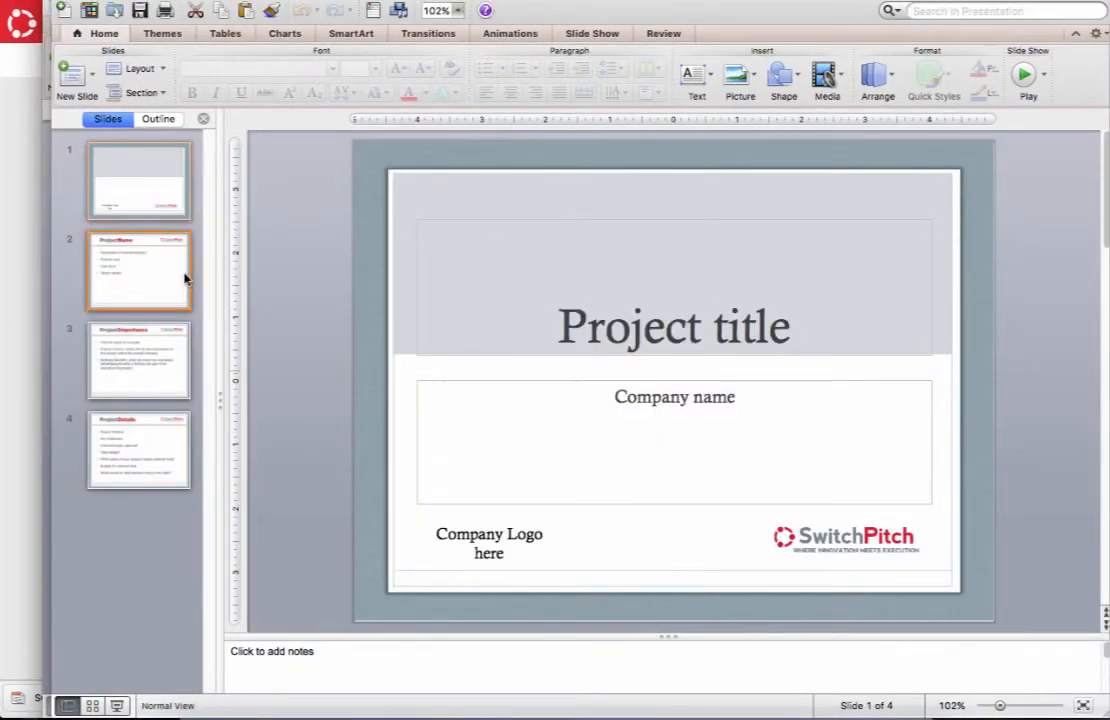
click(138, 450)
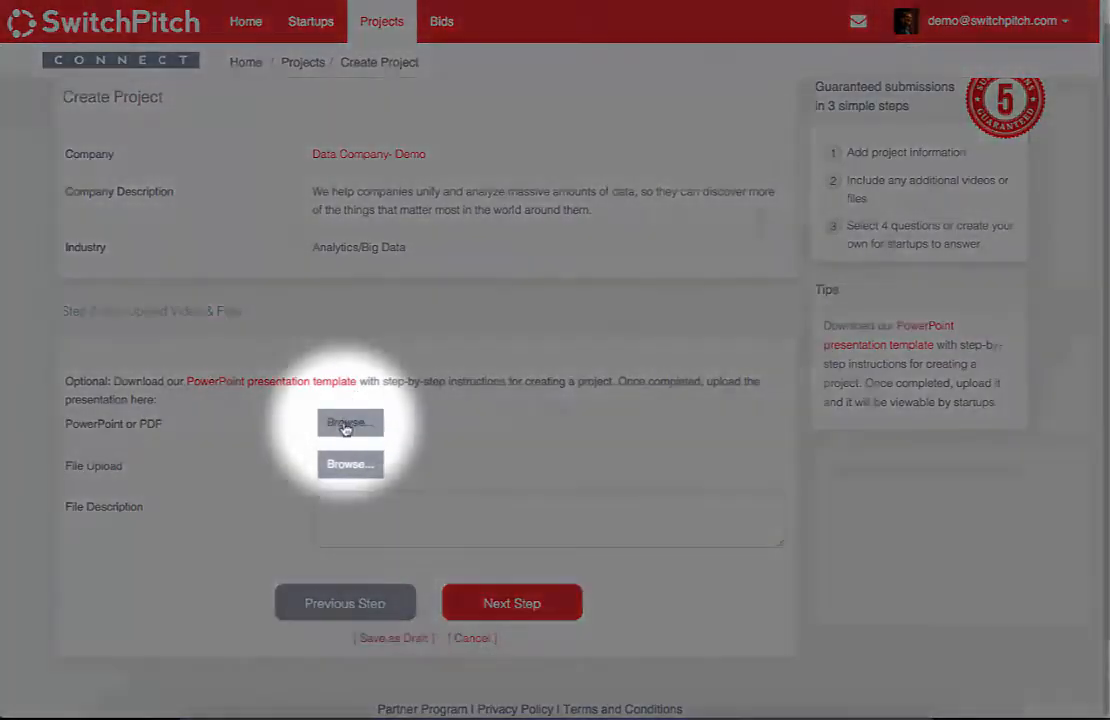
Attach SwitchPitch+Enterprise+Intro1.2.pptx as the PowerPoint or PDF file via a file search
click(348, 422)
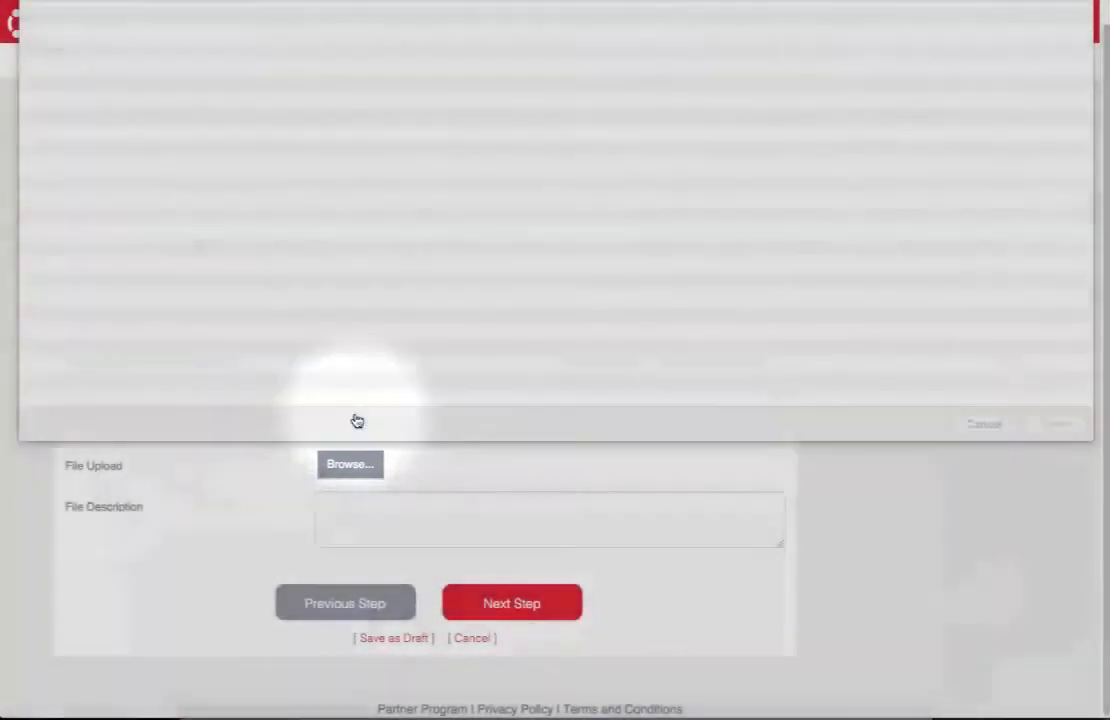
click(348, 464)
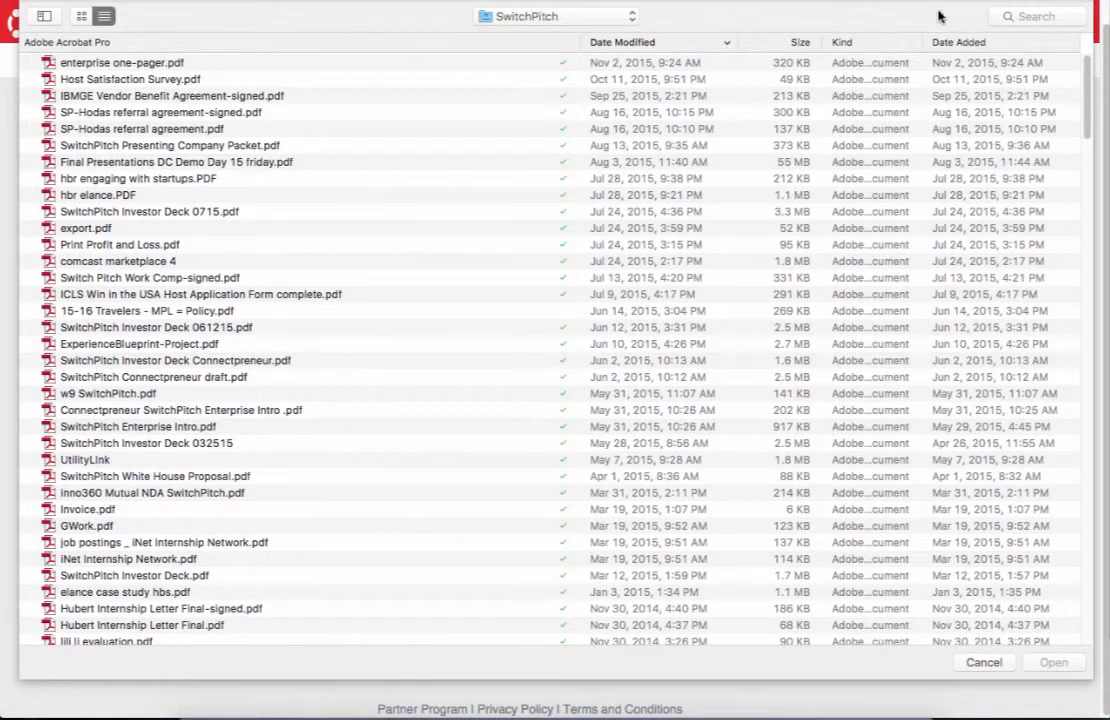
text(gb)
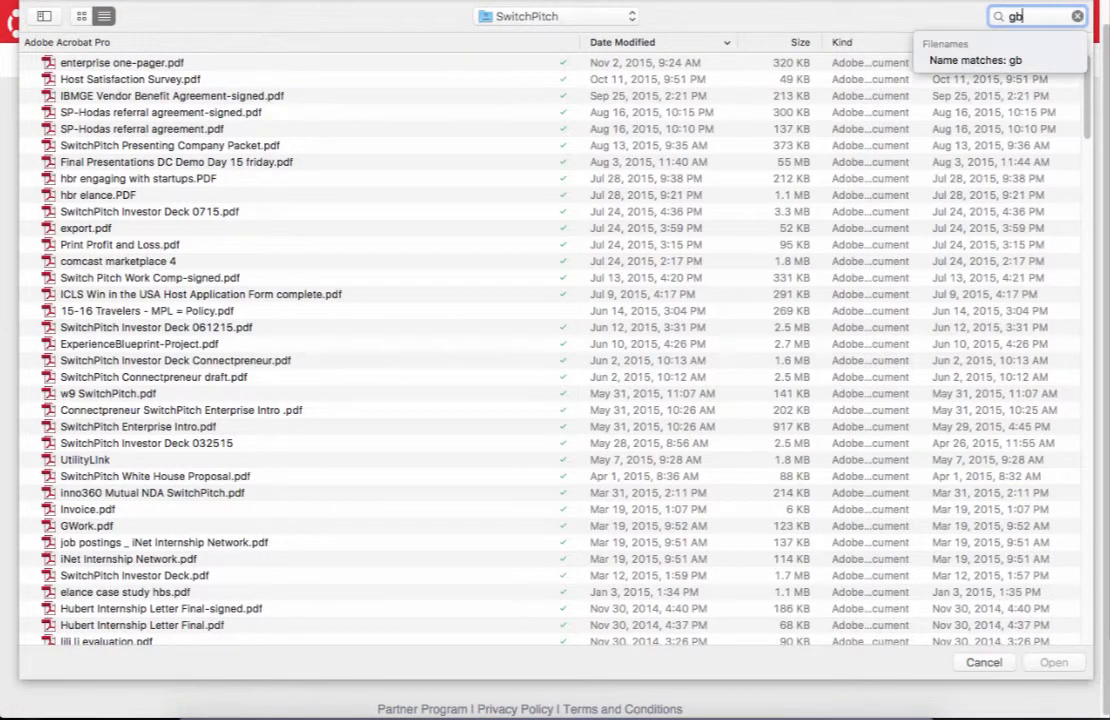
text(big data)
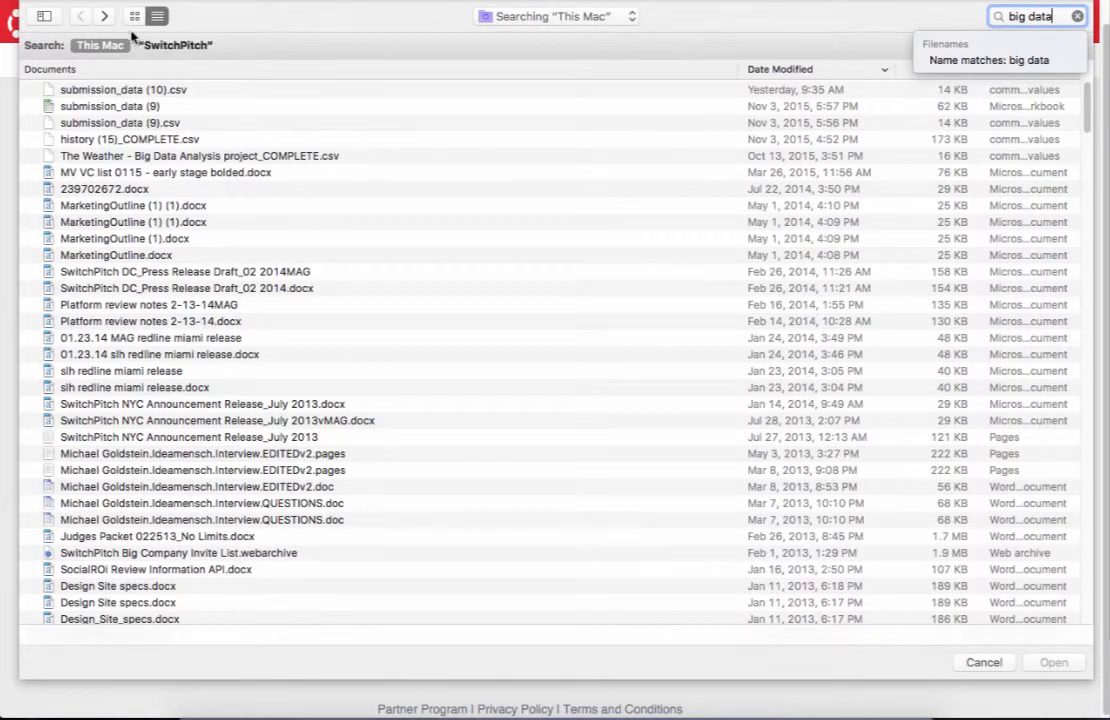
text(demo presentat)
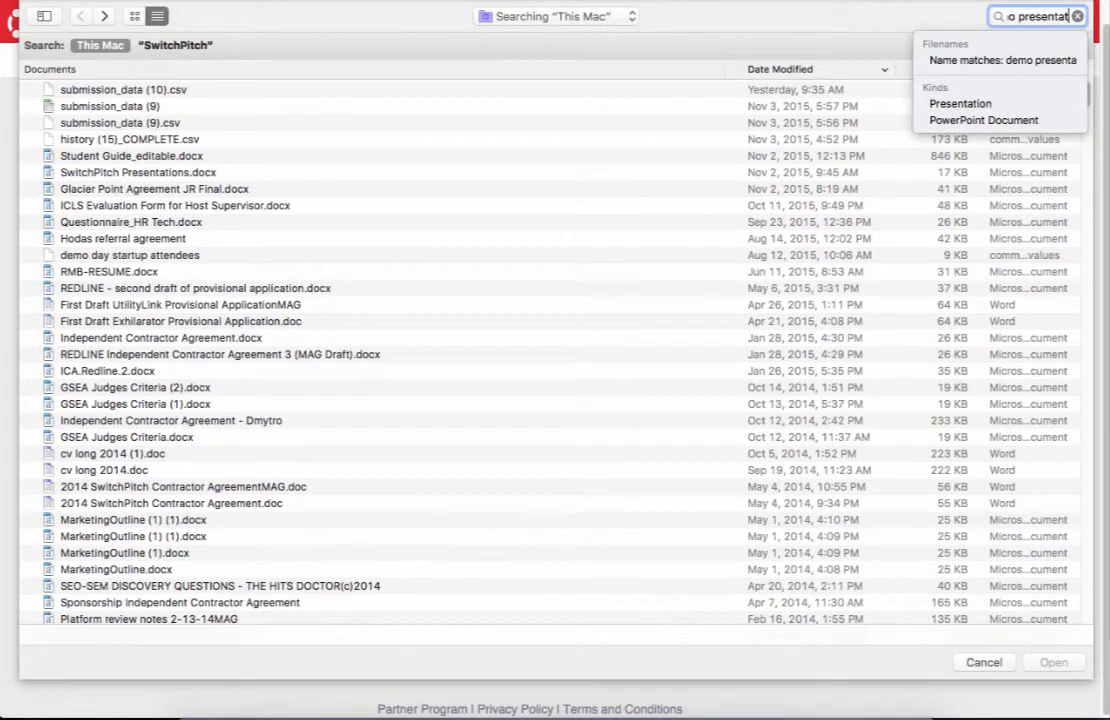
click(1052, 662)
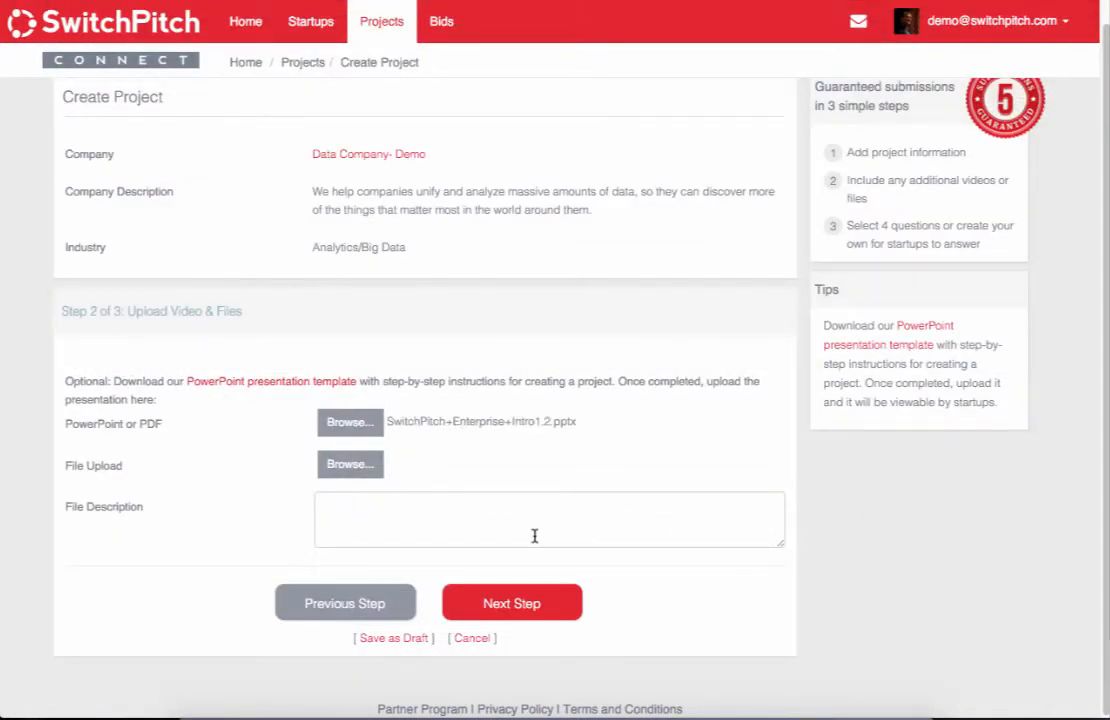
On Step 3, set Question 1 to 'Provide a few examples of your customers and the nature of those projects.'
click(512, 602)
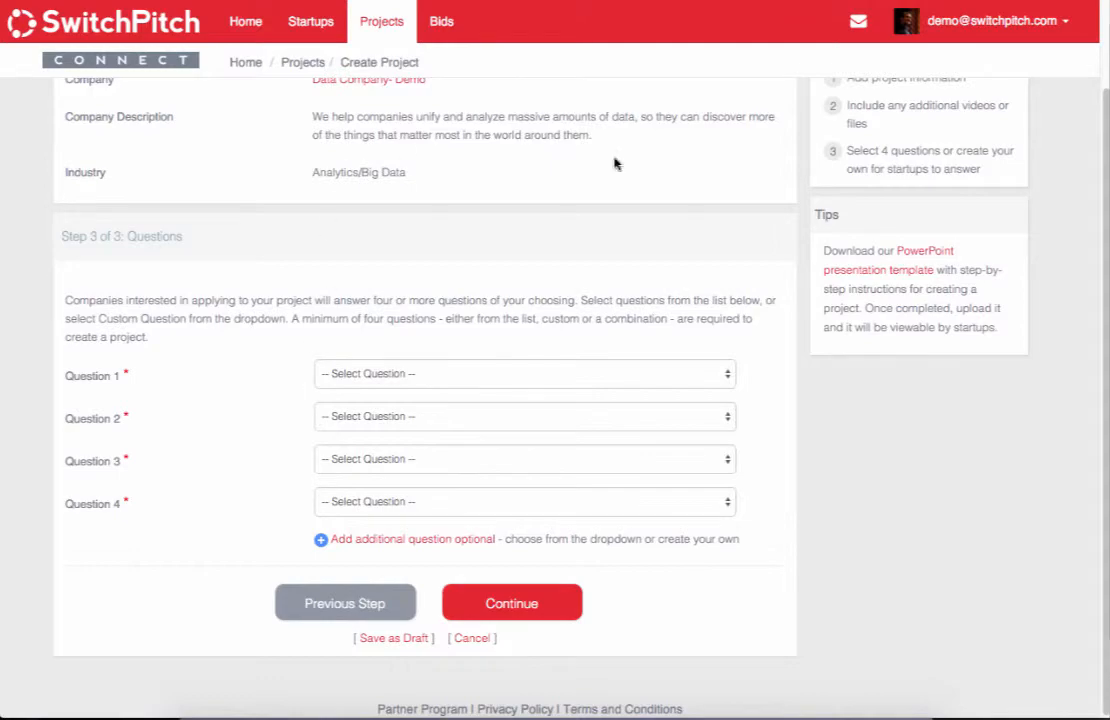
scroll(up, 3)
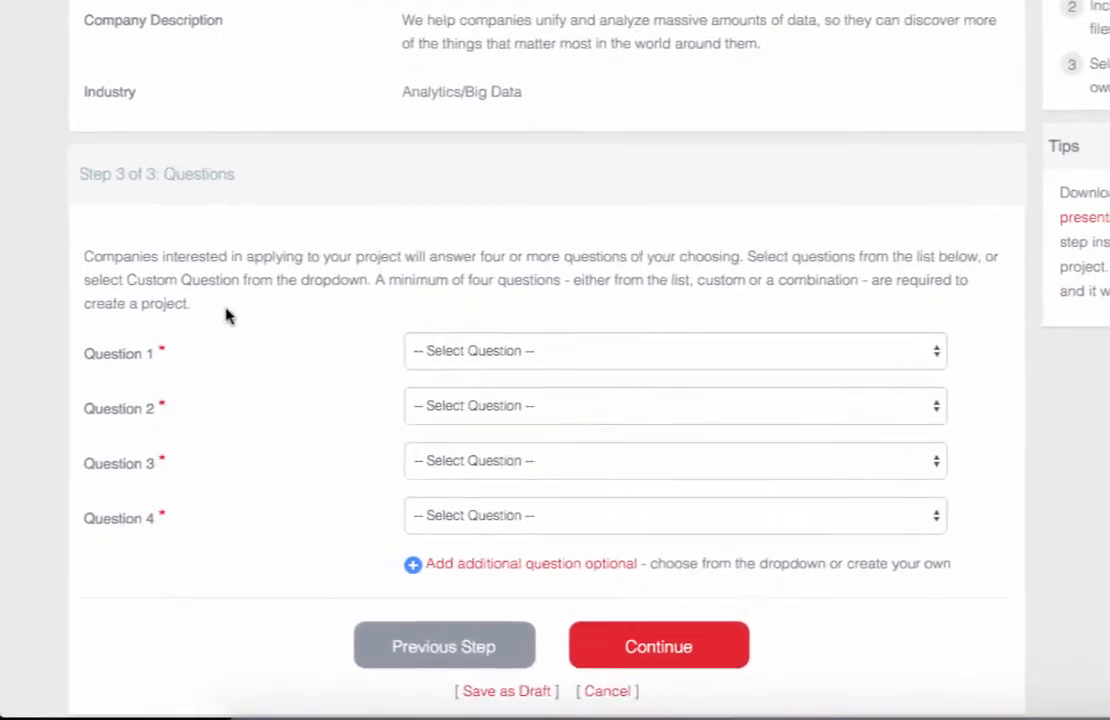
scroll(down, 3)
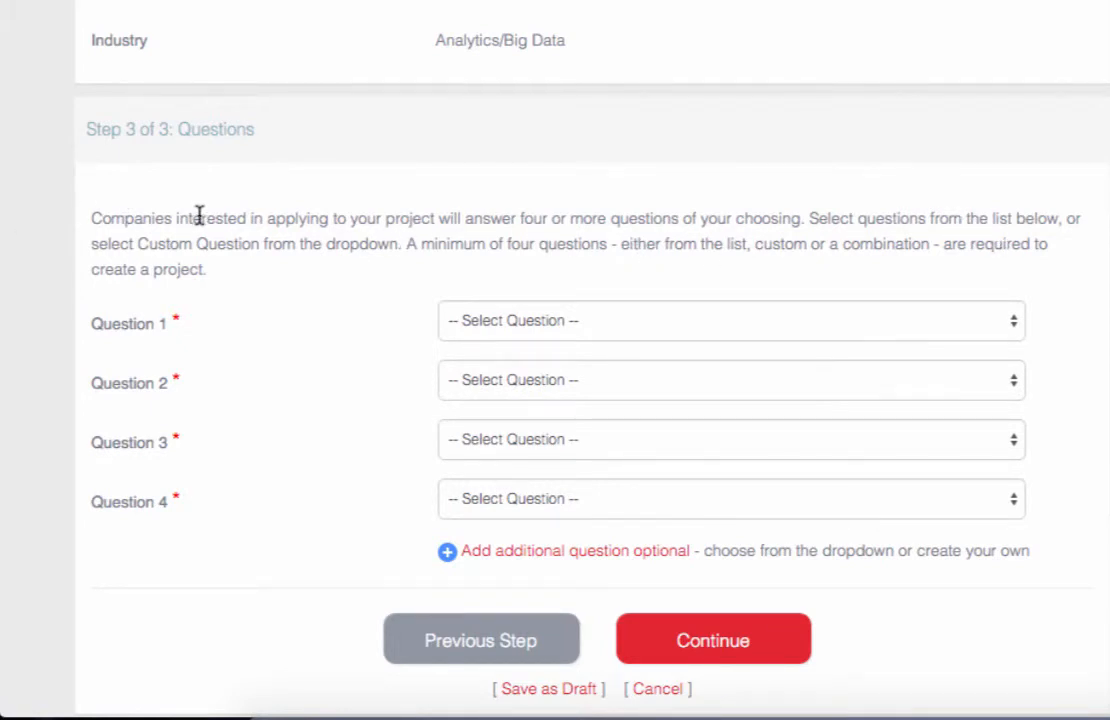
mouse_move(412, 244)
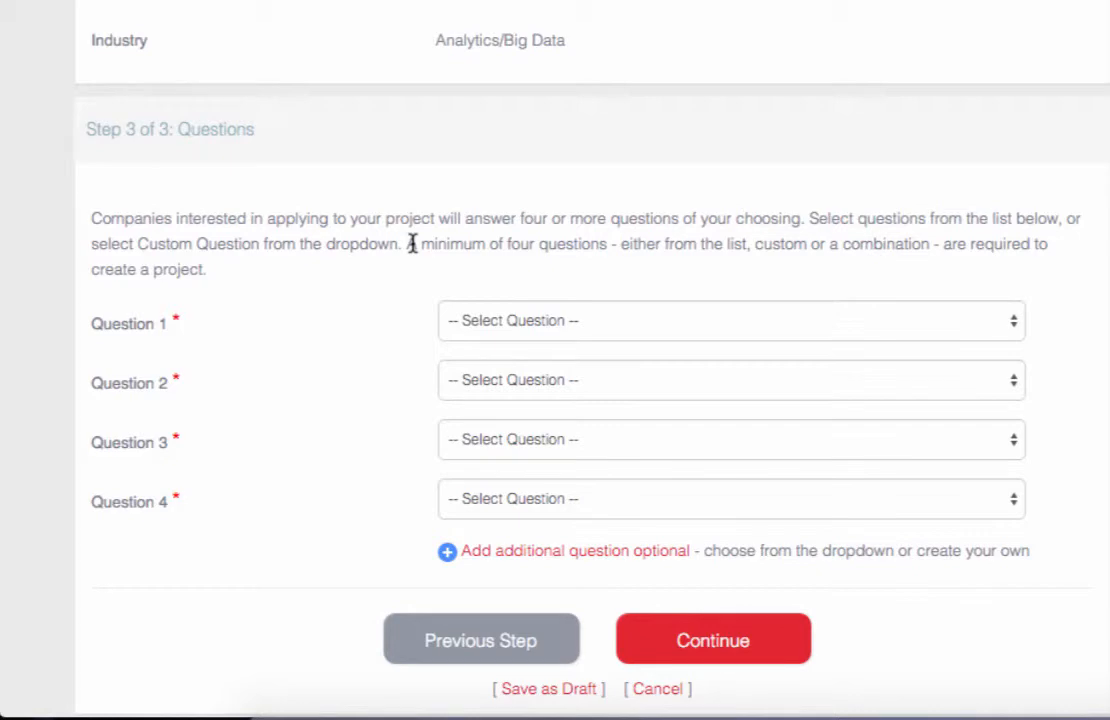
click(730, 320)
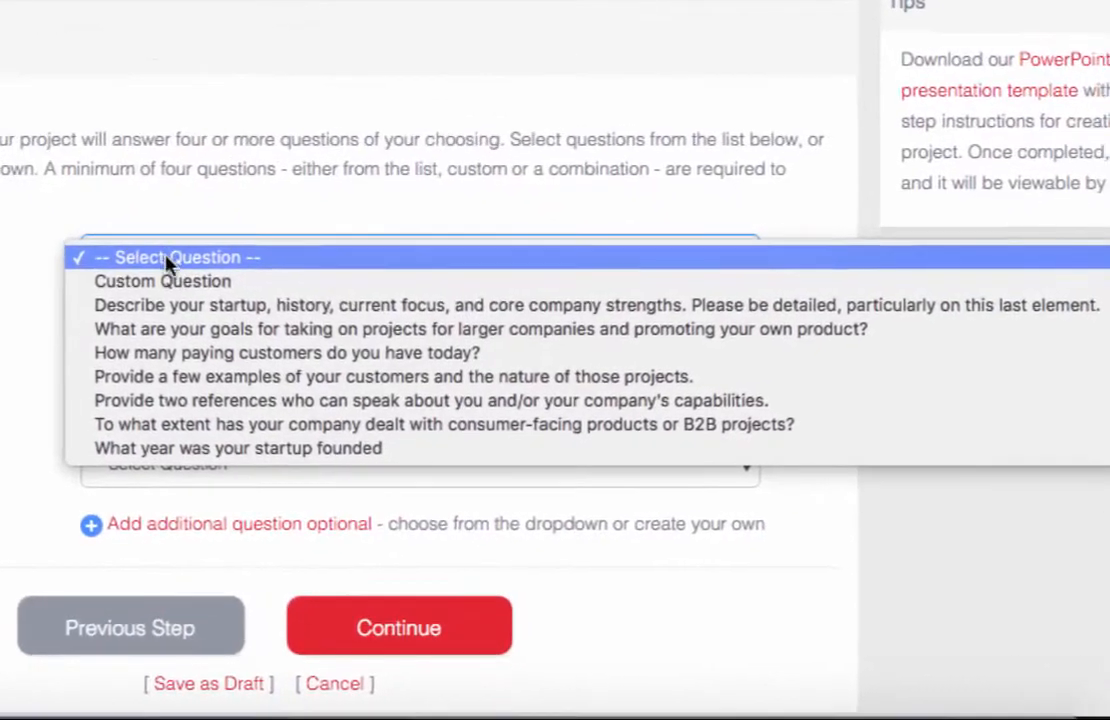
mouse_move(176, 296)
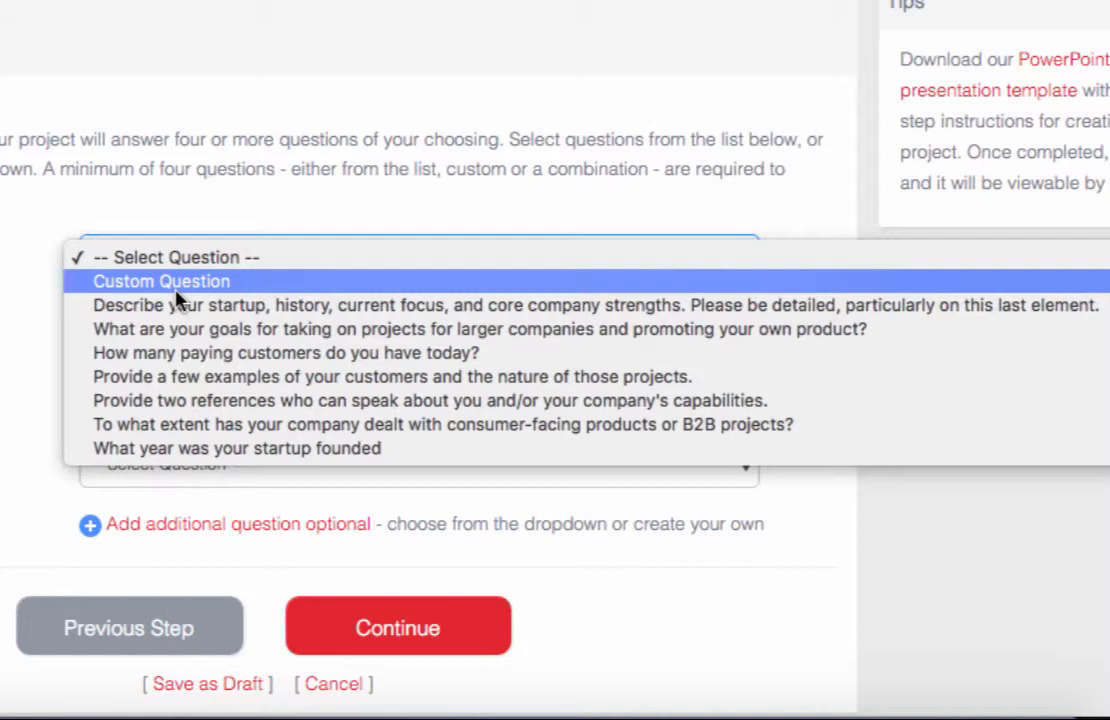
mouse_move(190, 304)
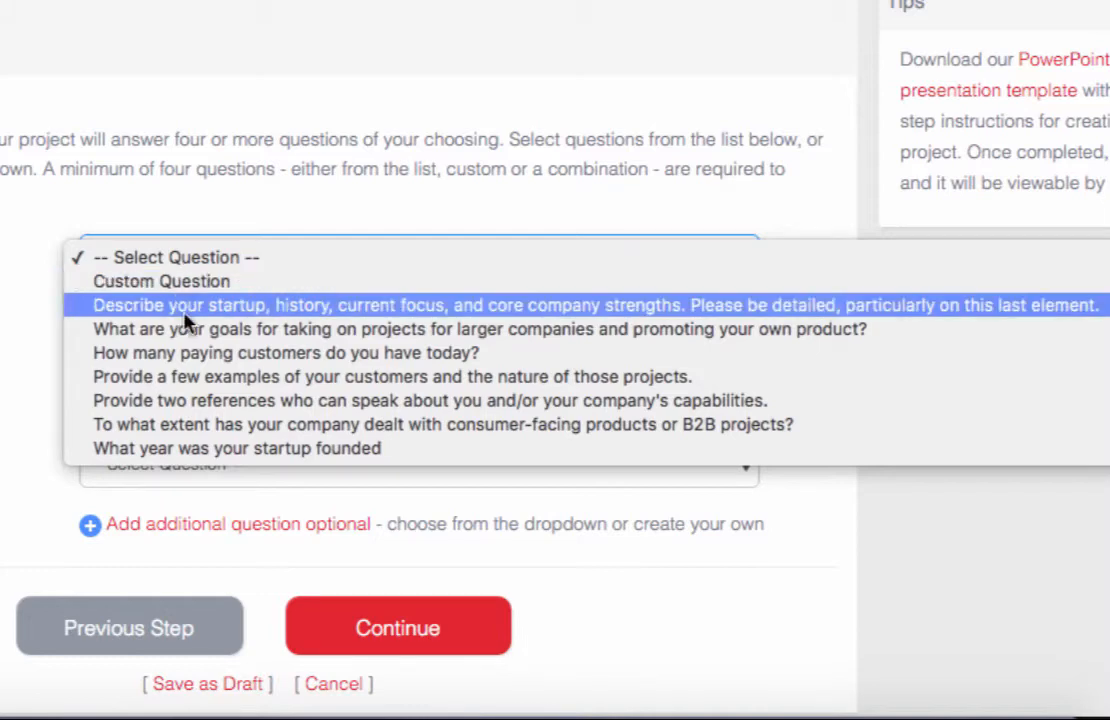
mouse_move(200, 328)
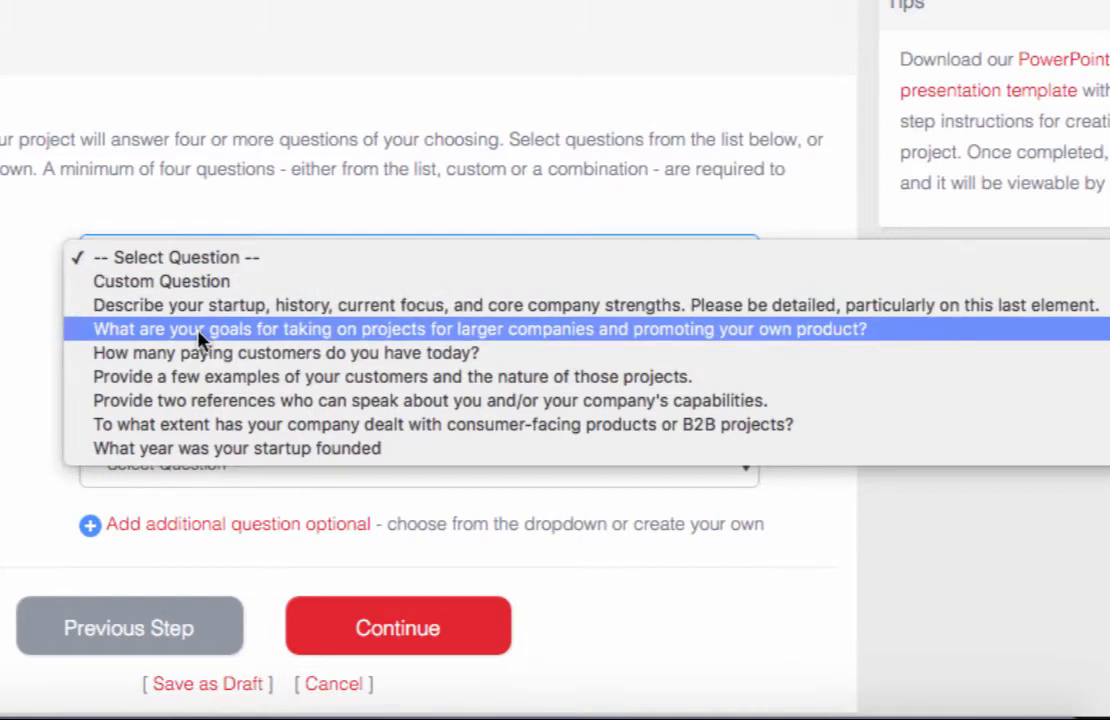
mouse_move(344, 400)
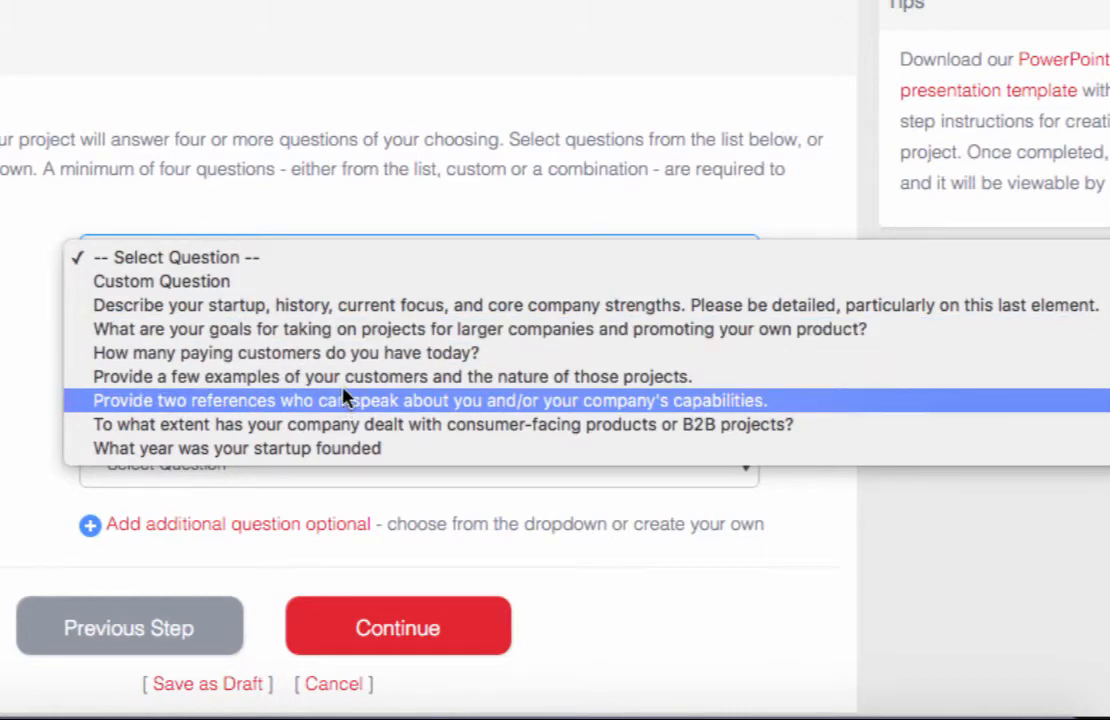
click(392, 376)
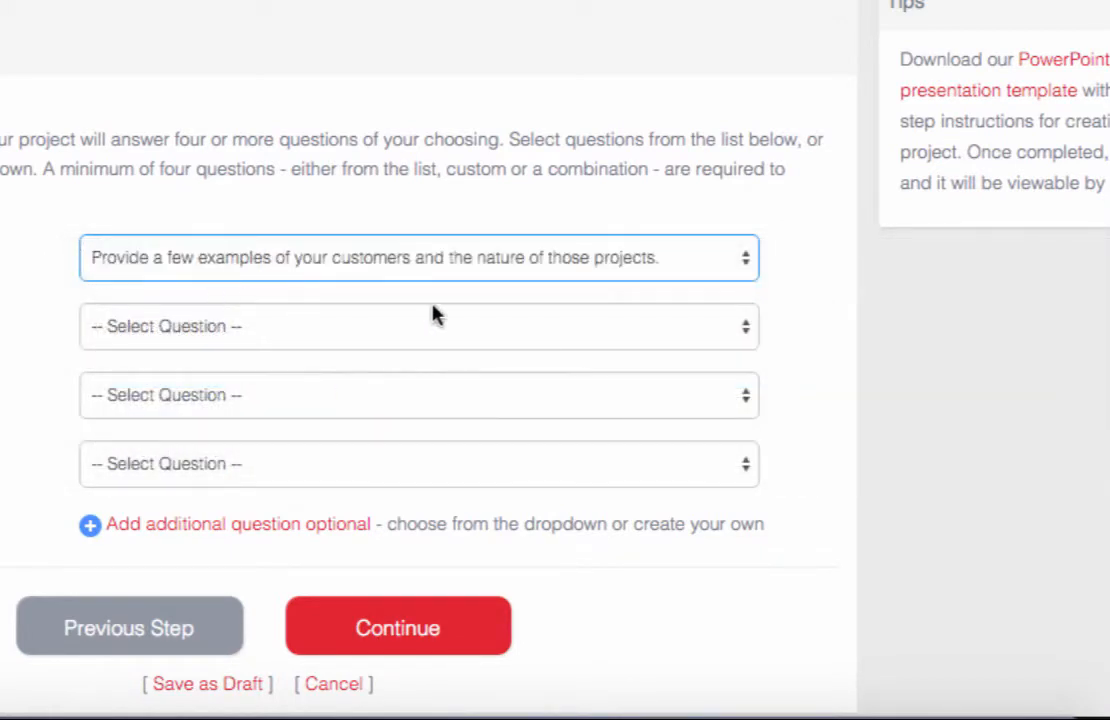
Make Question 2 a custom question asking whether technology is available or custom-developed
click(418, 324)
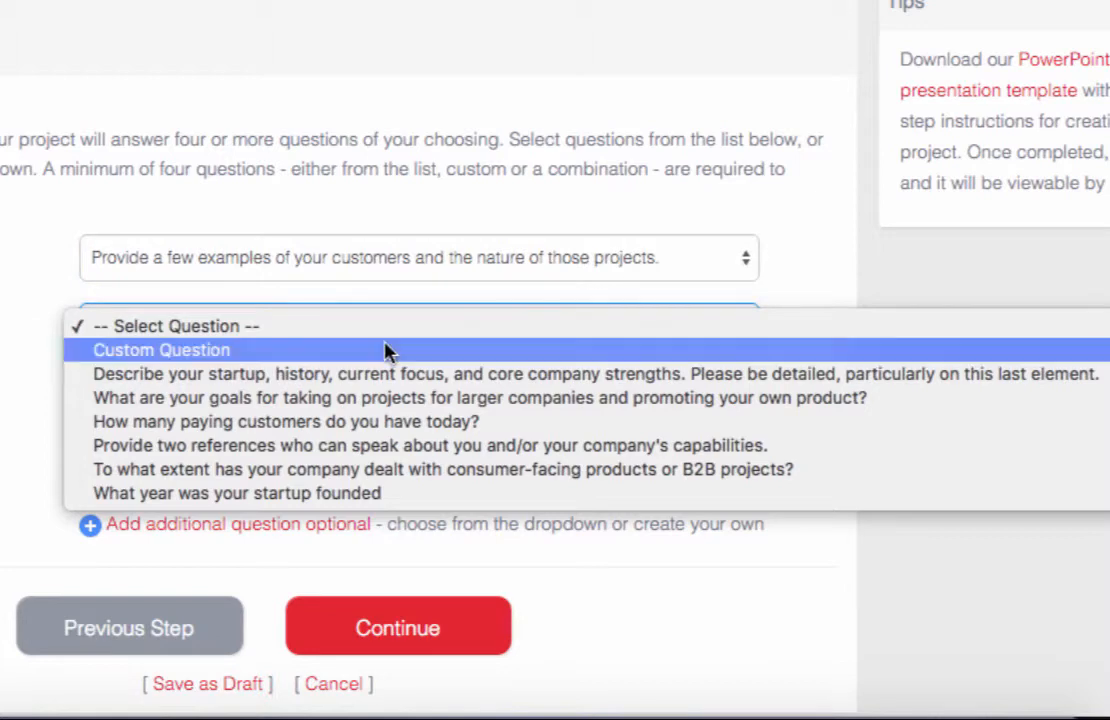
click(160, 348)
text(Have)
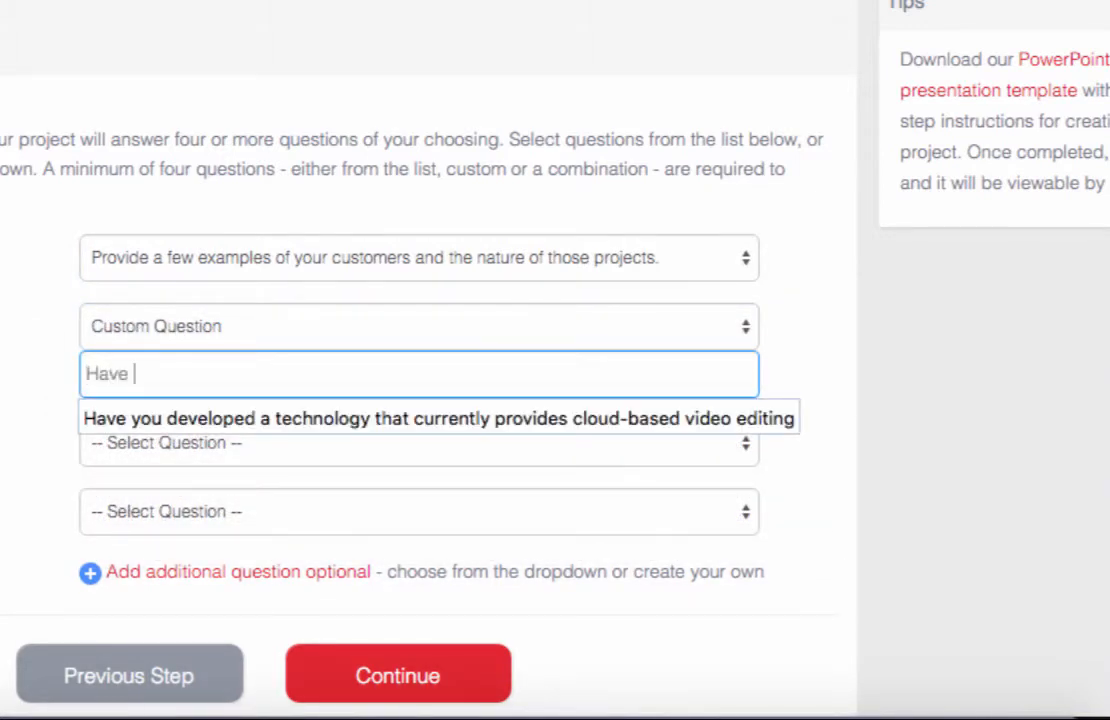
click(438, 418)
text( you developed a technology that currently)
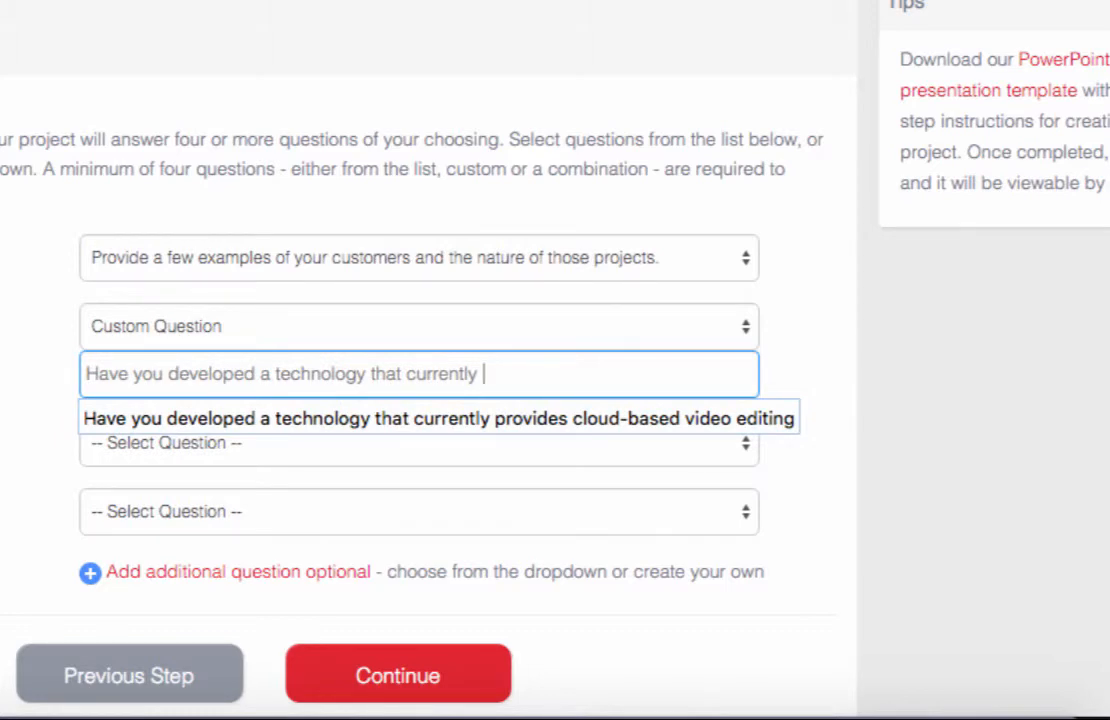
text(is a)
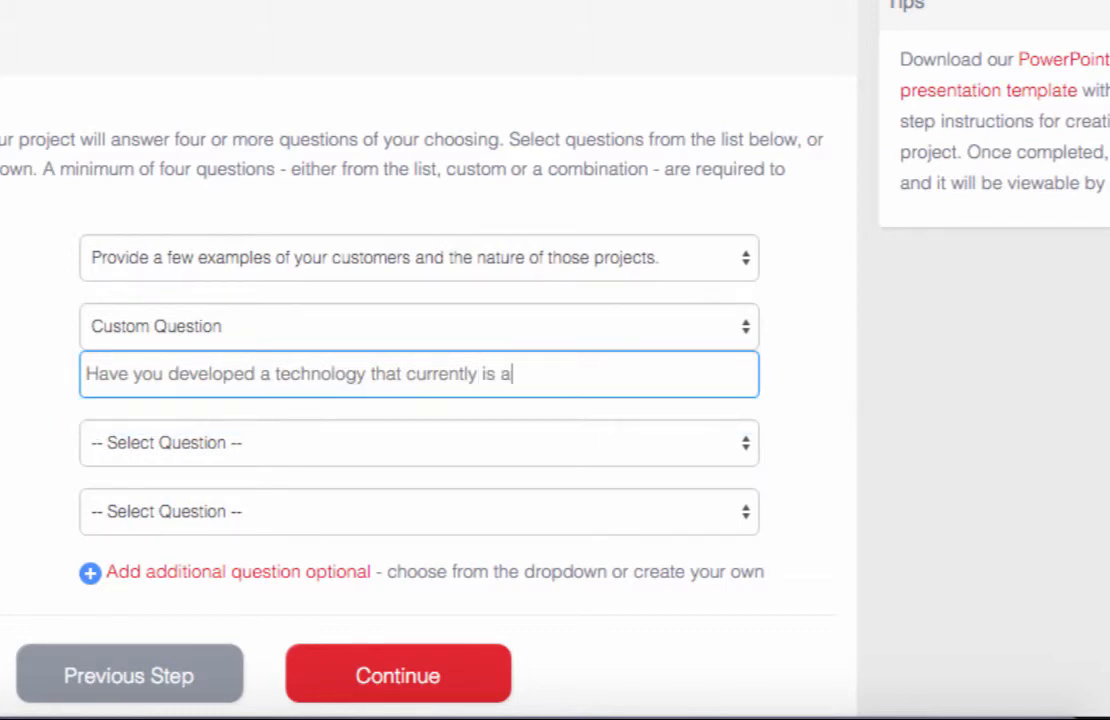
text(vailable or are)
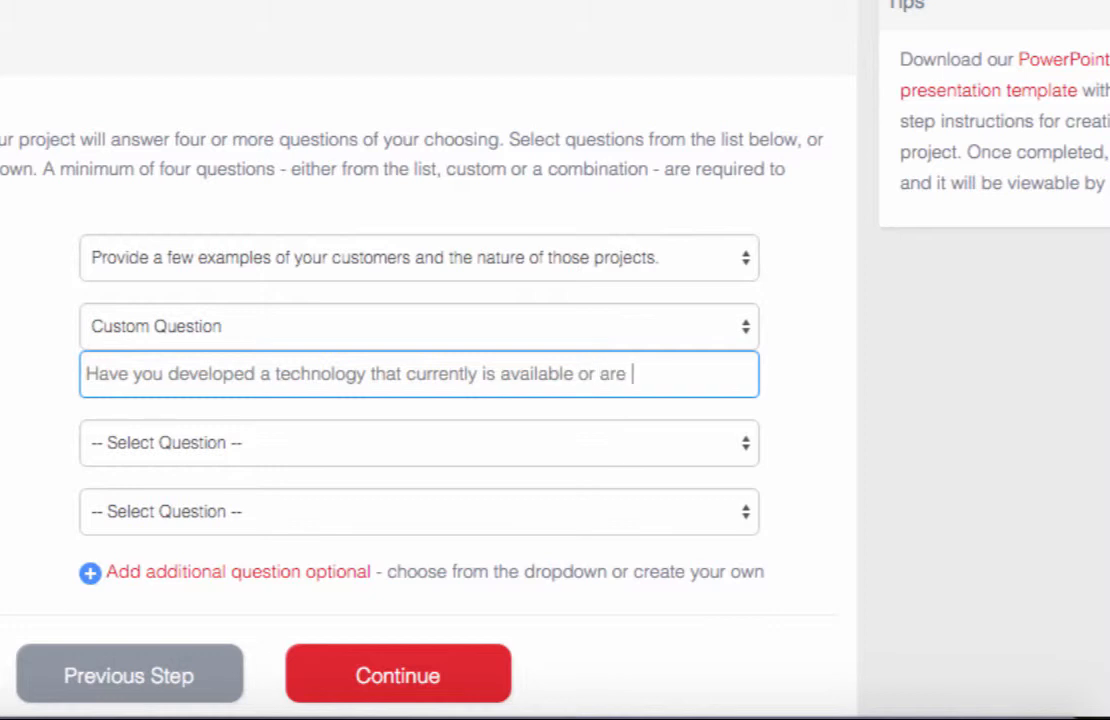
text(you developing a custom solution?)
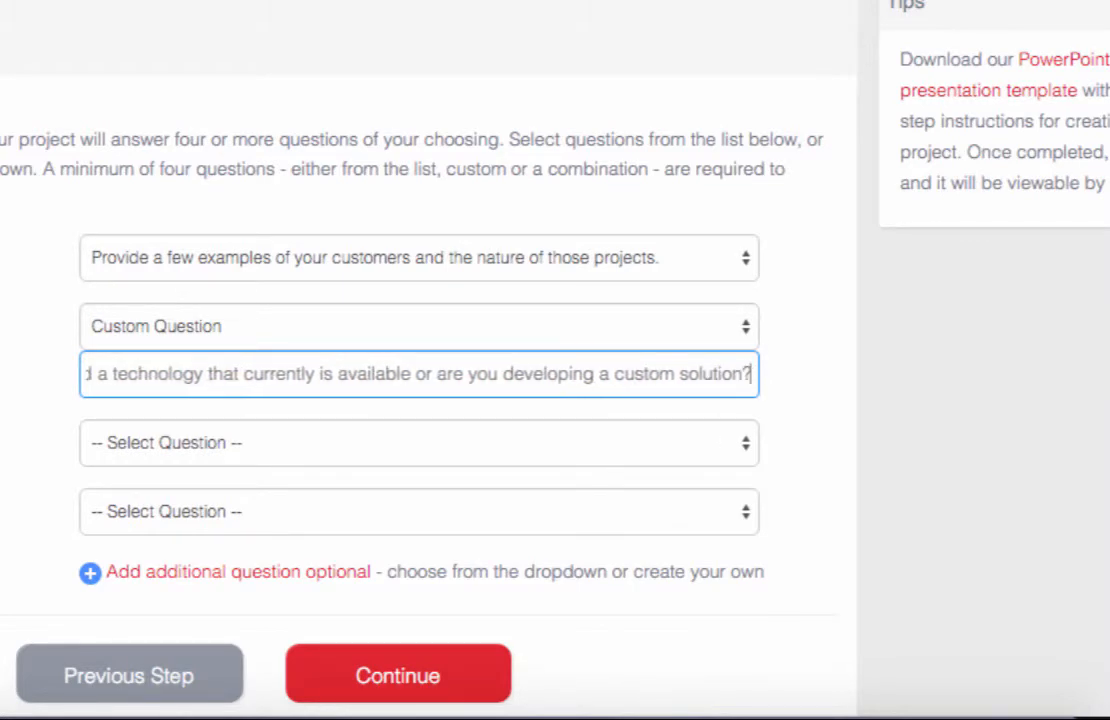
Set Questions 3 and 4 to startup description and paying customers, removing the fifth row
click(418, 442)
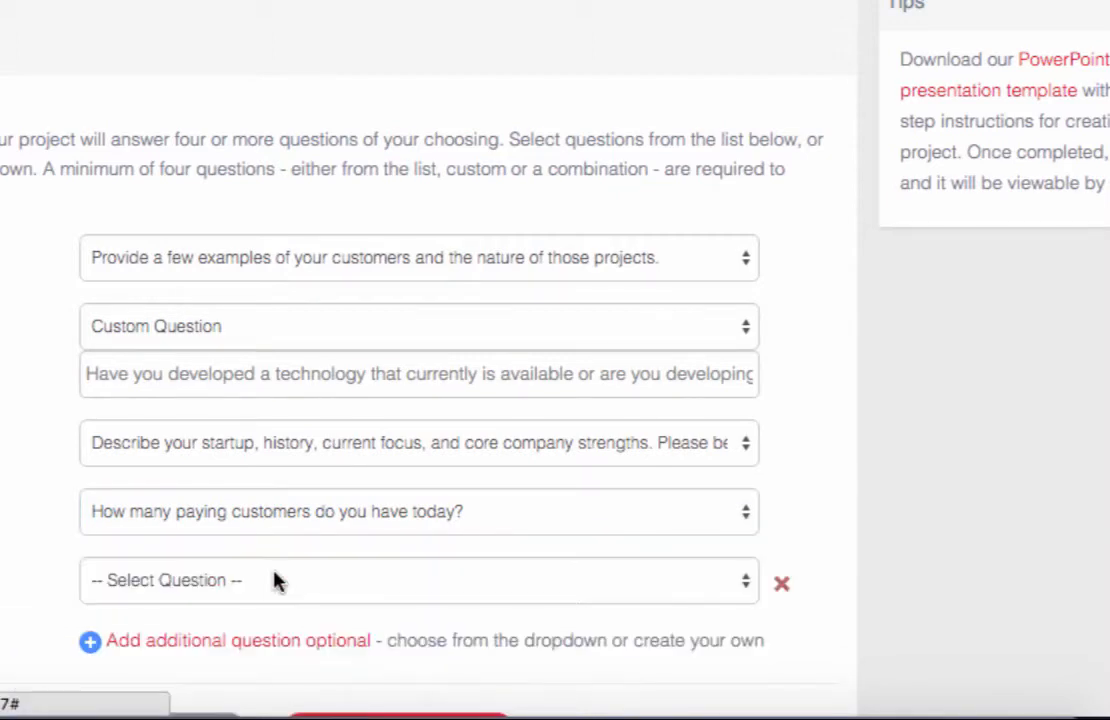
click(780, 584)
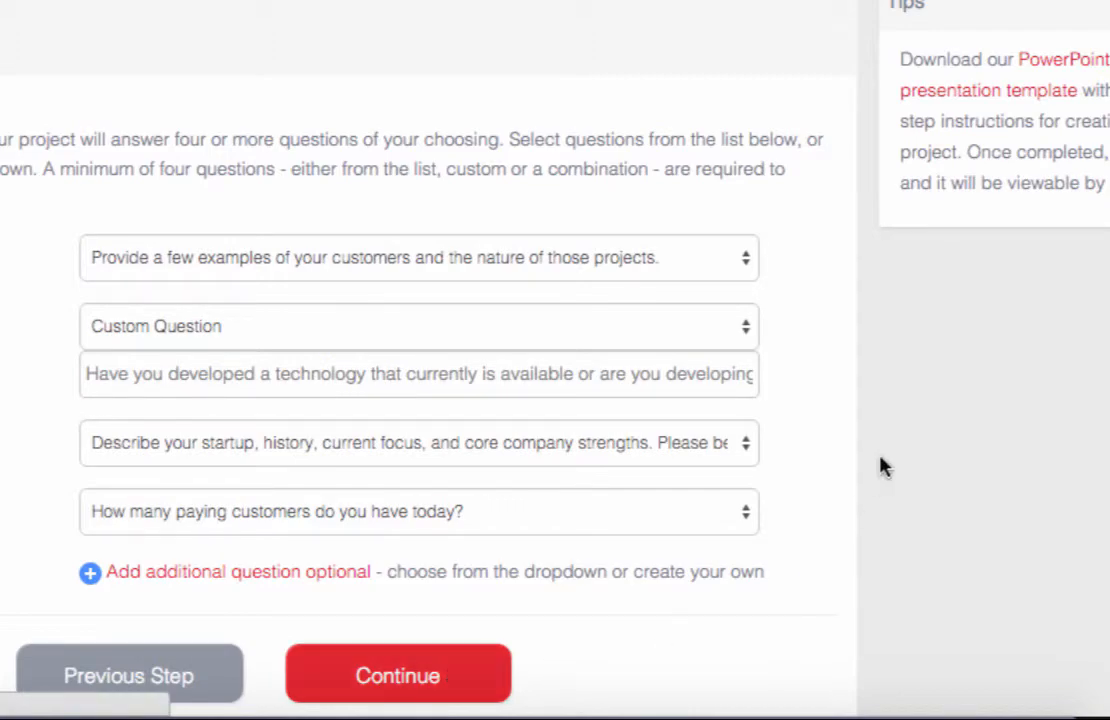
Continue from Step 3 to create the draft project and scroll through its Preview Project page
scroll(down, 3)
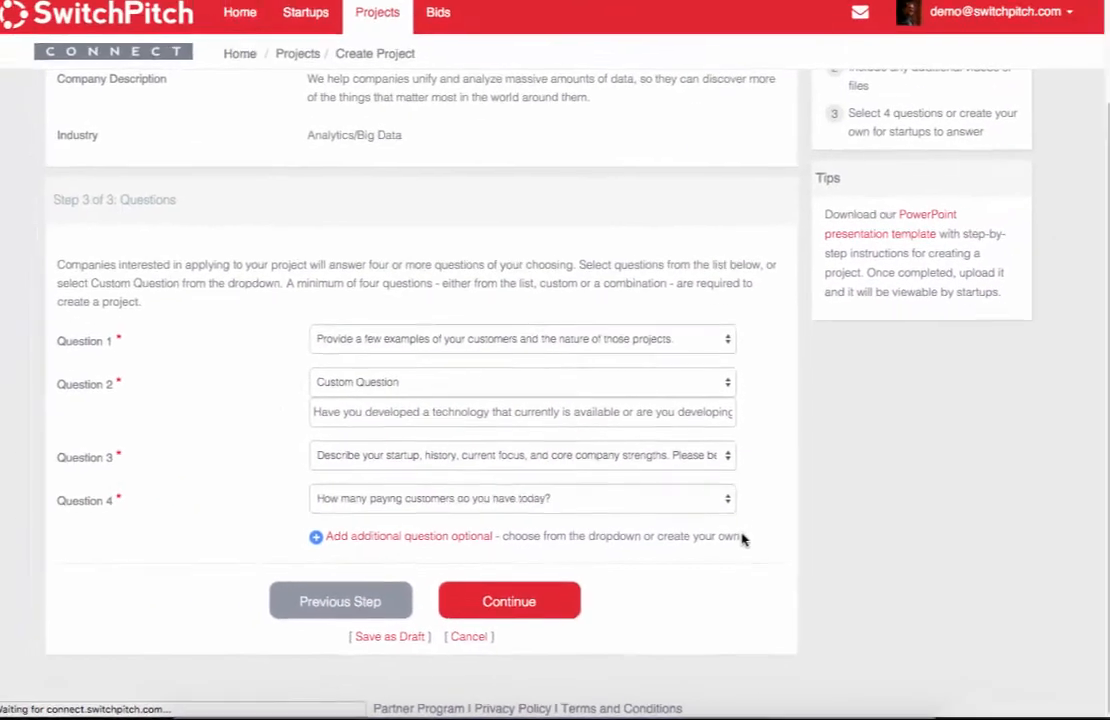
click(508, 600)
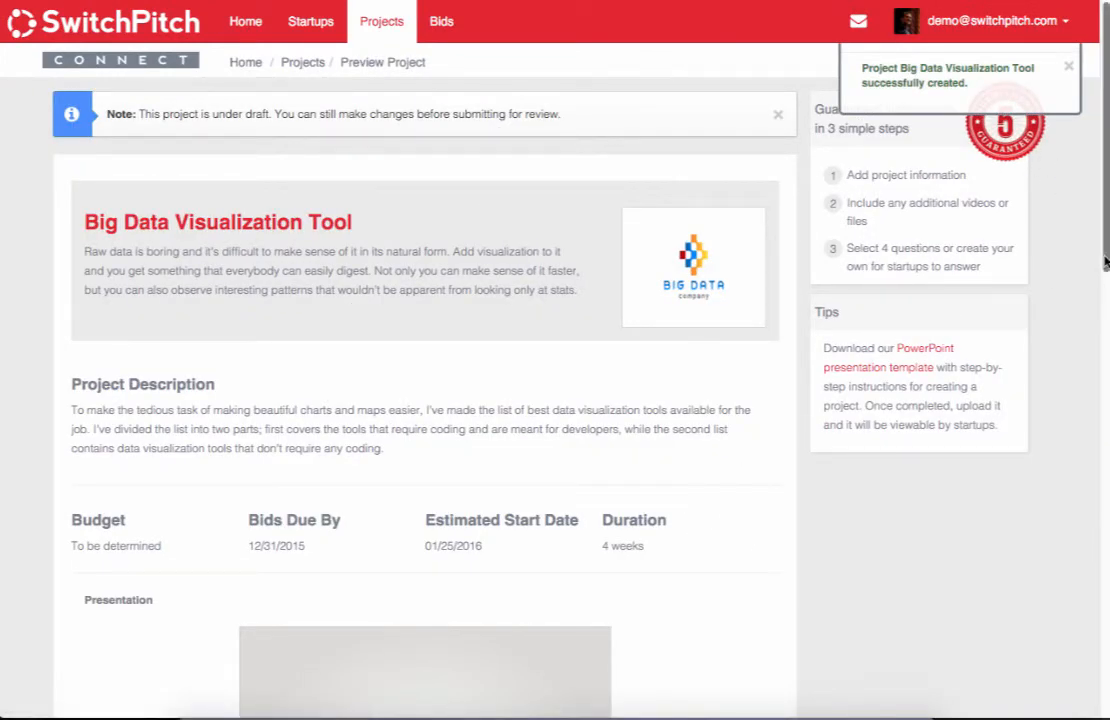
scroll(down, 3)
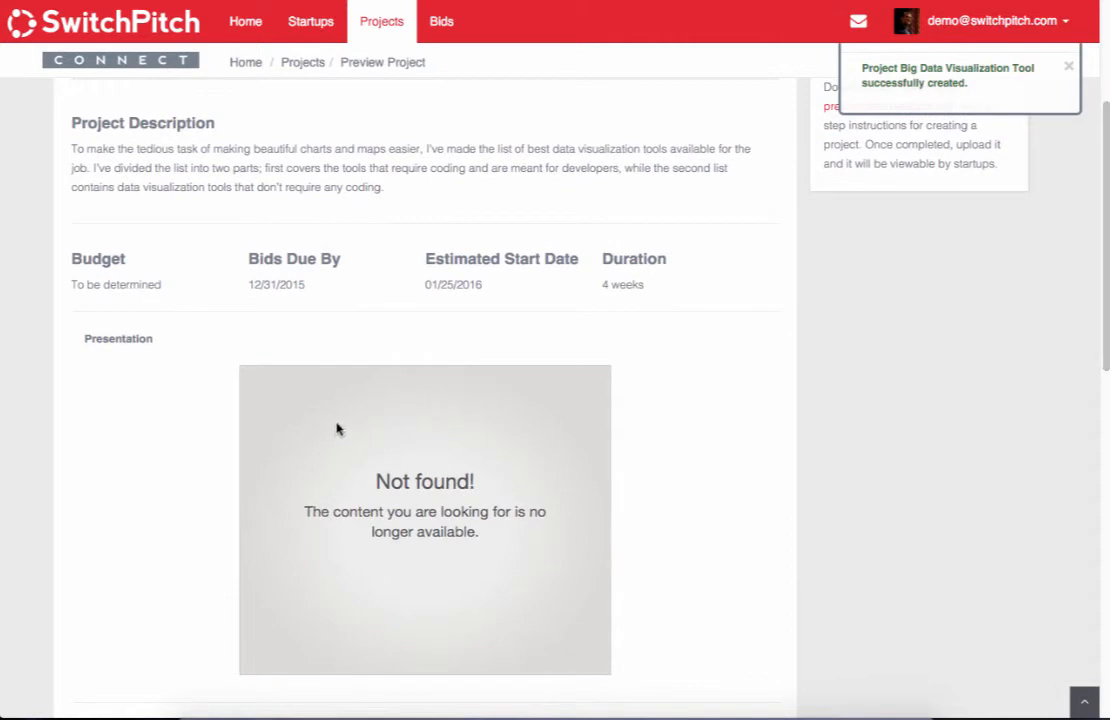
mouse_move(1036, 290)
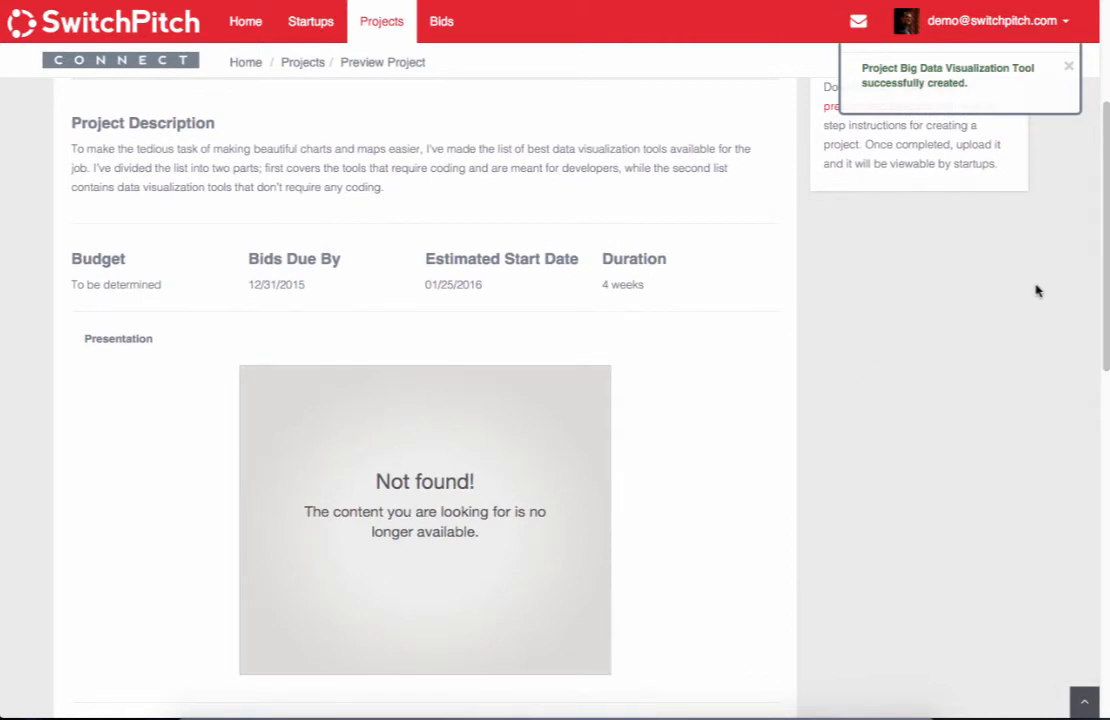
scroll(down, 3)
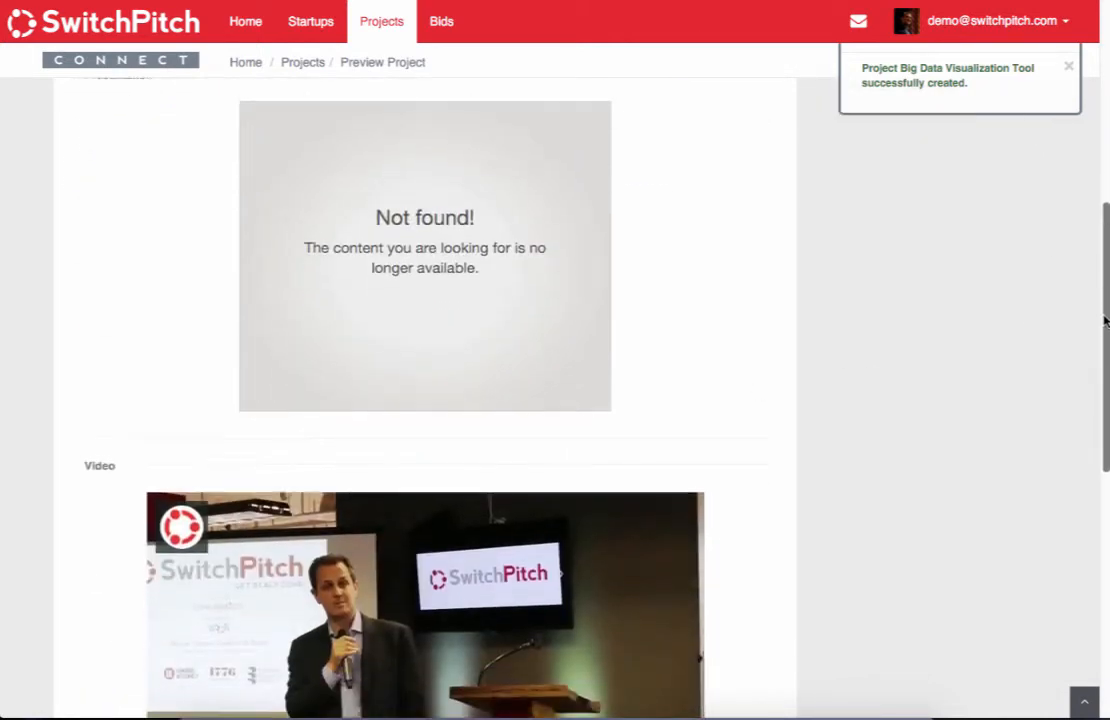
scroll(down, 3)
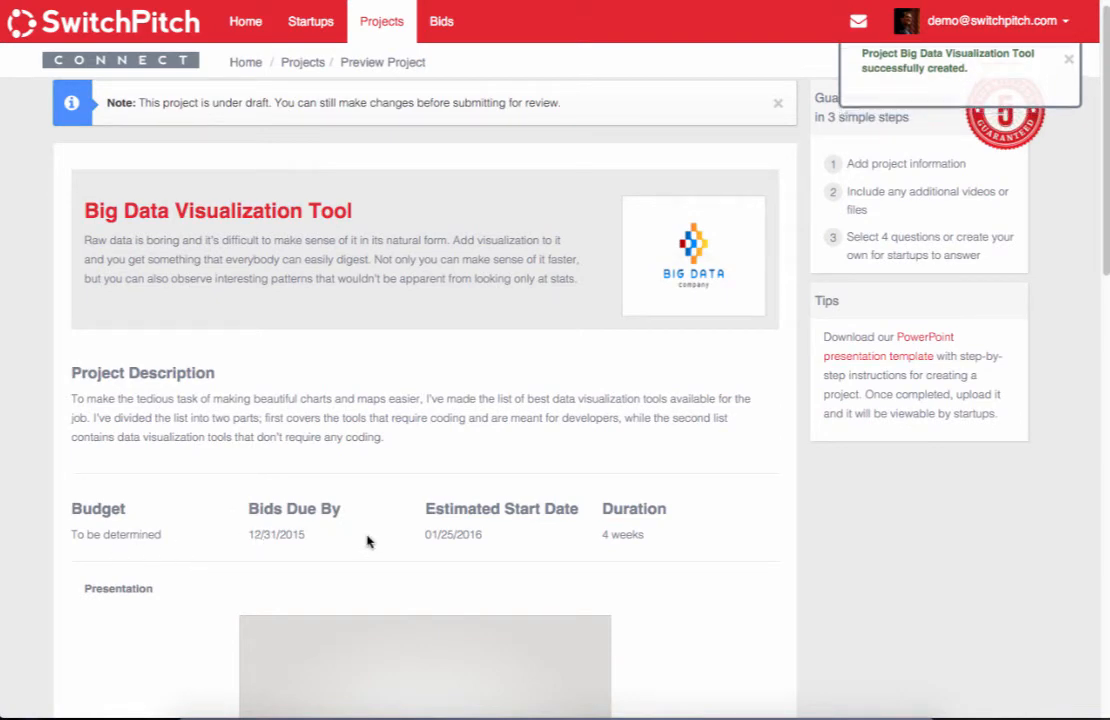
scroll(down, 3)
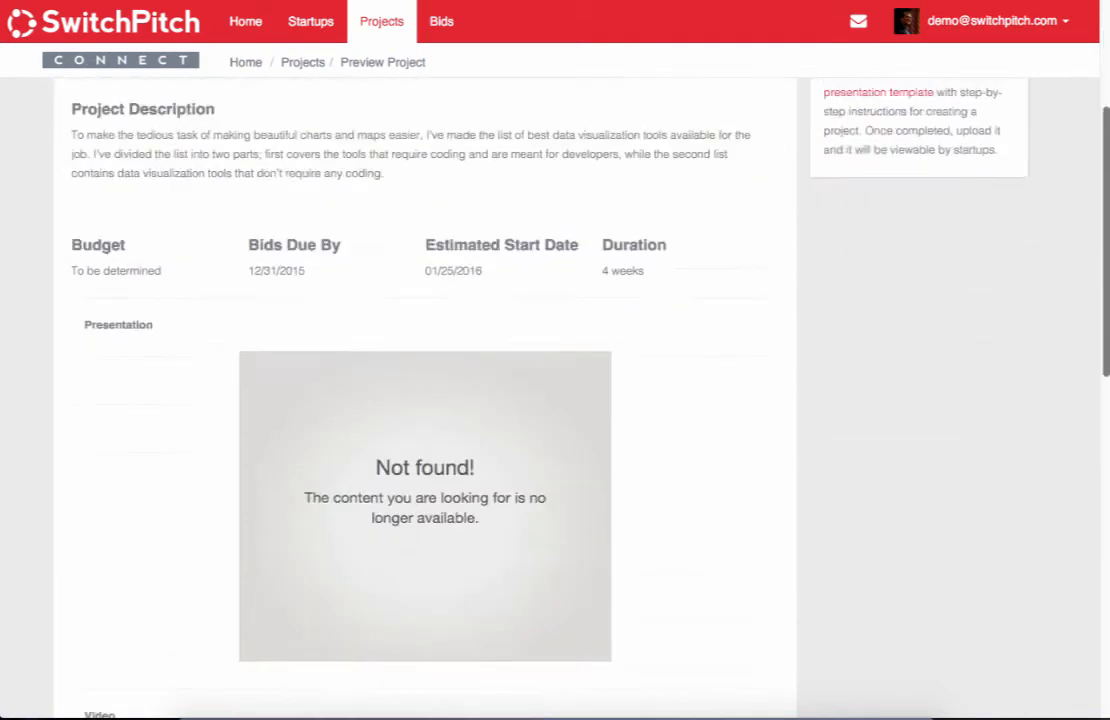
scroll(down, 3)
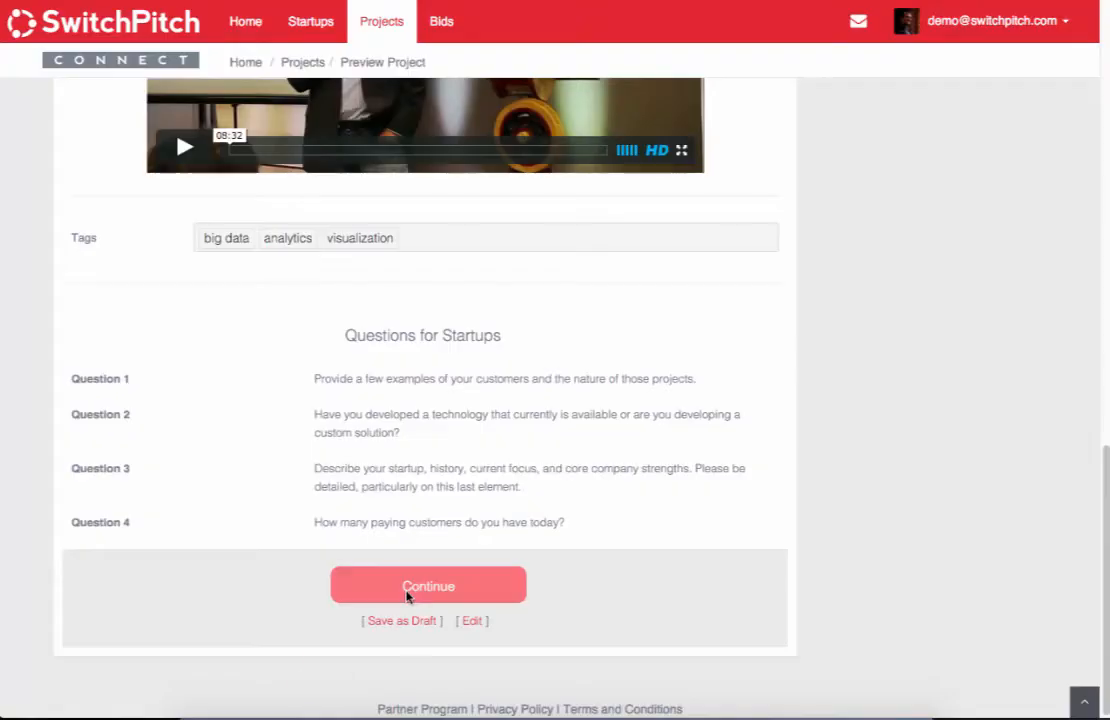
Continue from the preview to submit the project and reach the Thank You page
click(428, 584)
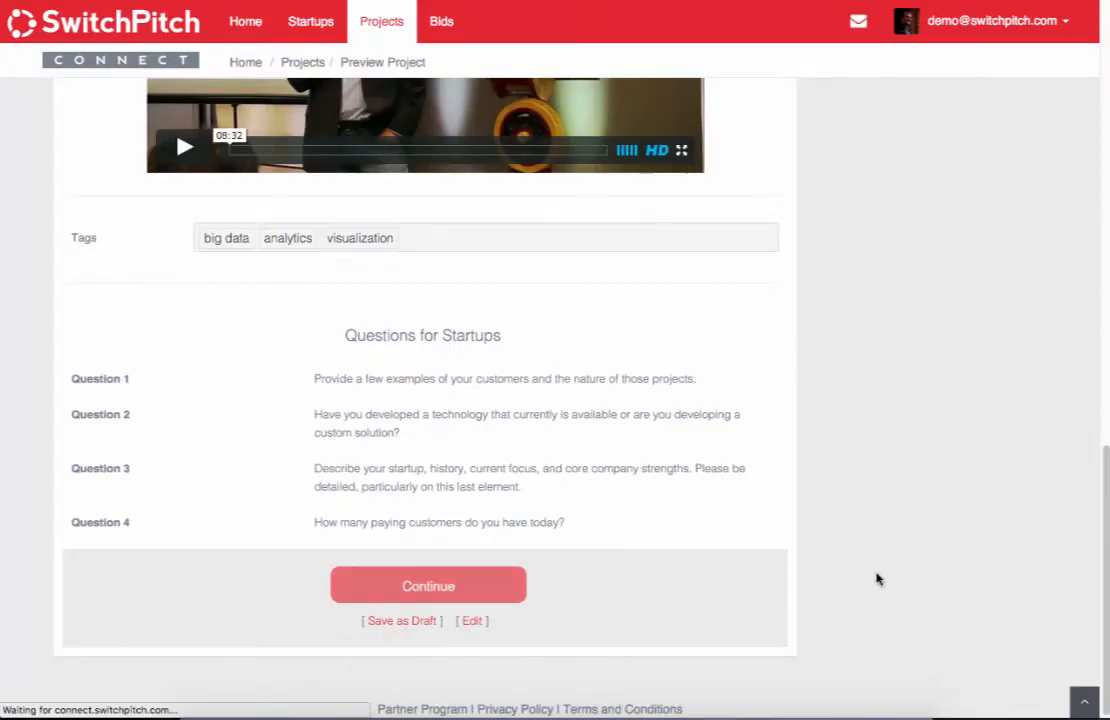
click(428, 584)
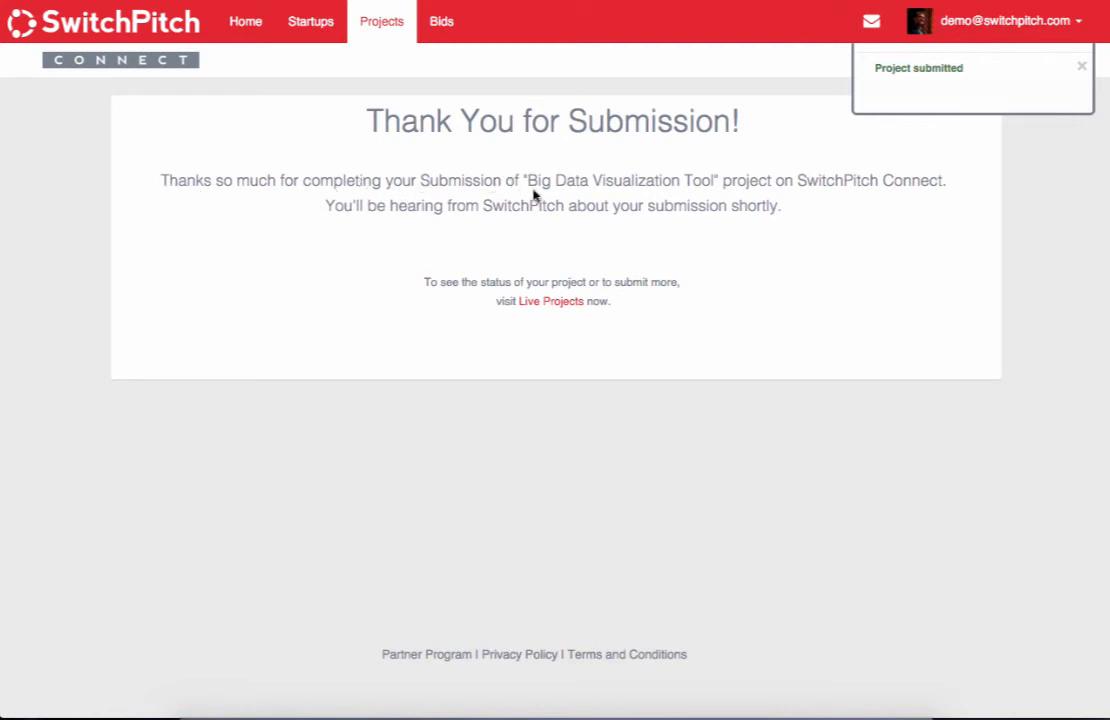
mouse_move(420, 220)
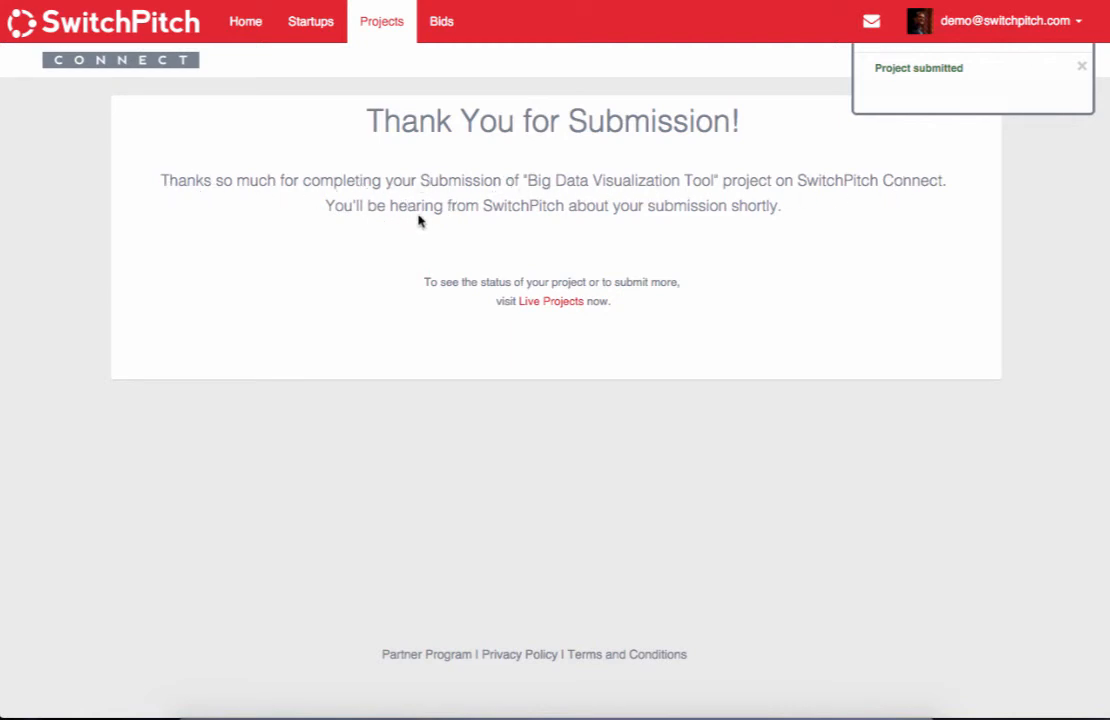